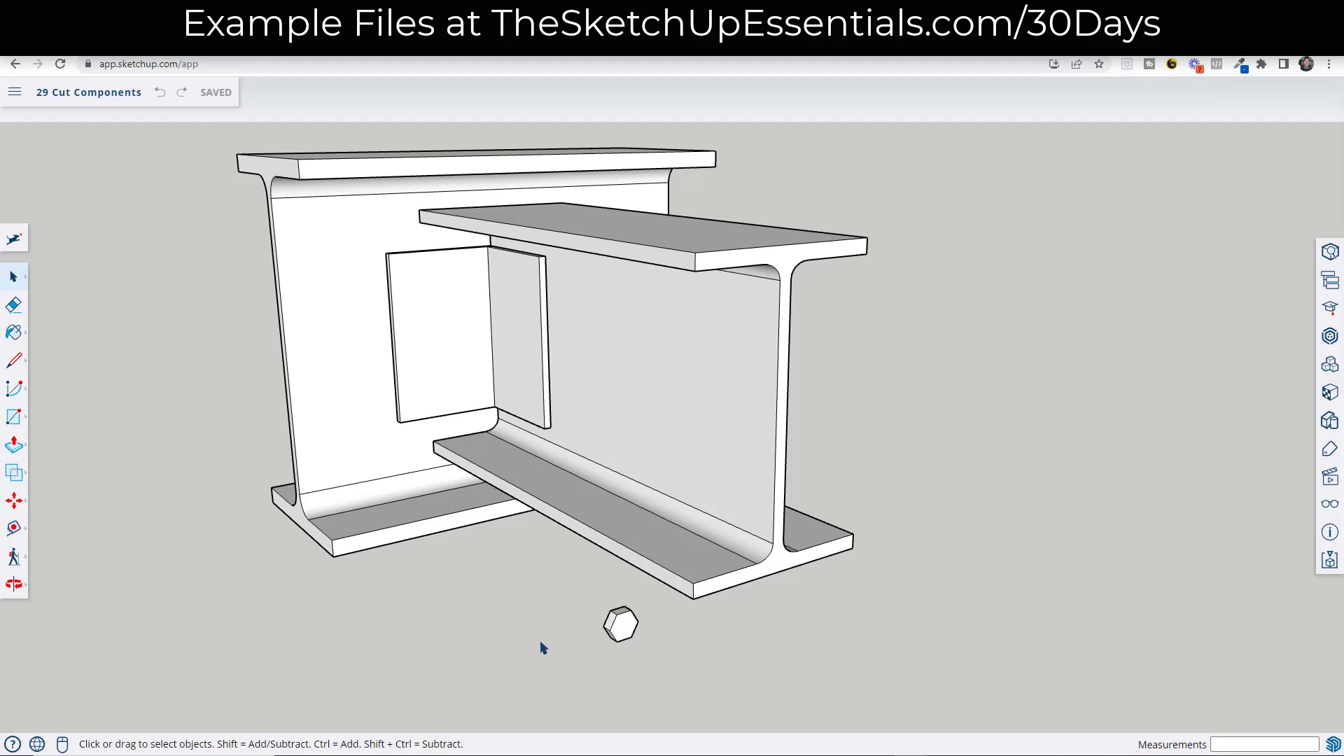
pyautogui.moveTo(581, 601)
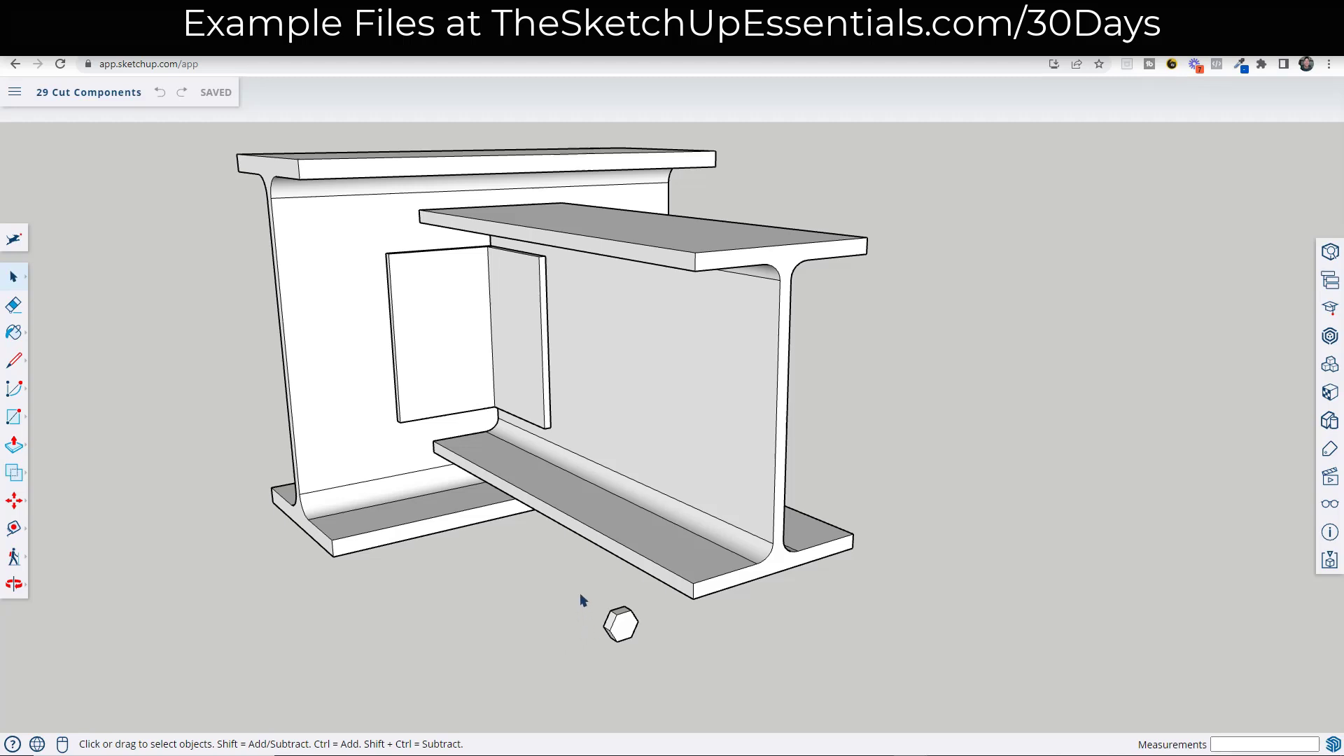
# Step: Select the hexagonal bolt head and set the rotation pivot to reposition it
pyautogui.click(622, 625)
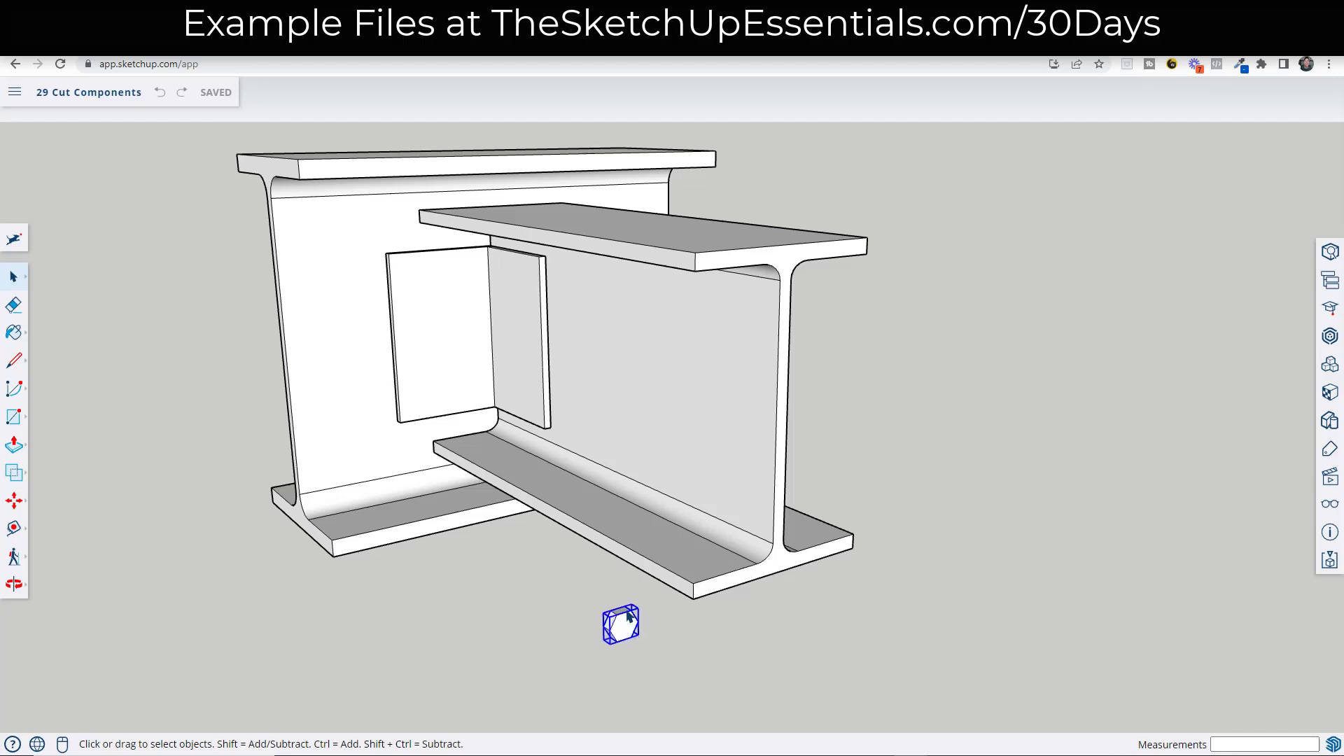
pyautogui.click(14, 500)
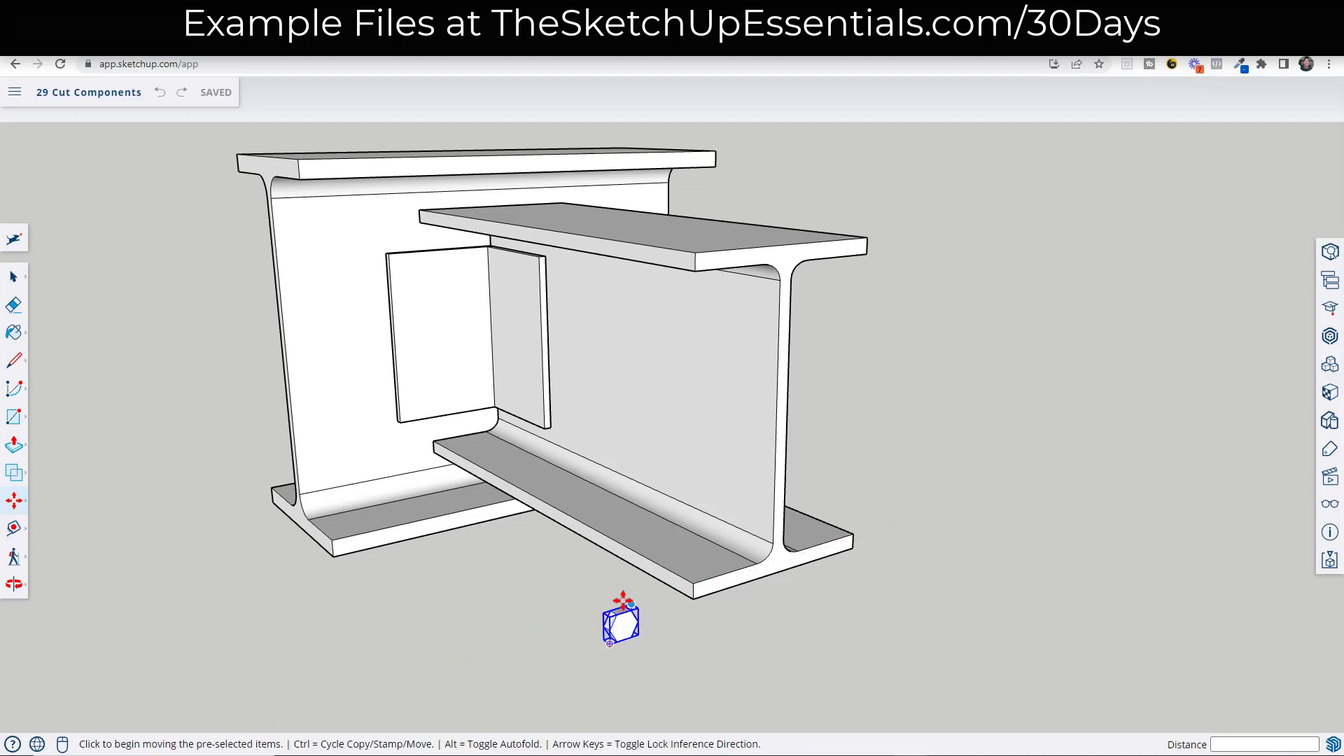
pyautogui.moveTo(611, 613)
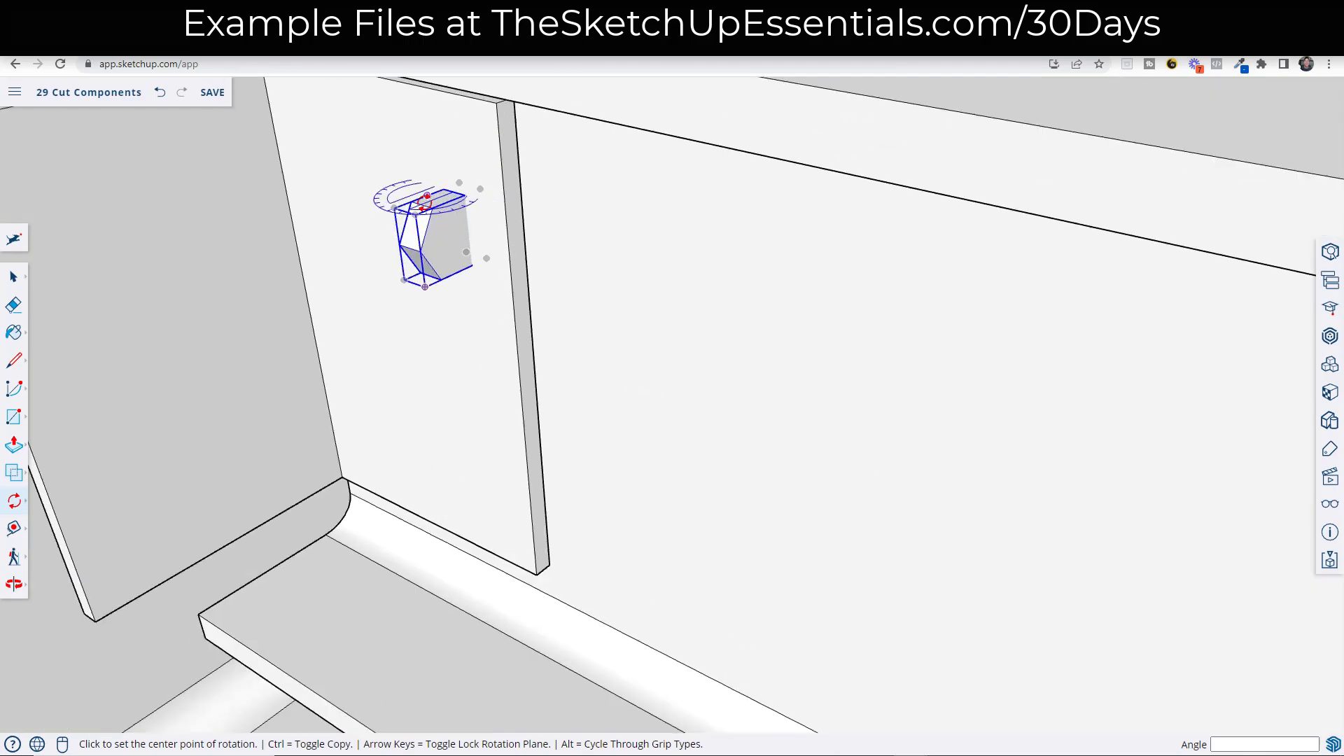
pyautogui.click(426, 203)
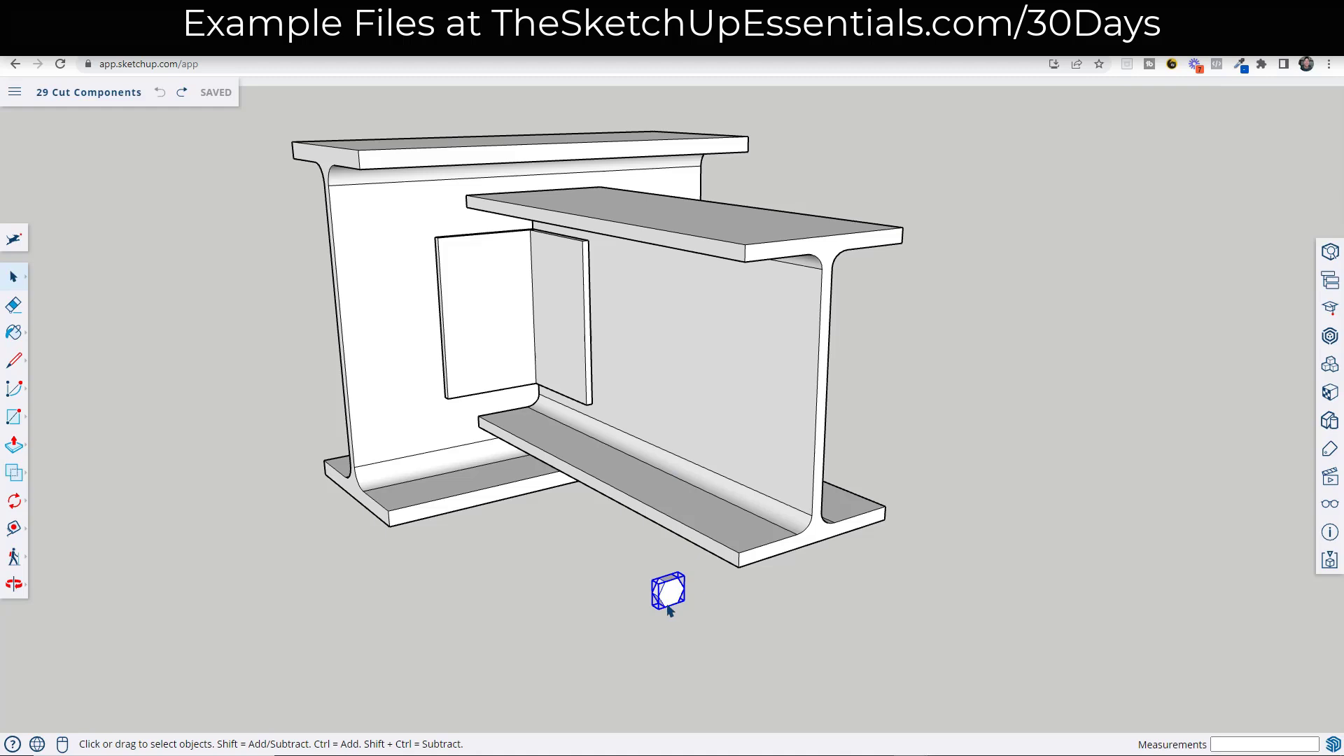
pyautogui.moveTo(666, 596)
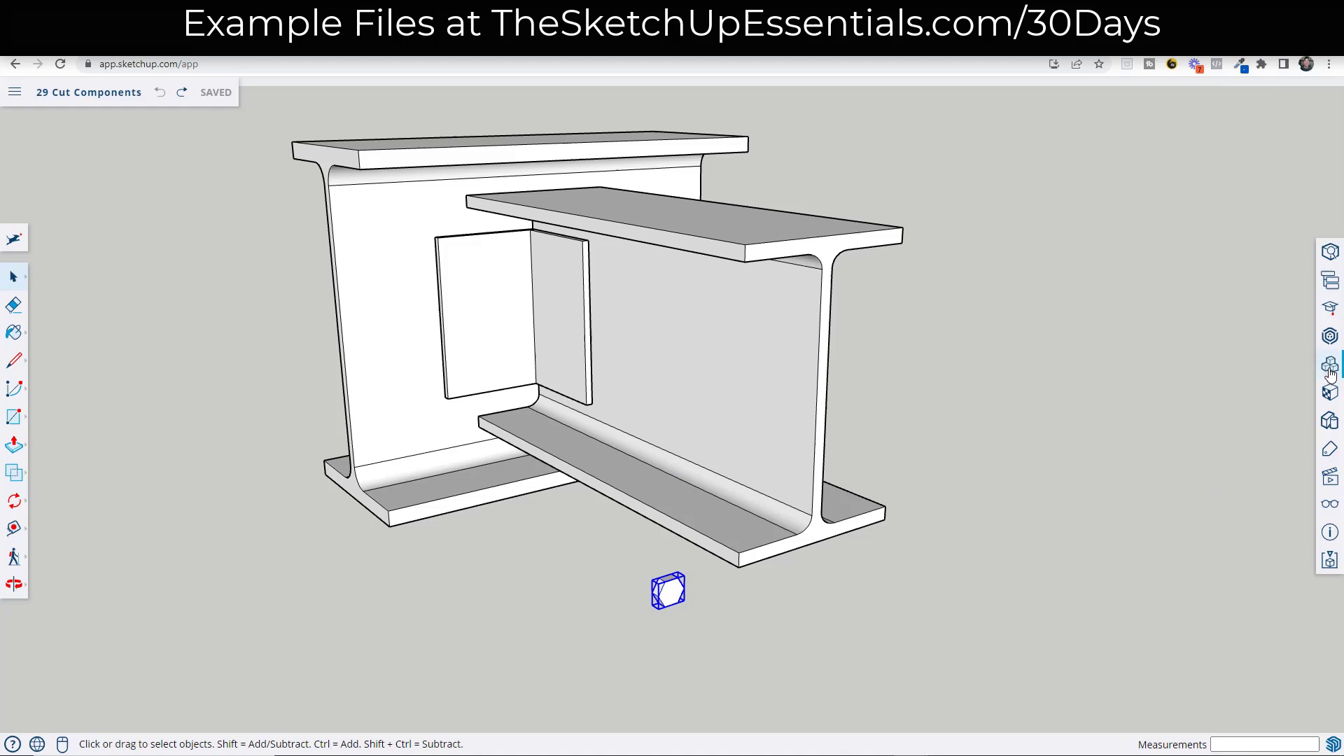
pyautogui.moveTo(1331, 362)
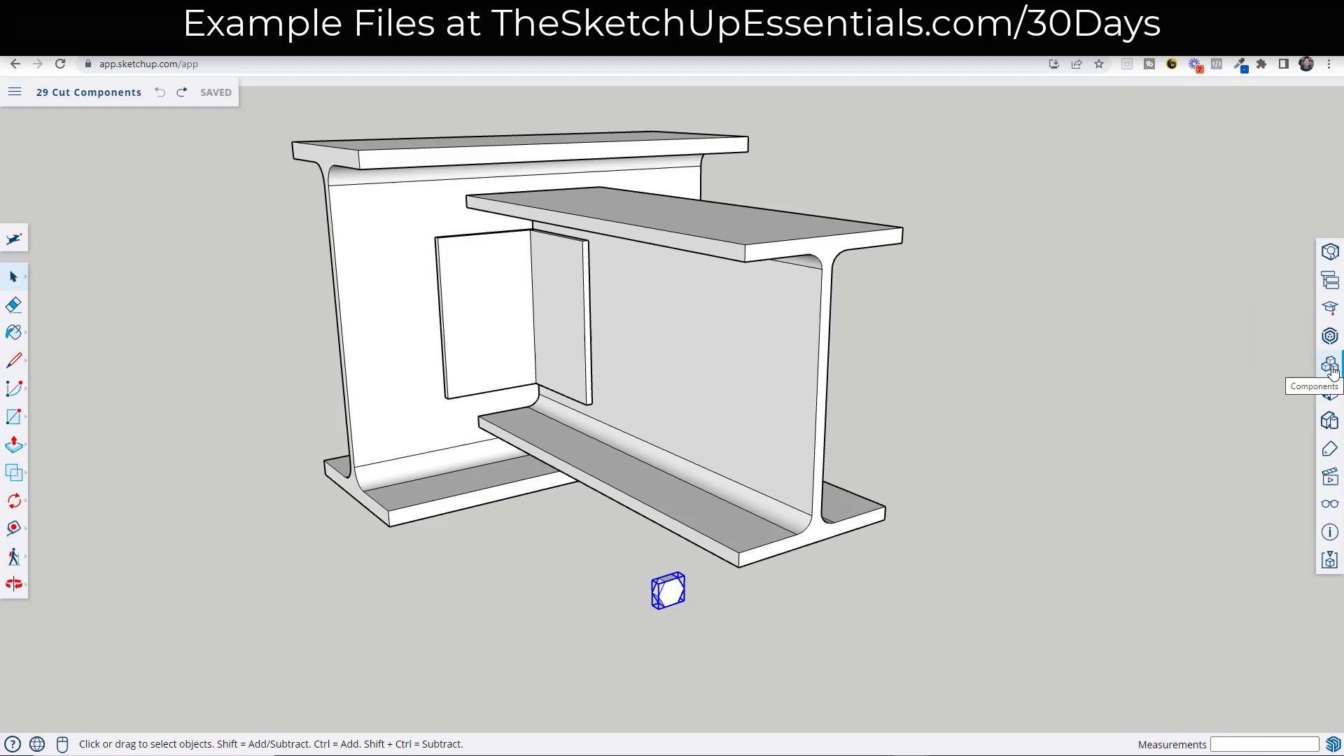
# Step: Show the Components library filtered to components saved in this model
pyautogui.click(1330, 364)
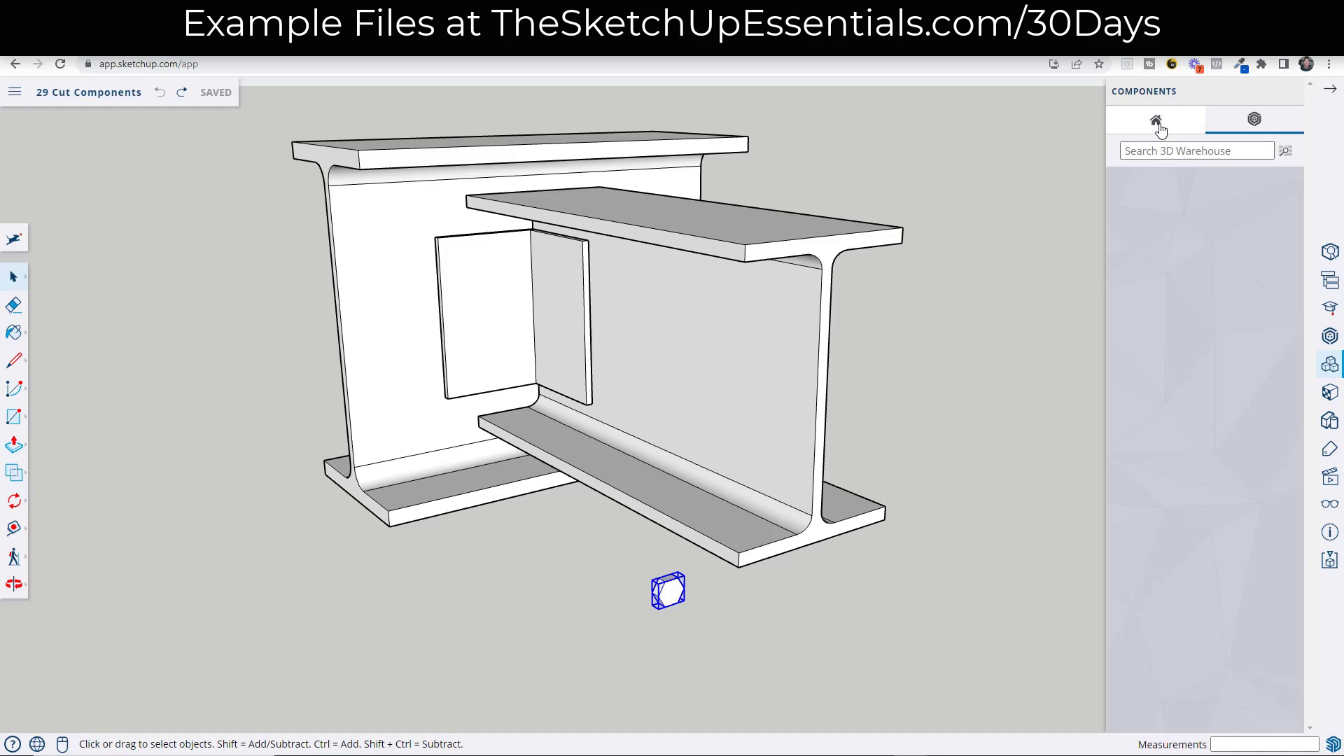
pyautogui.click(1155, 119)
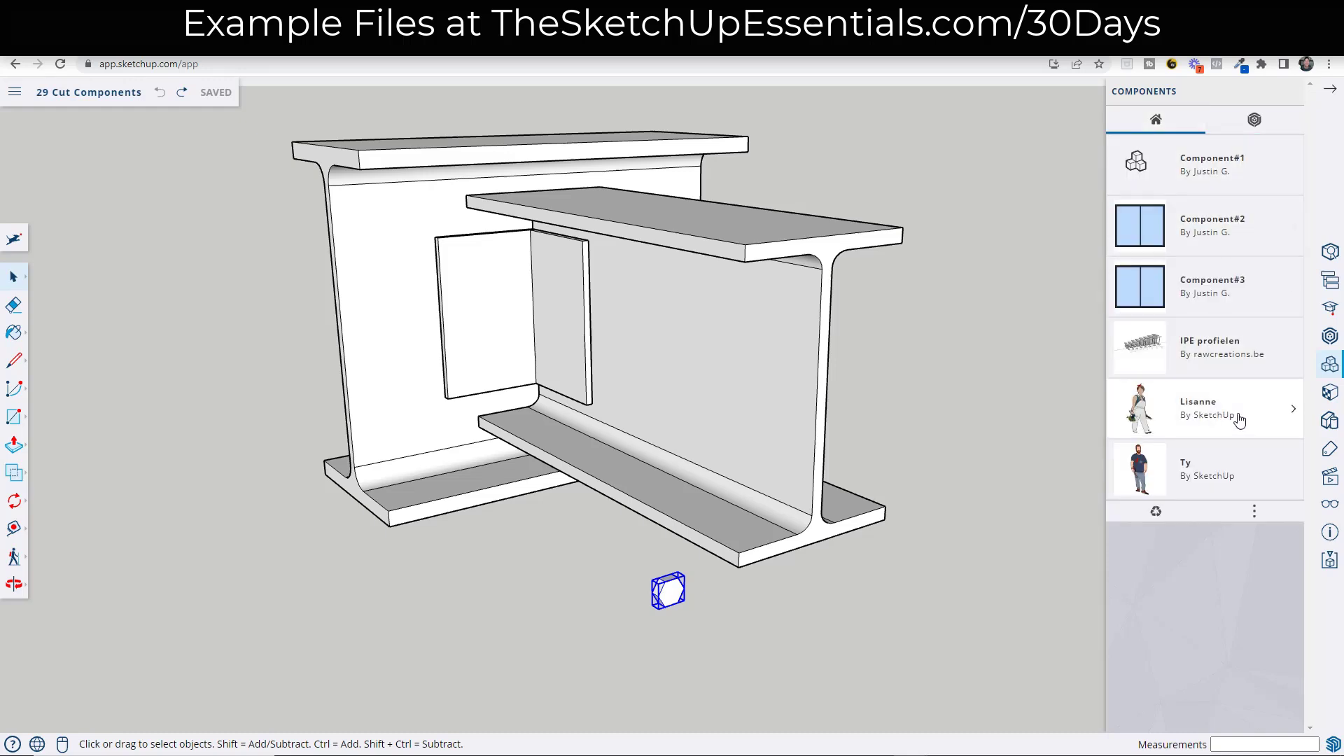
pyautogui.moveTo(1111, 243)
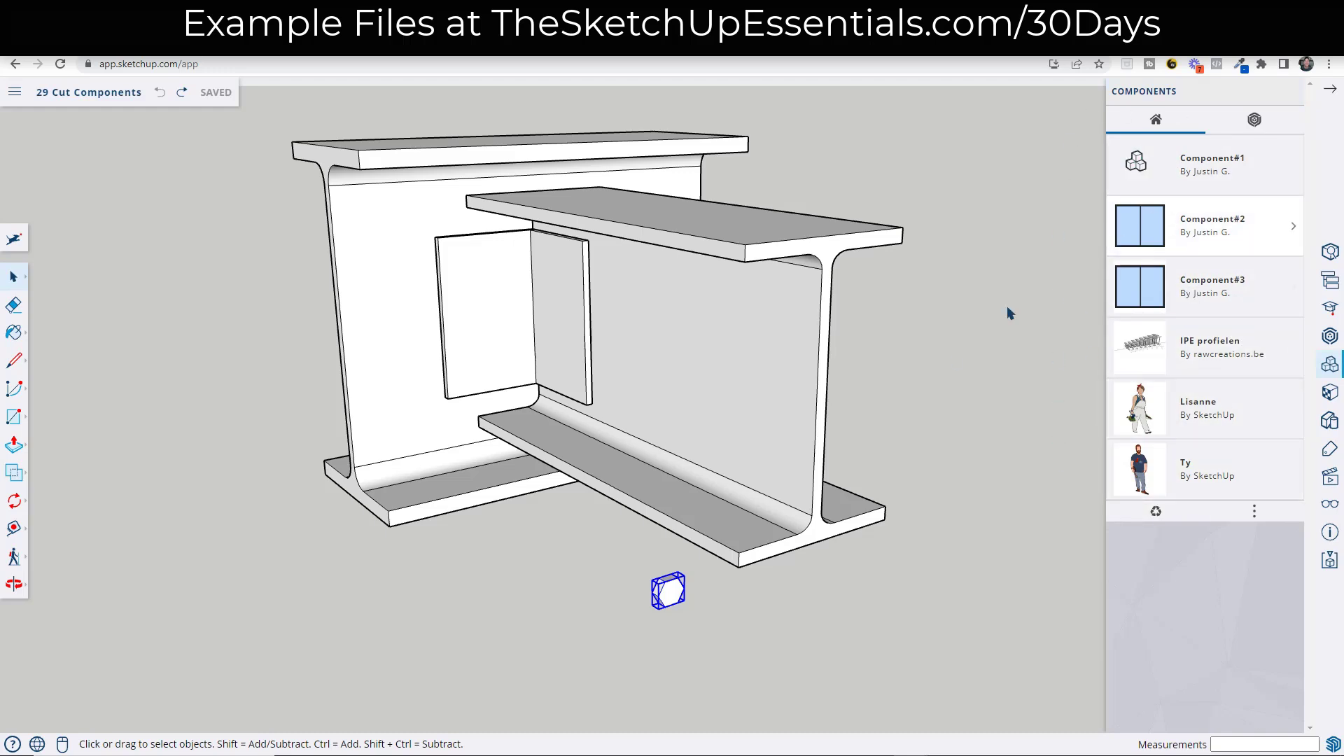
pyautogui.moveTo(675, 601)
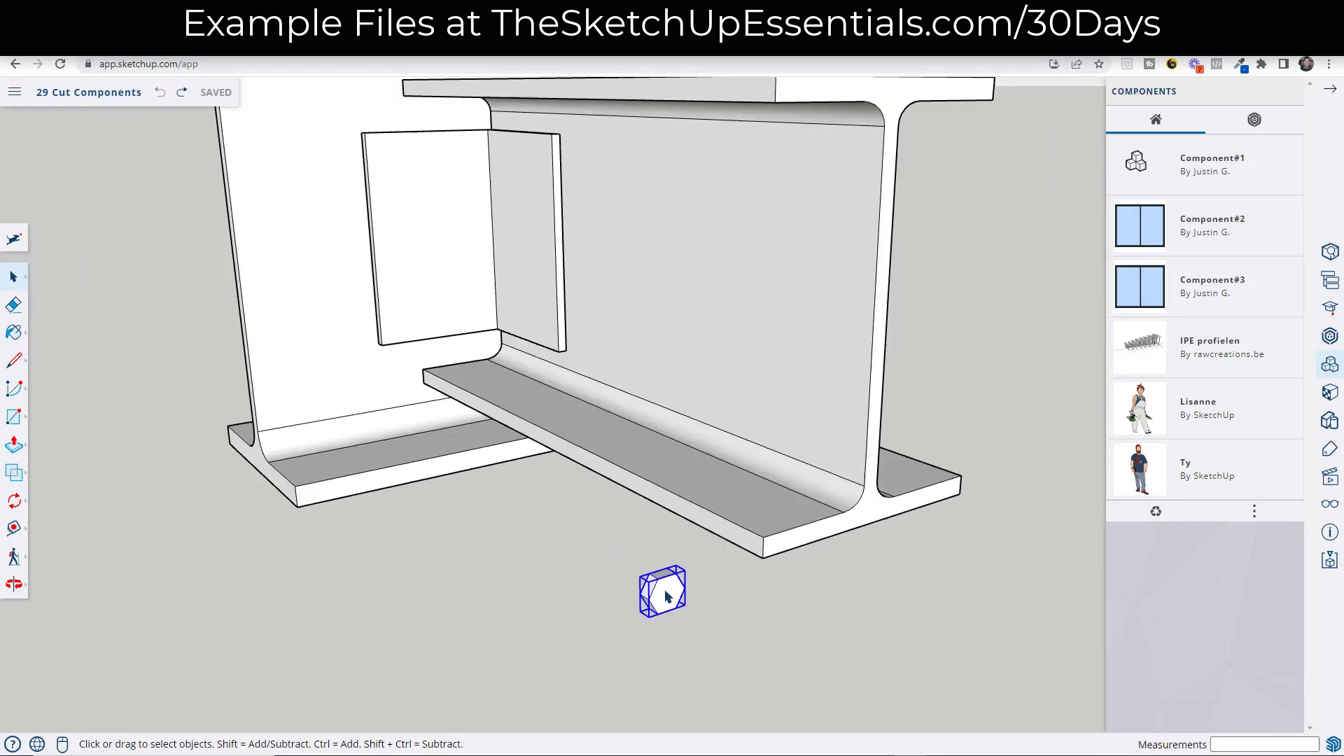
# Step: Make the bolt head a new component, Component#4, with Glue to set to Any
pyautogui.rightClick(661, 593)
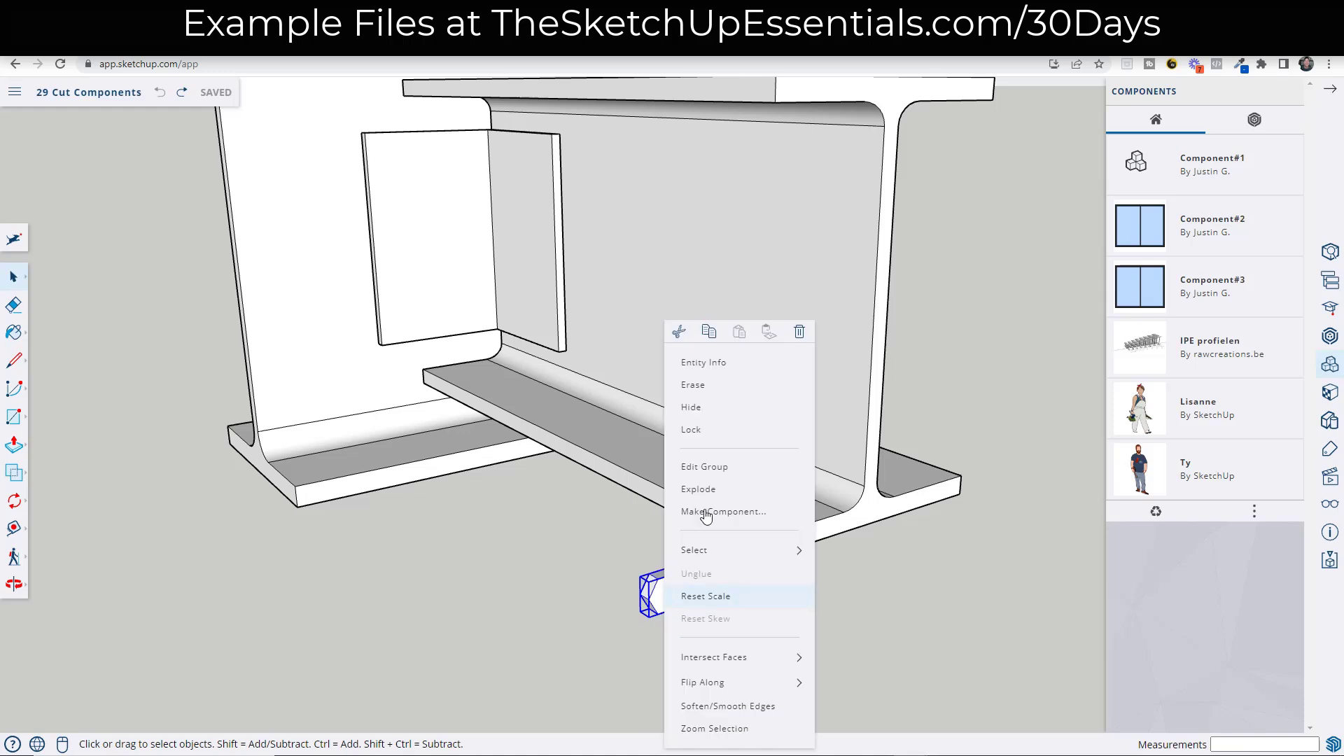
pyautogui.click(723, 512)
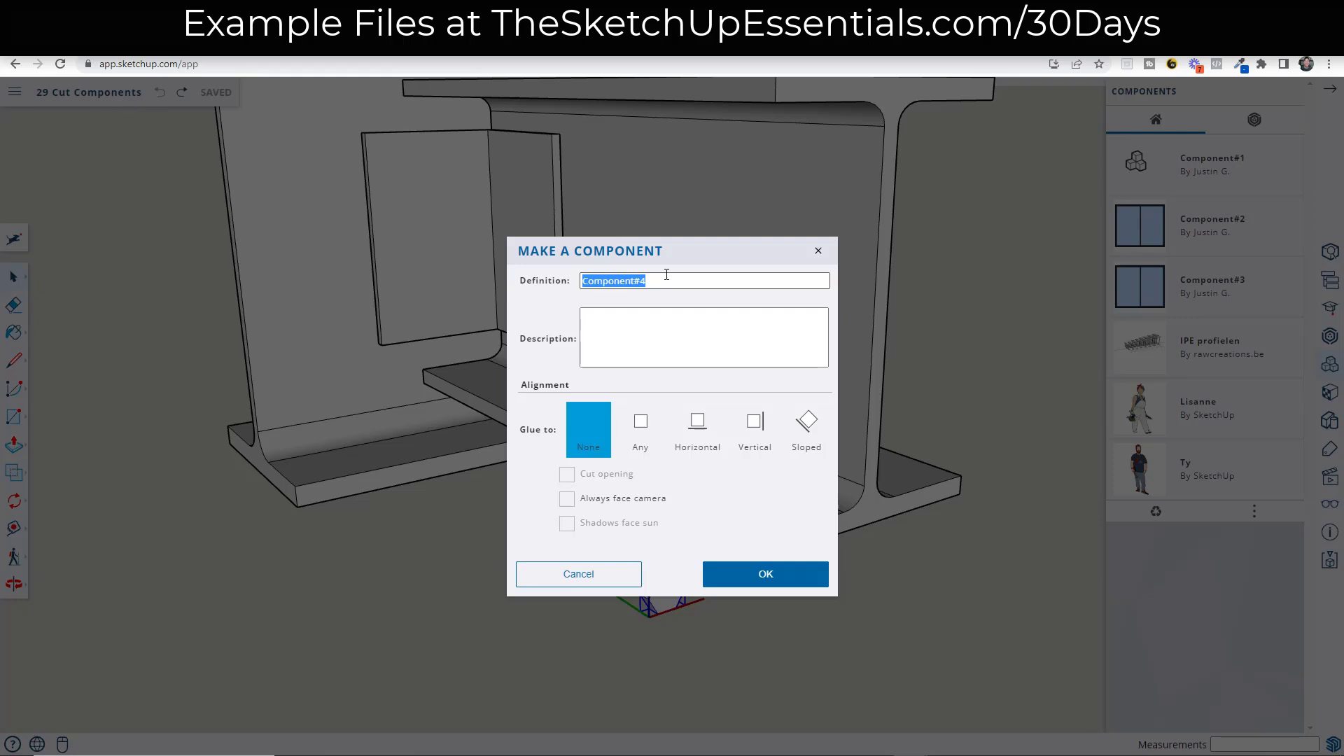
pyautogui.moveTo(549, 460)
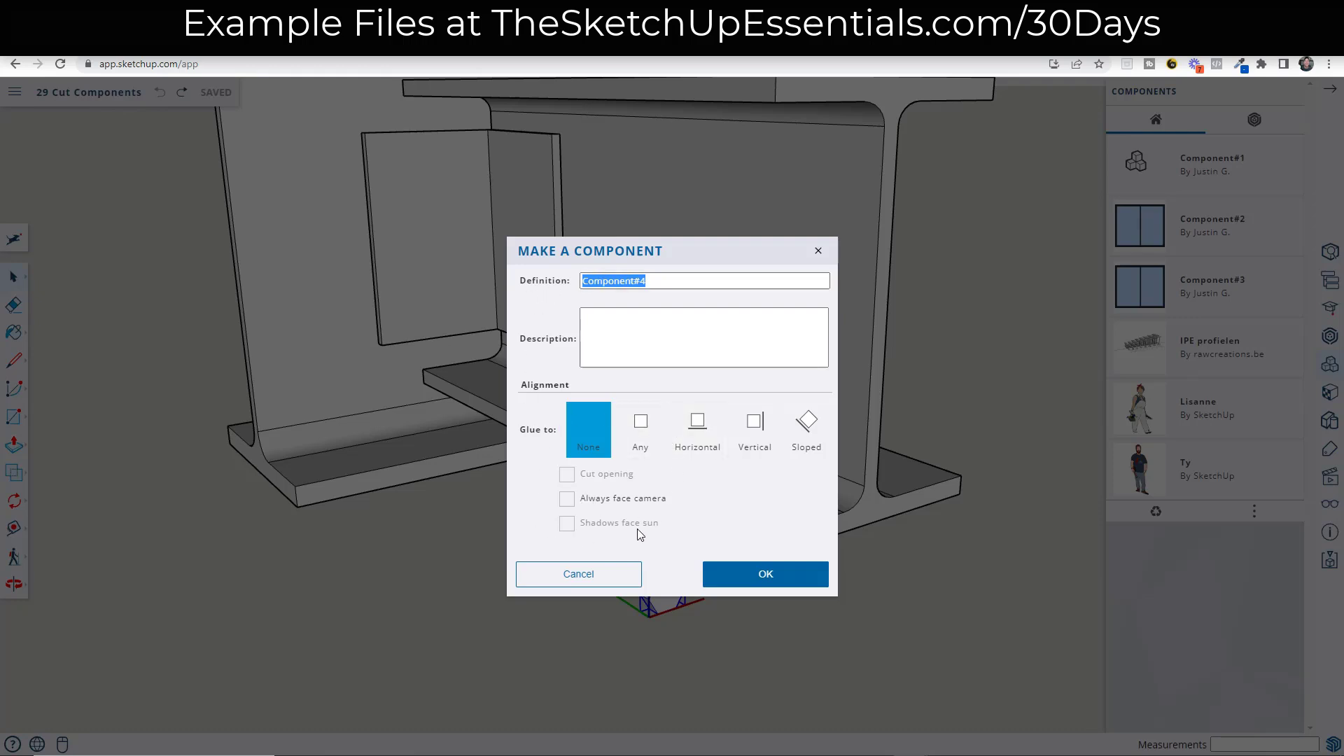
pyautogui.moveTo(515, 510)
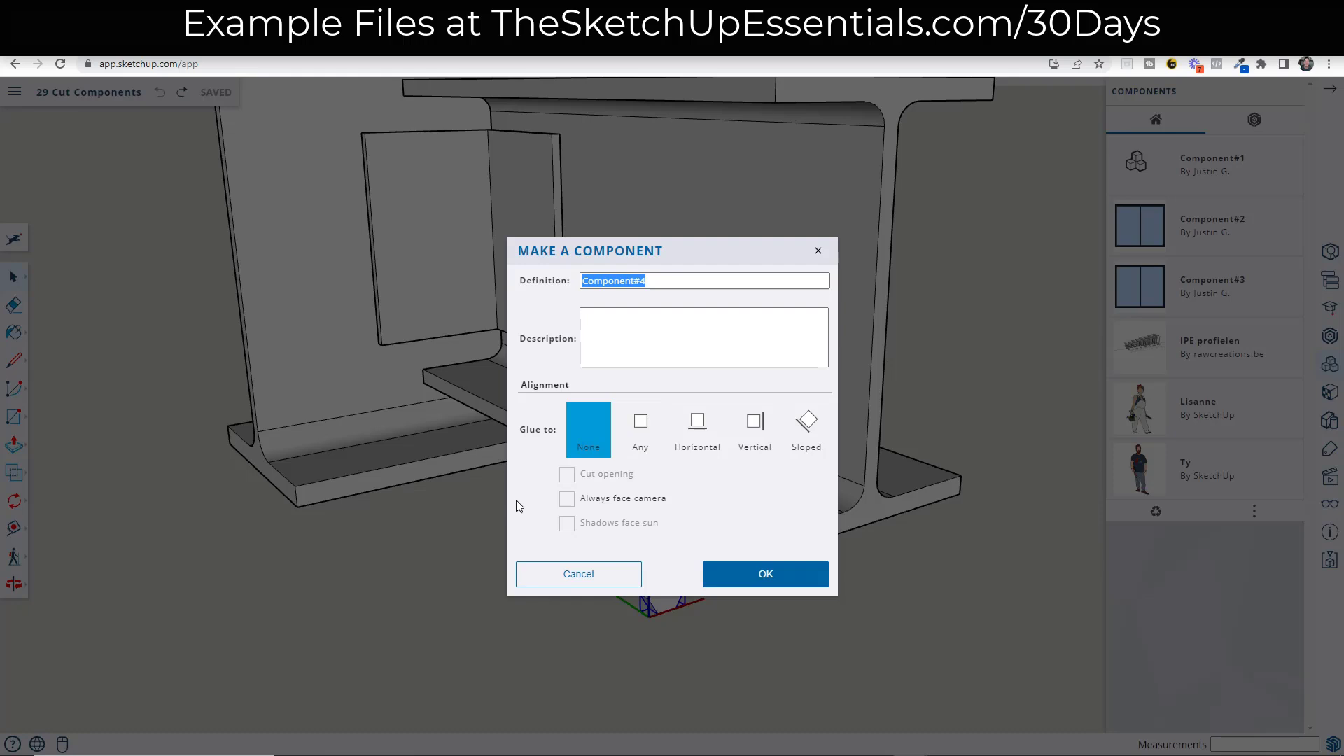
pyautogui.moveTo(597, 431)
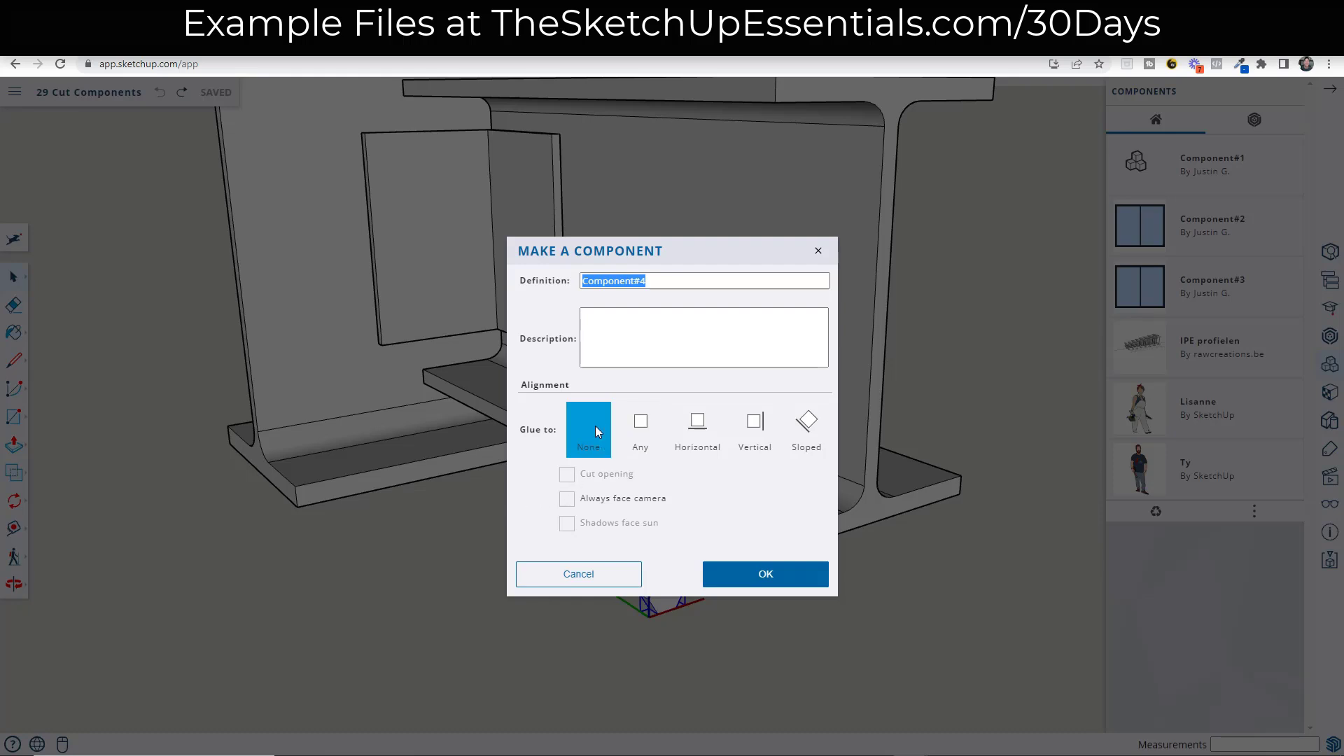
pyautogui.moveTo(805, 430)
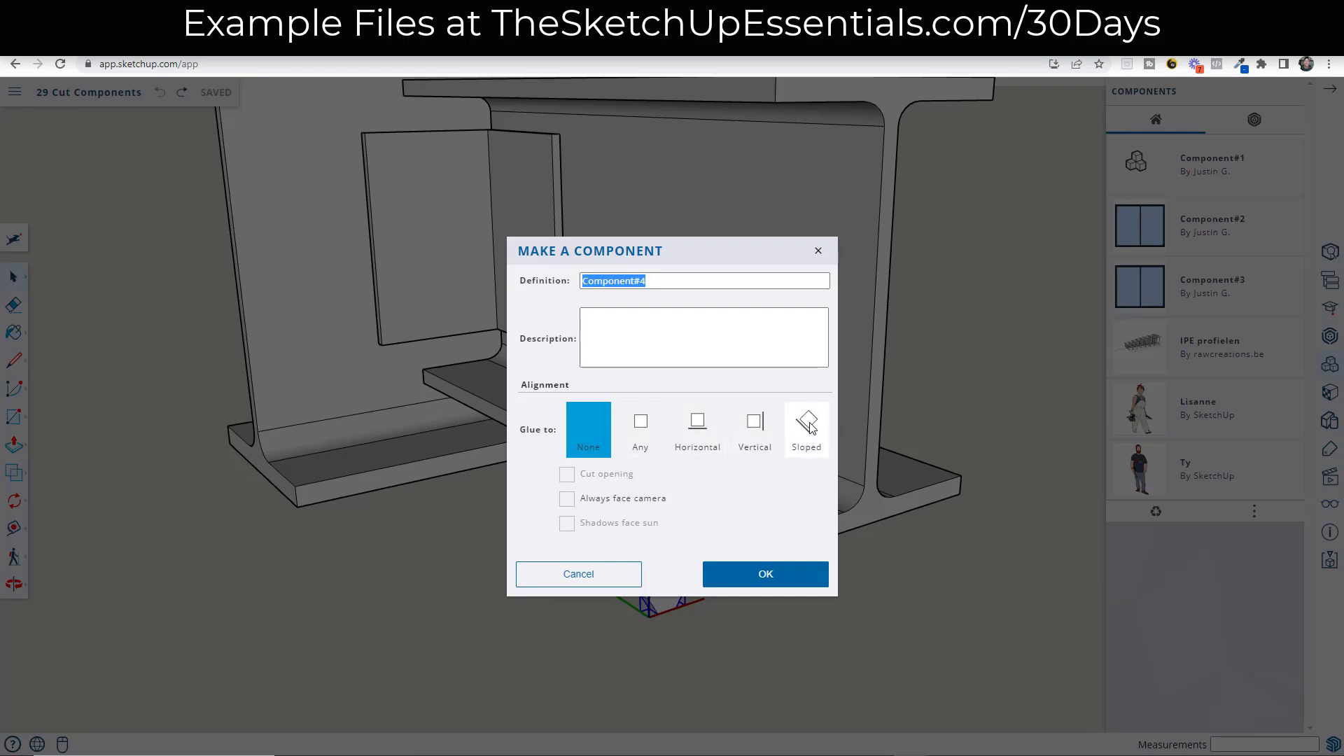
pyautogui.moveTo(618, 560)
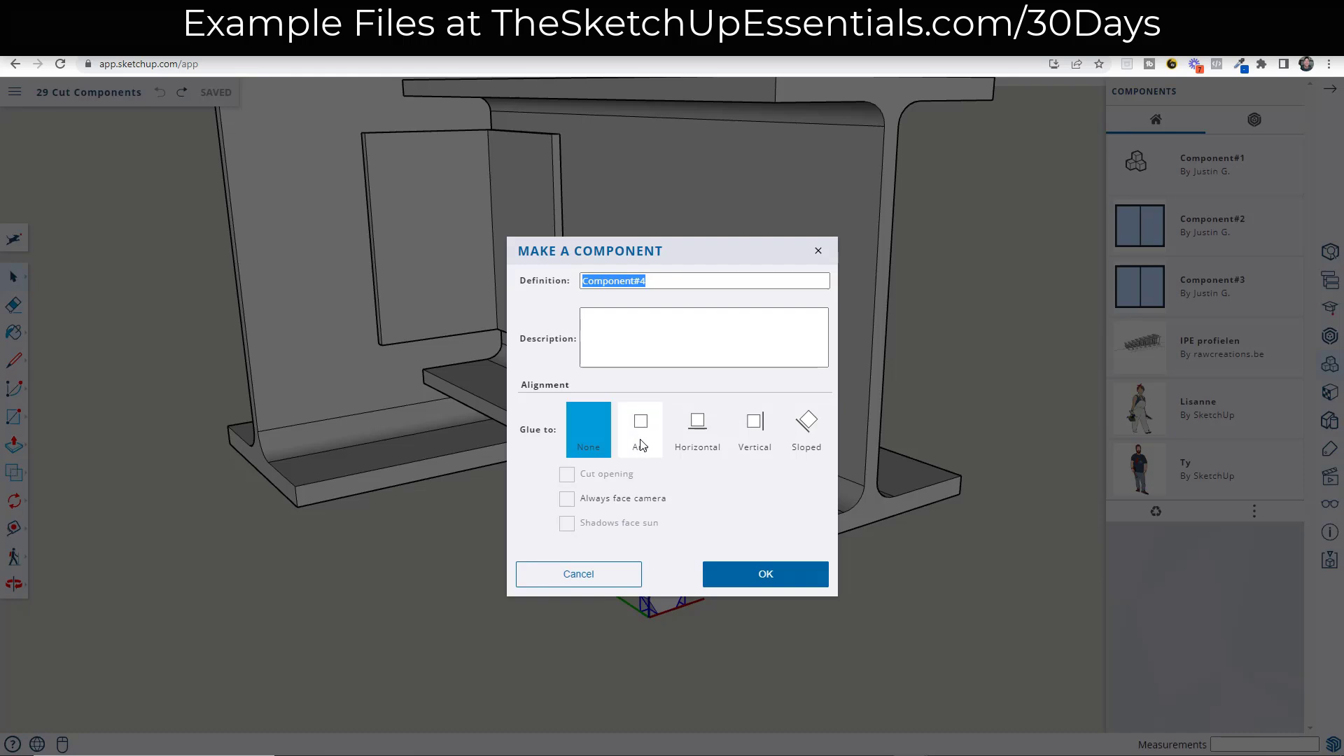
pyautogui.click(640, 430)
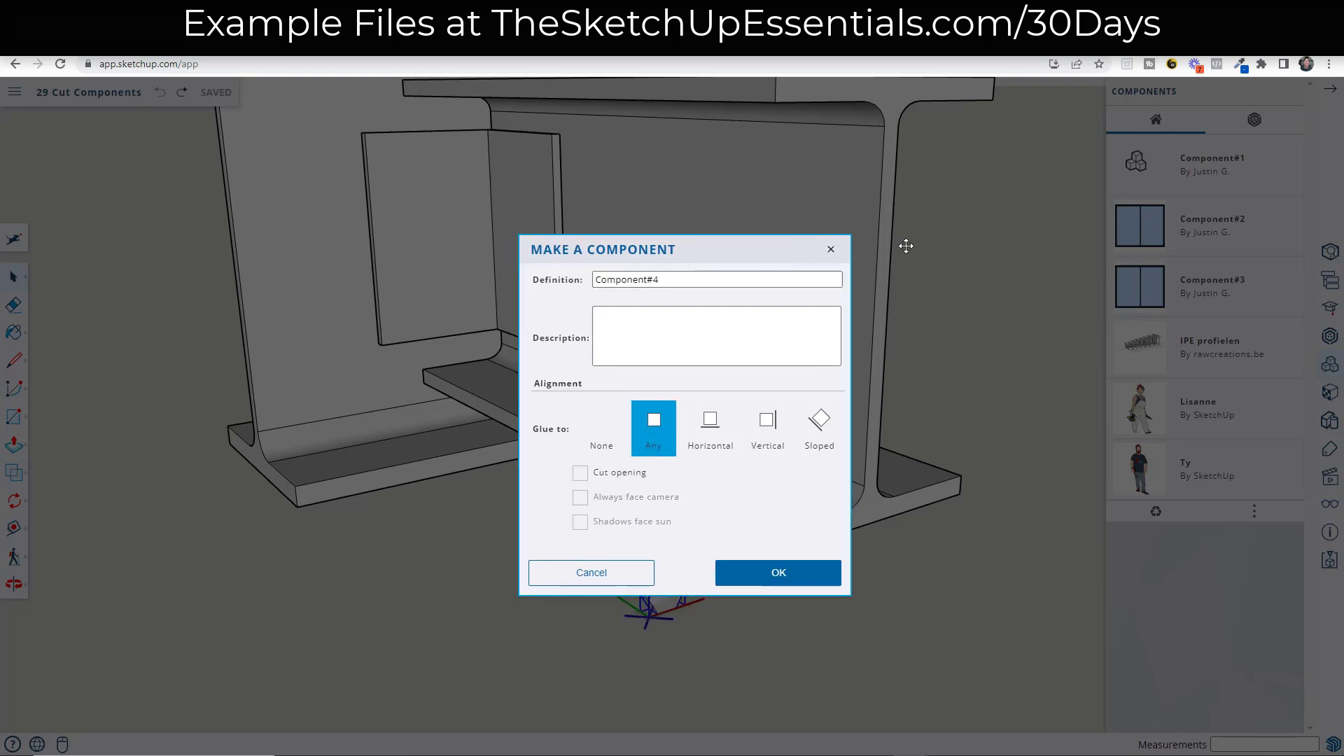
pyautogui.moveTo(602, 249); pyautogui.dragTo(826, 212)
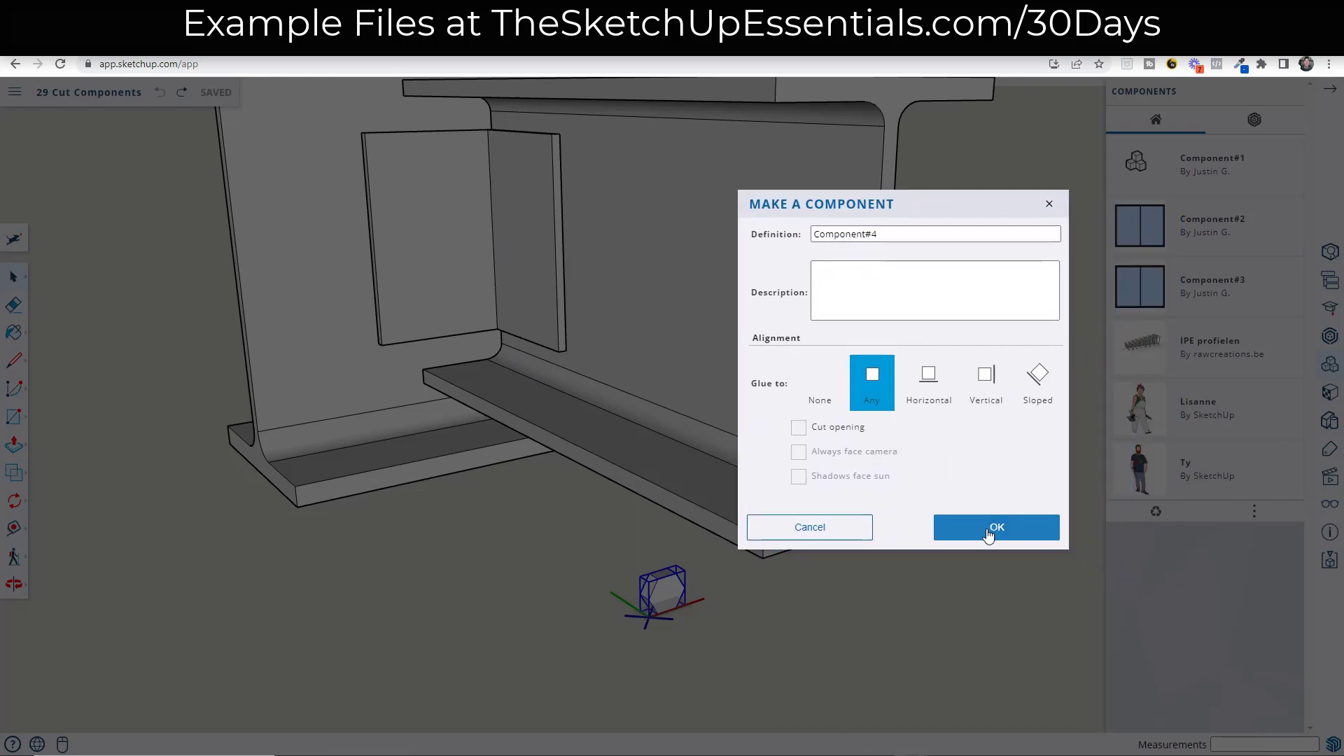
pyautogui.click(996, 528)
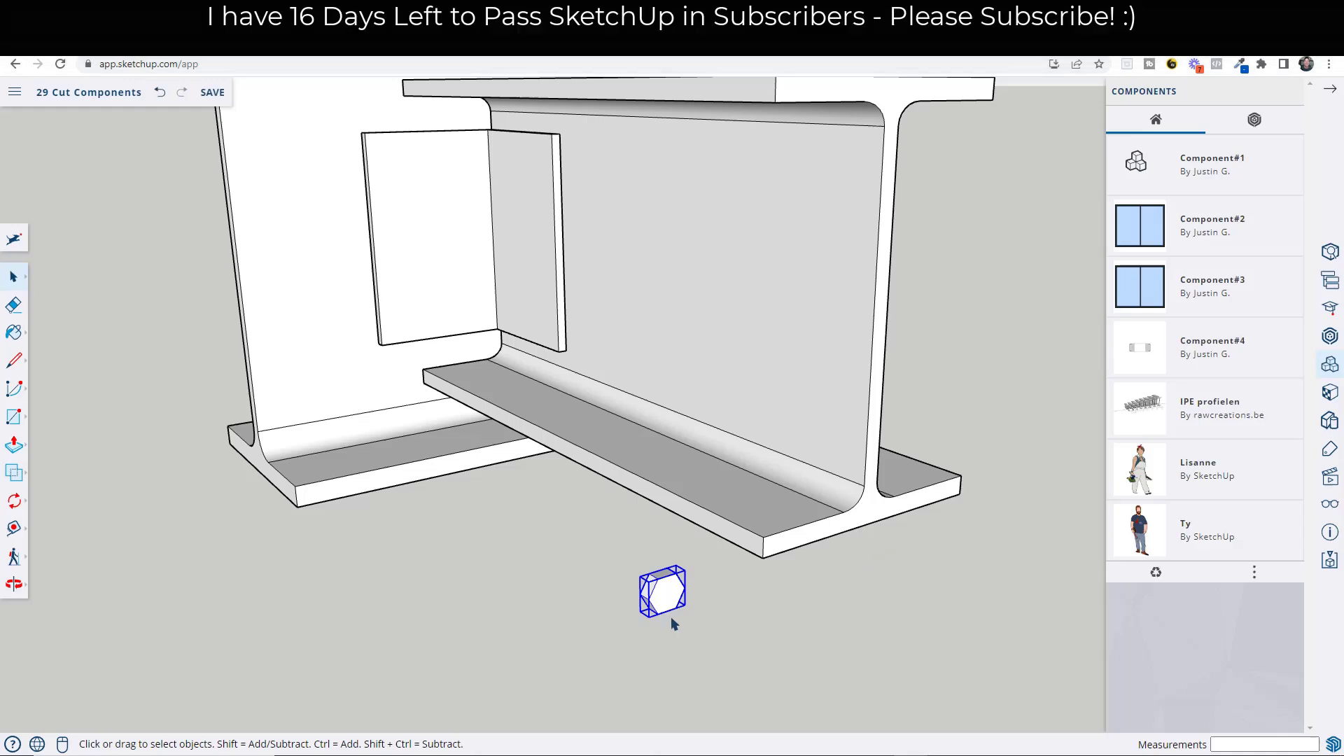
pyautogui.moveTo(1145, 354)
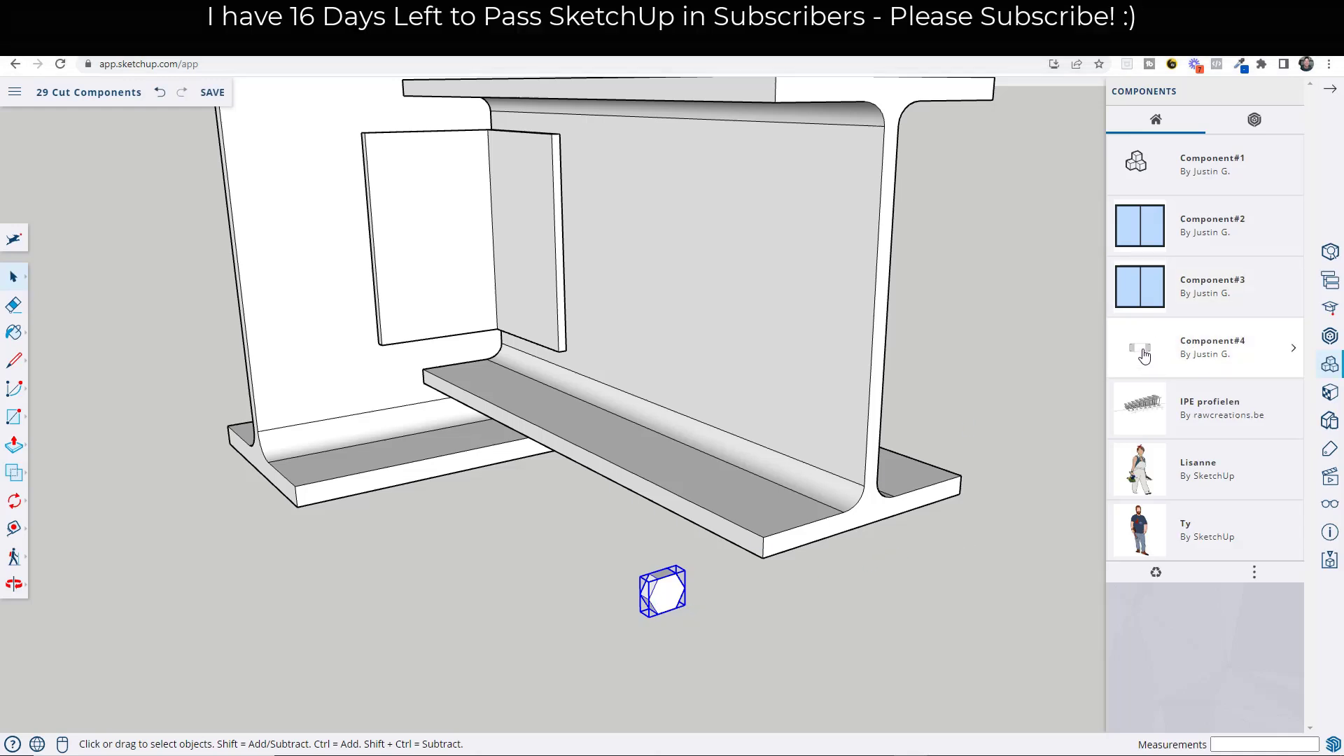
# Step: Pick Component#4 from the library to place an instance below the I-beam
pyautogui.click(1204, 347)
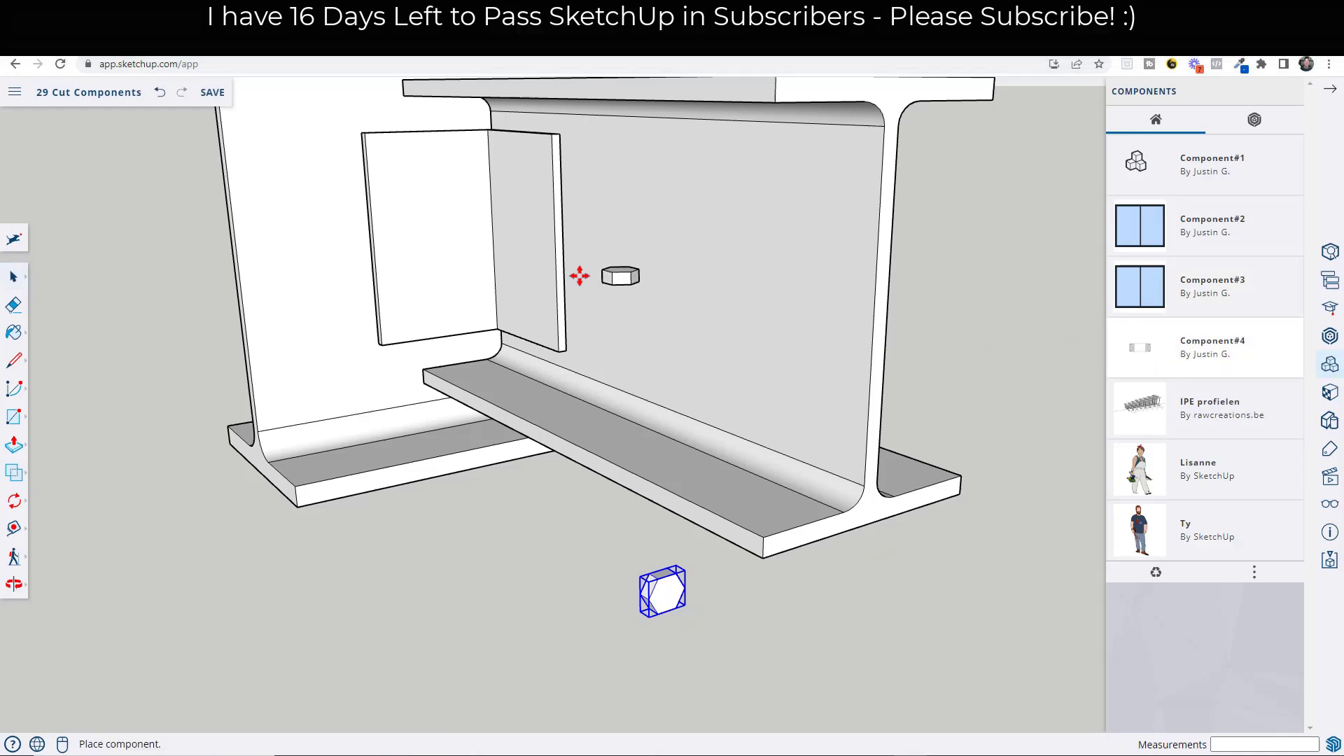
pyautogui.moveTo(467, 158)
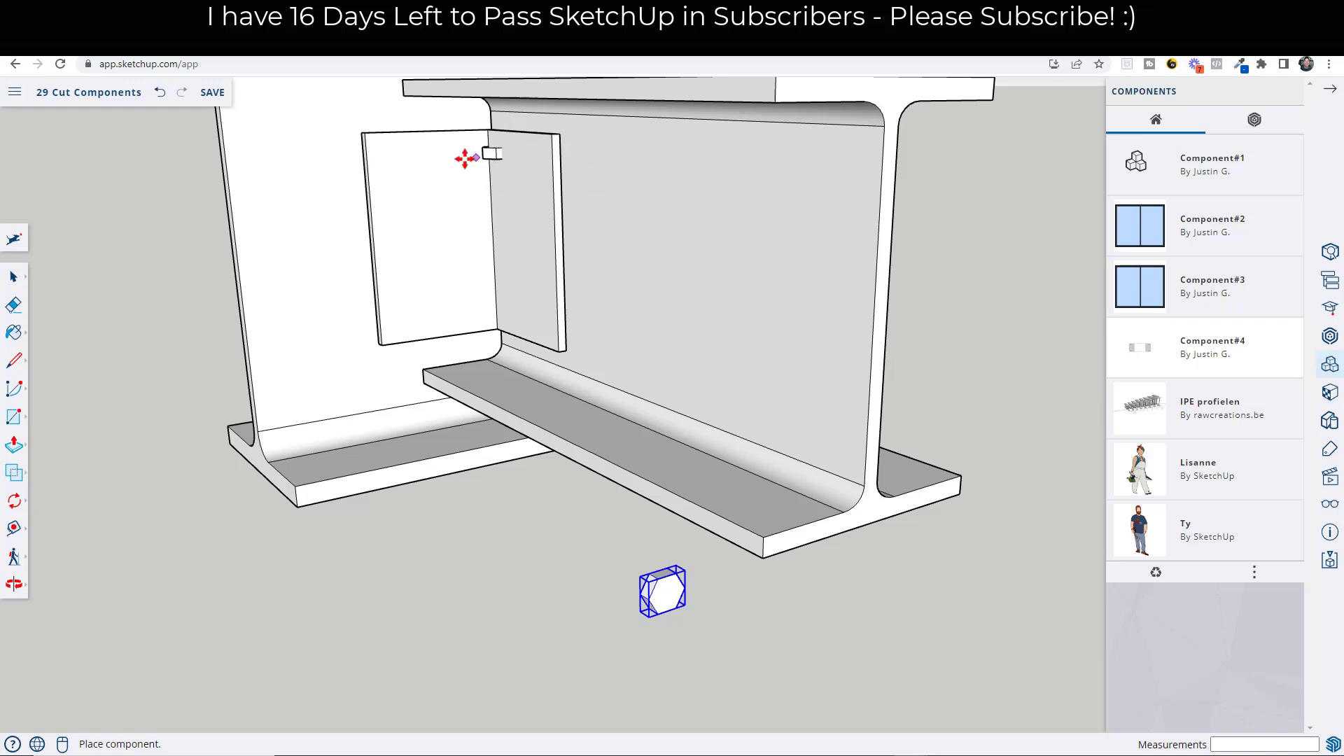
pyautogui.moveTo(489, 416)
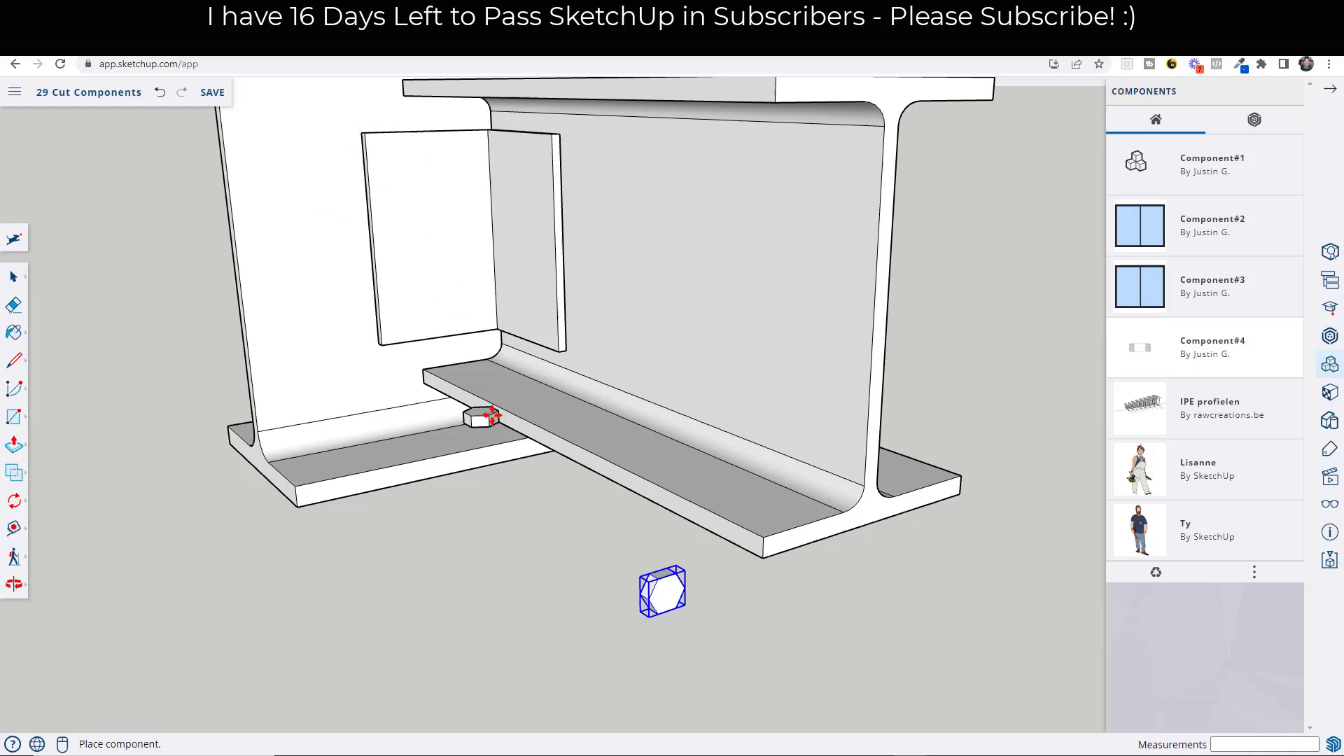
pyautogui.moveTo(877, 473)
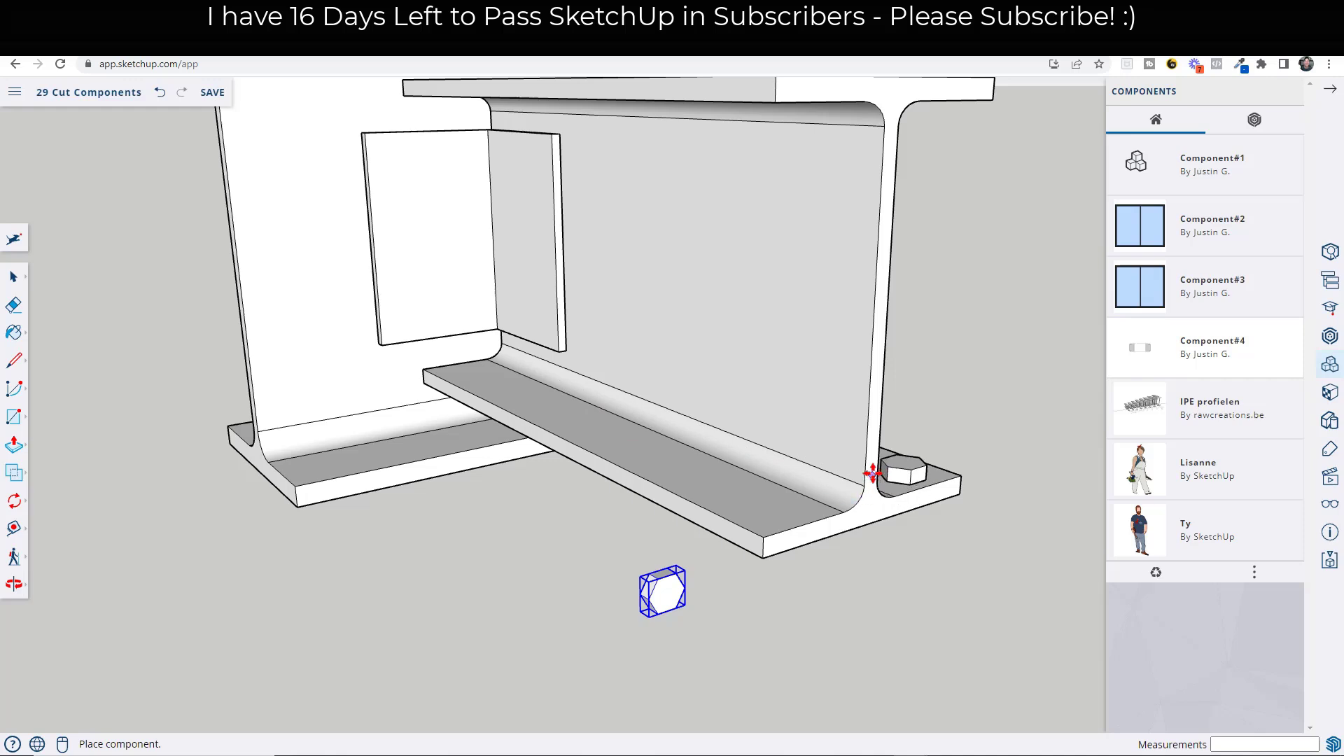
pyautogui.moveTo(536, 153)
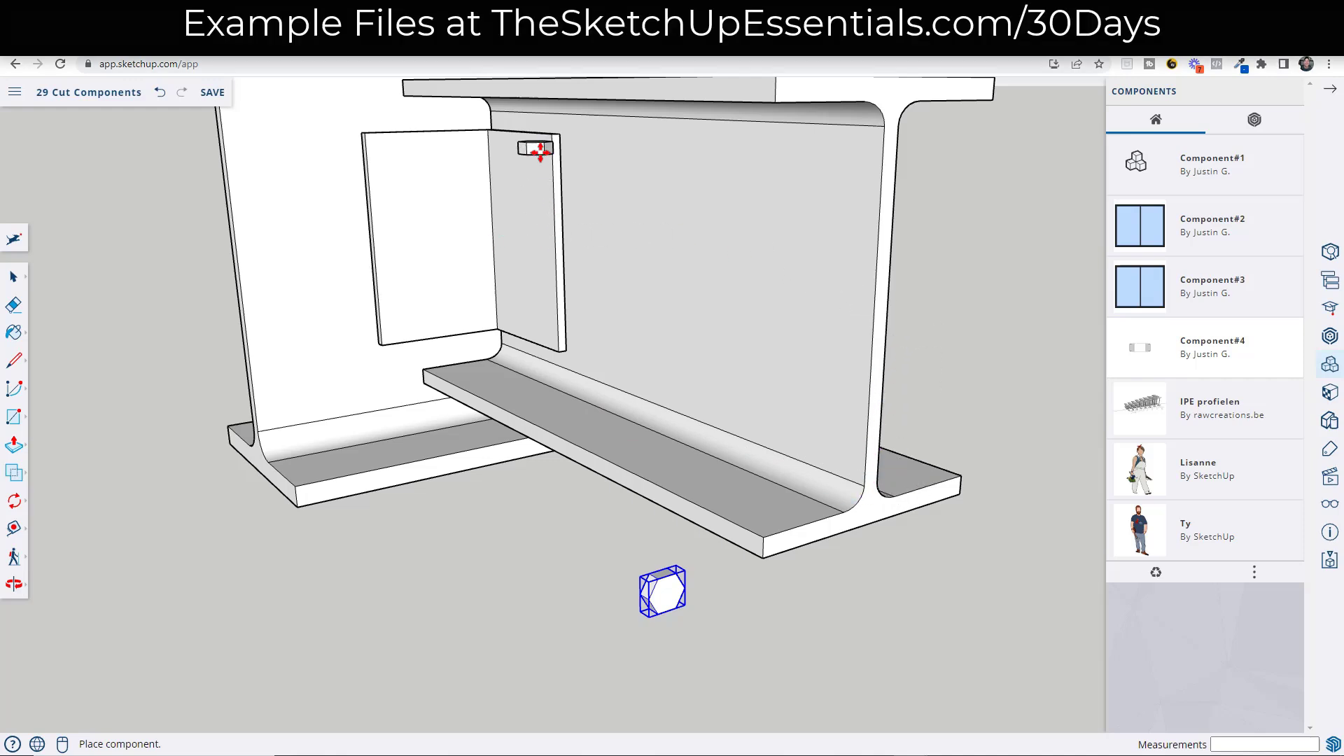
pyautogui.moveTo(523, 185)
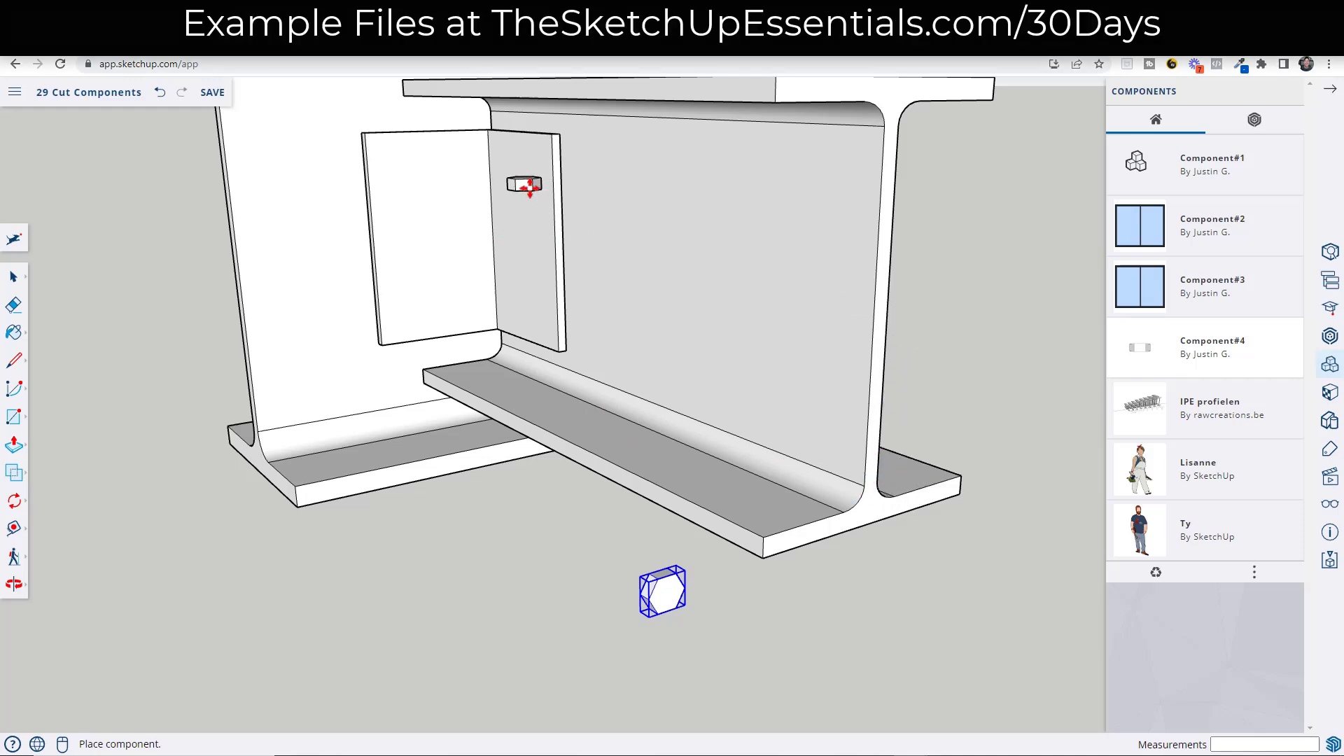
pyautogui.moveTo(522, 177)
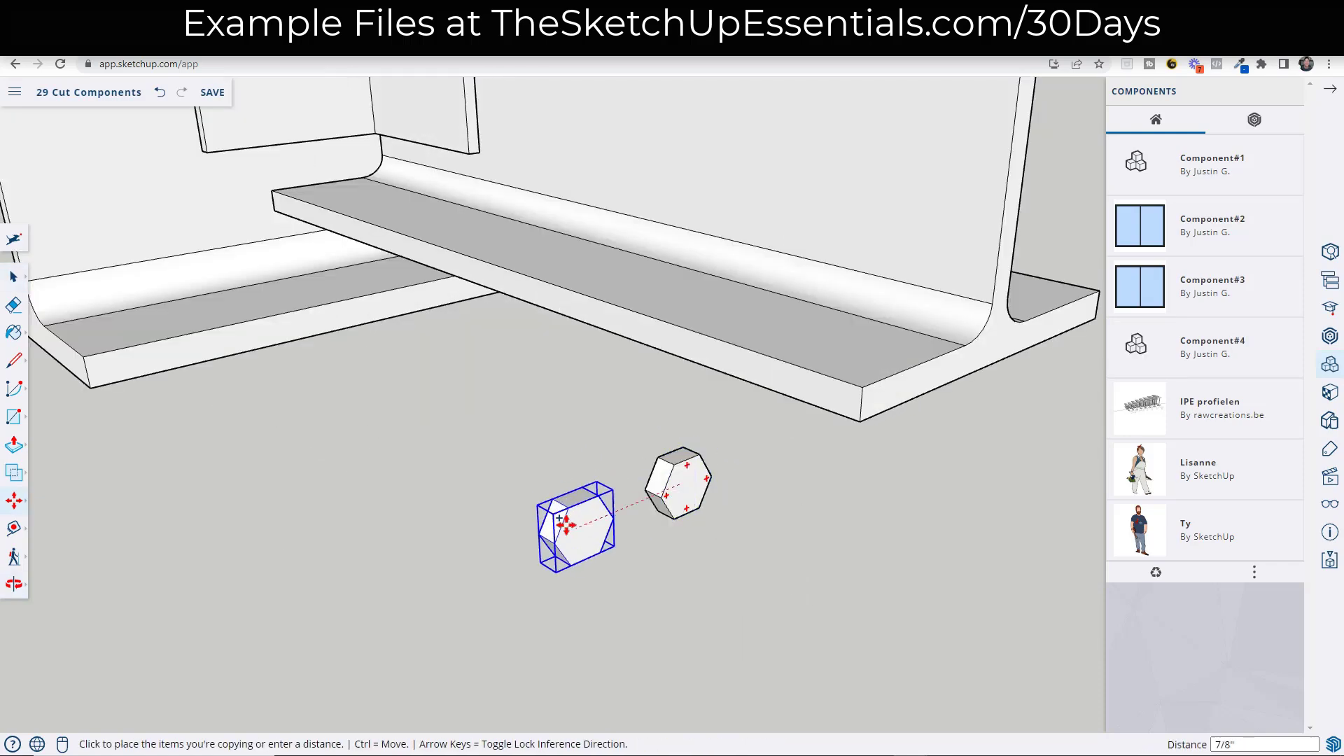
# Step: Explode the copied hexagon into loose geometry
pyautogui.rightClick(575, 528)
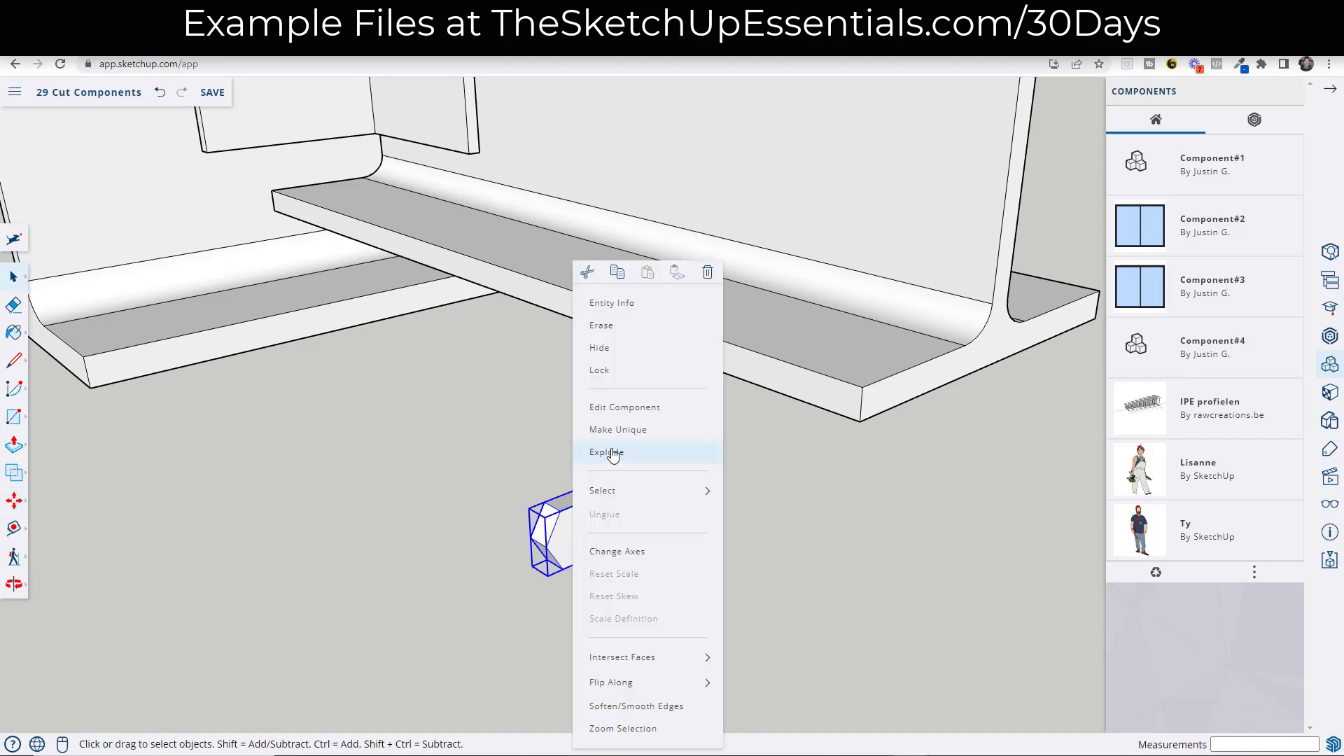
pyautogui.click(606, 452)
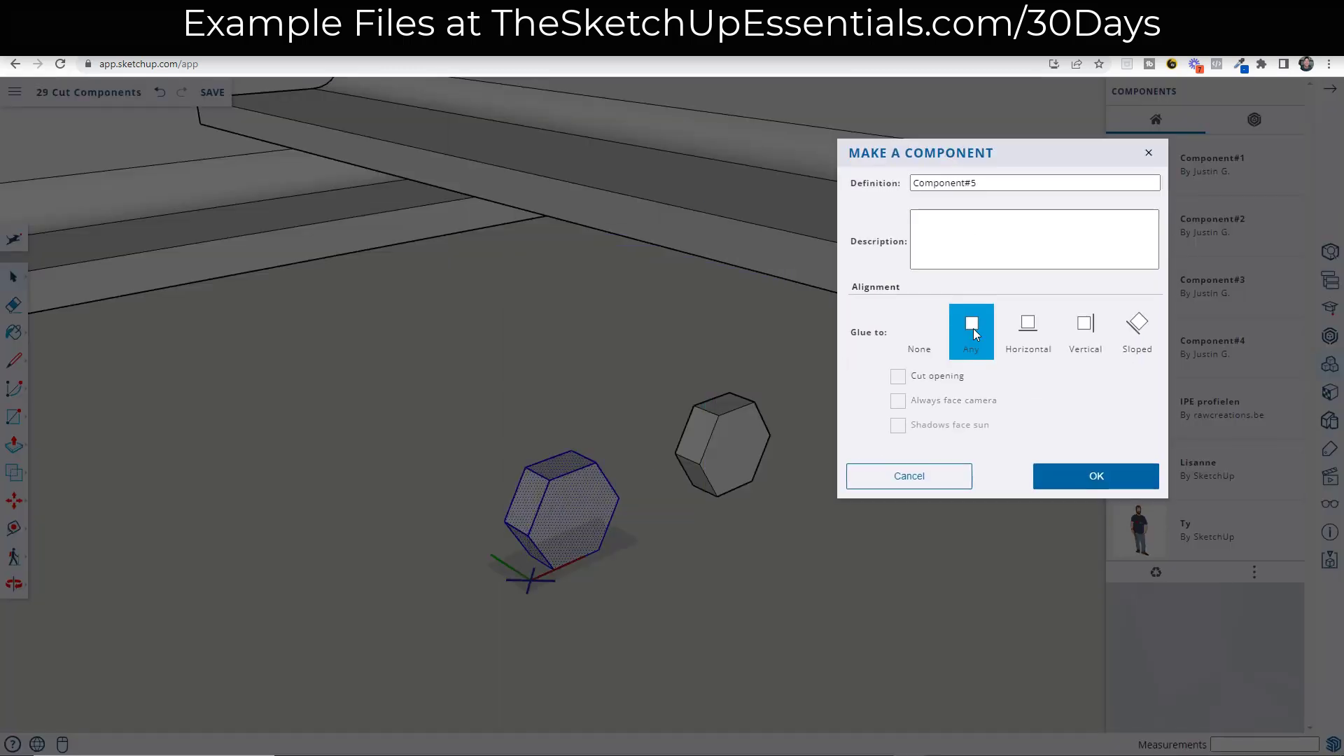
pyautogui.moveTo(639, 547)
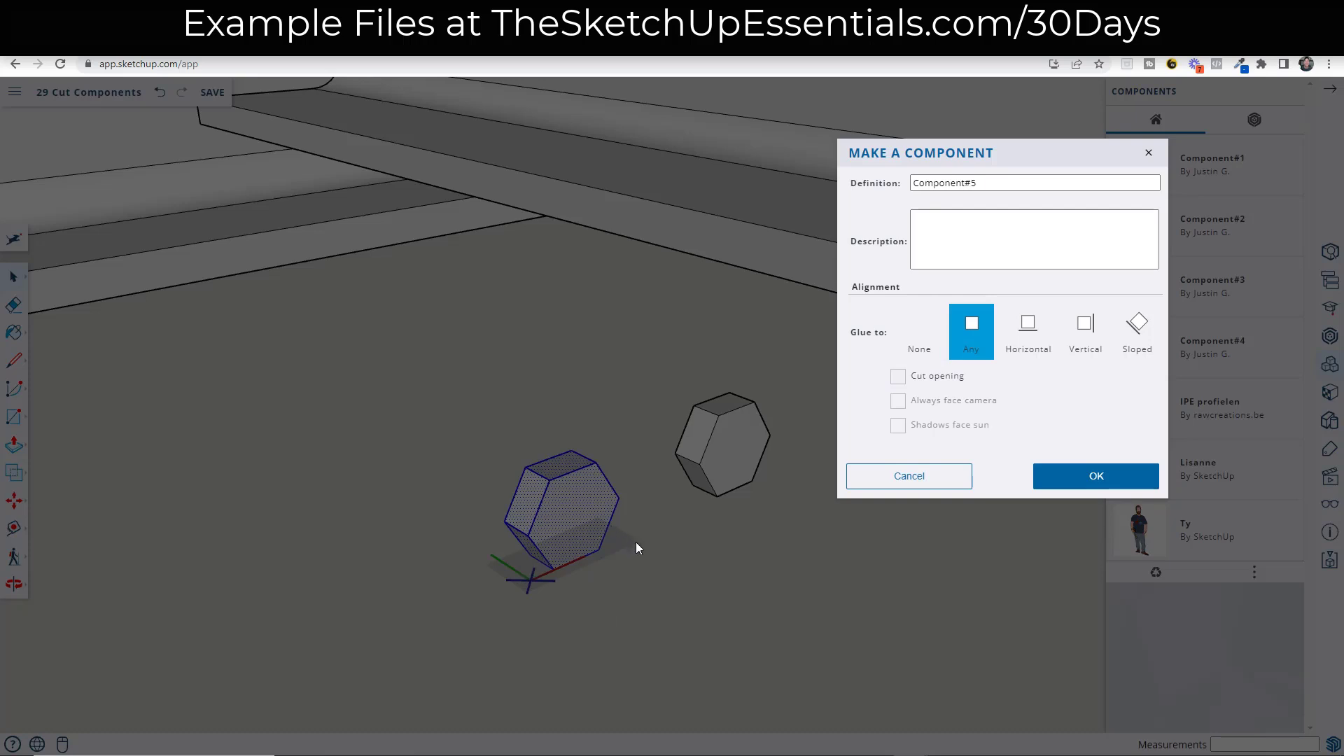
pyautogui.moveTo(532, 598)
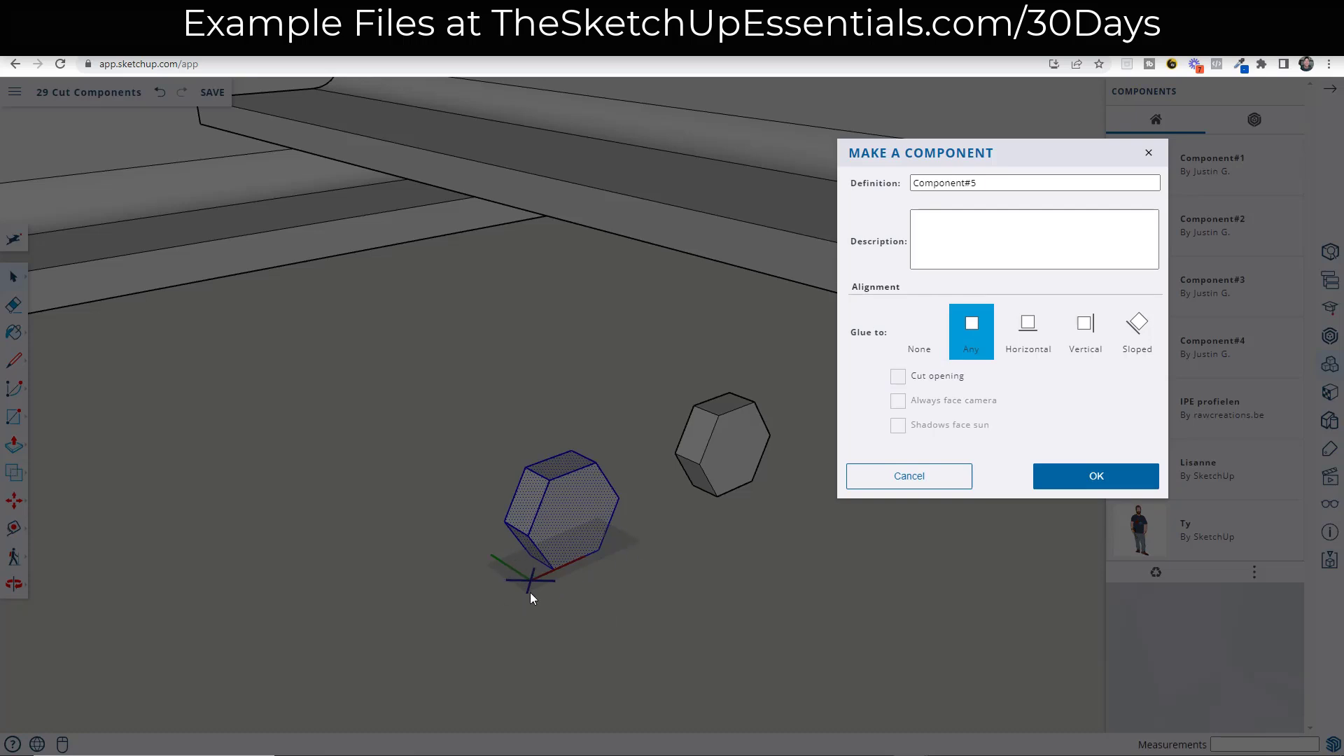
pyautogui.moveTo(639, 542)
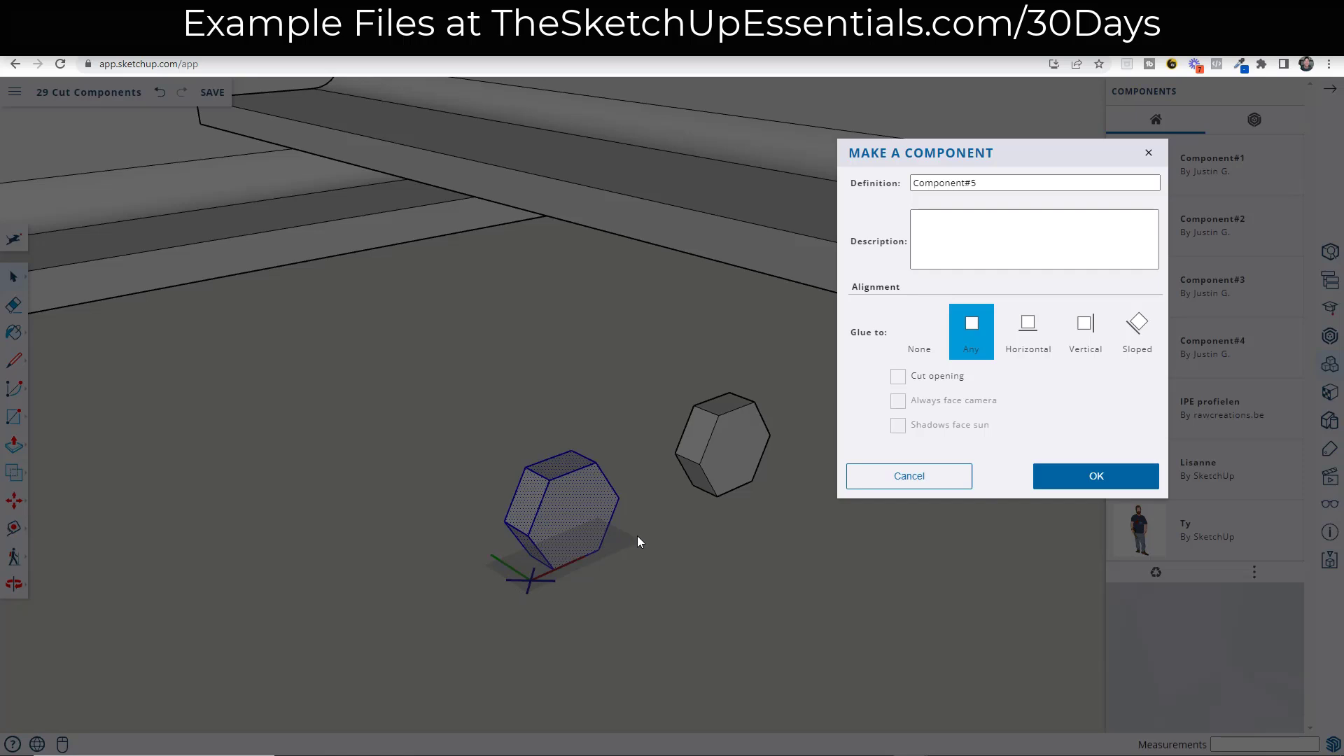
pyautogui.moveTo(541, 569)
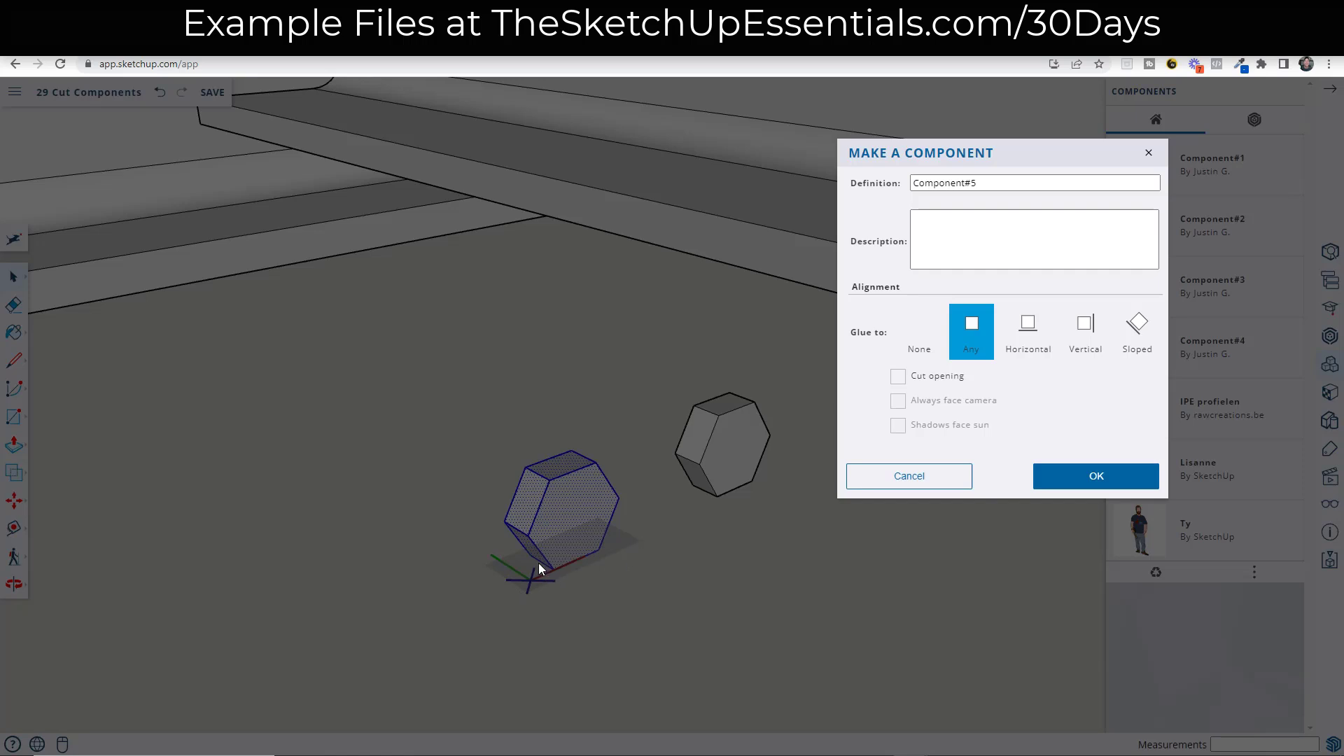
pyautogui.moveTo(556, 579)
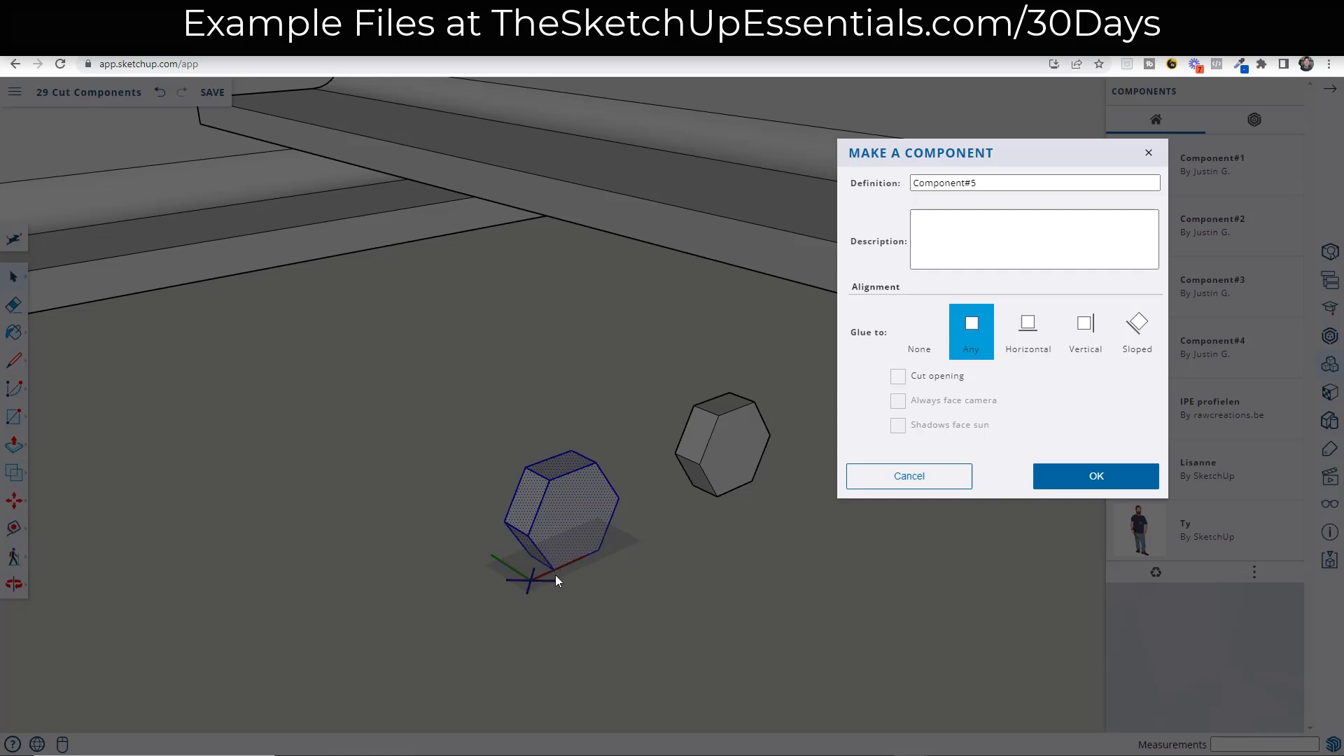
# Step: Cancel the component dialog and rotate the hexagon 90° so it lies flat
pyautogui.click(1095, 476)
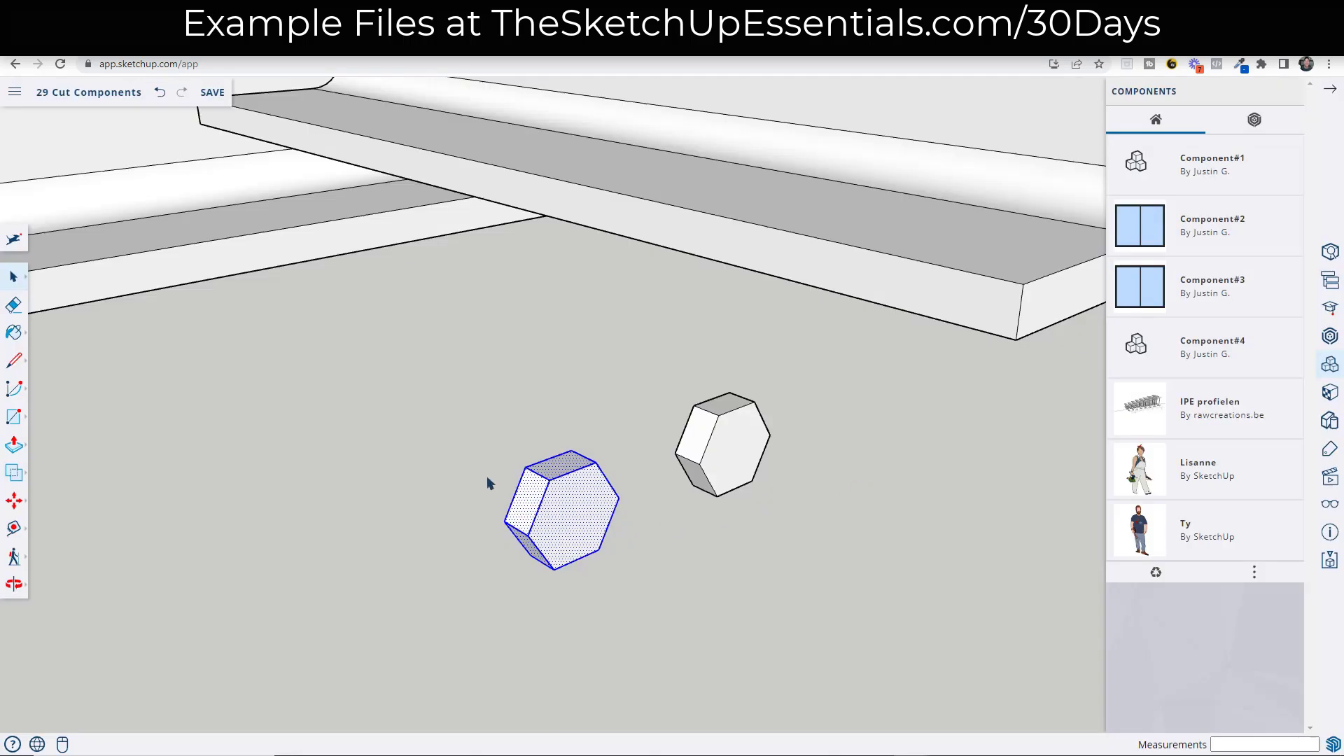
pyautogui.click(14, 500)
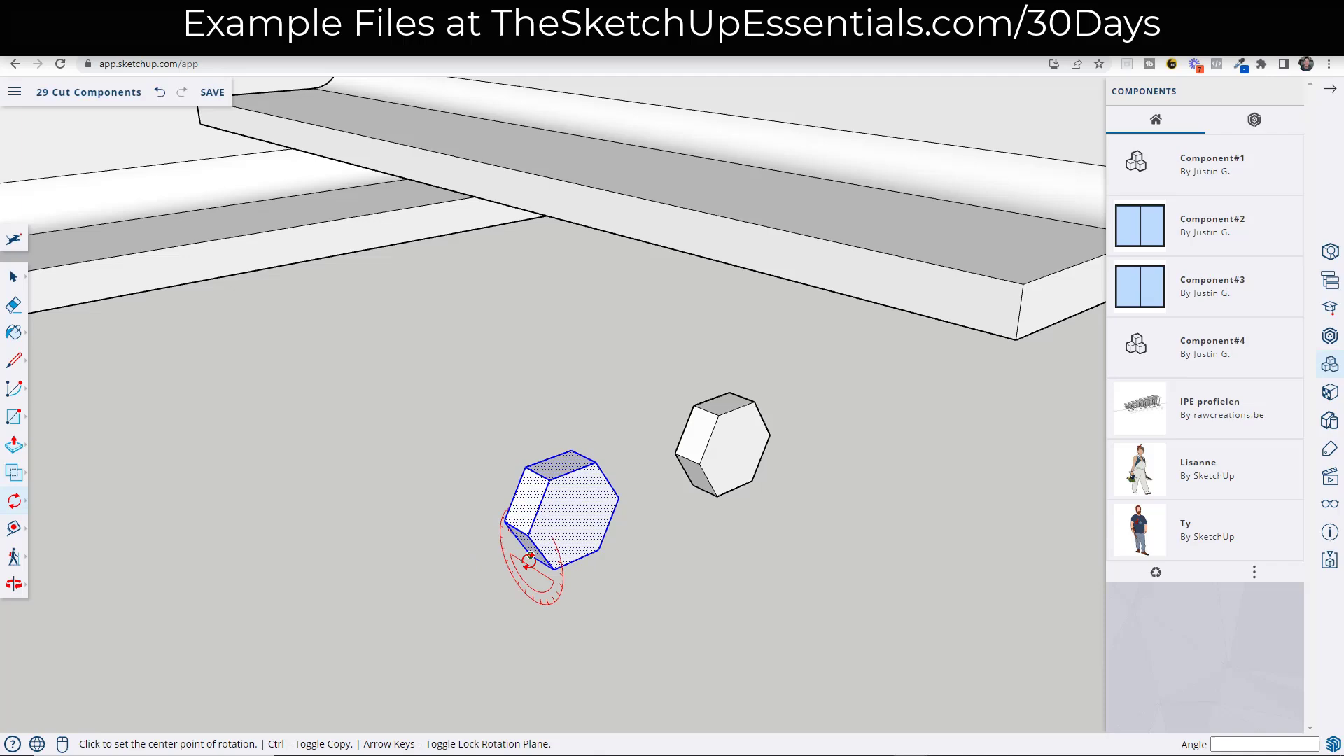
pyautogui.click(529, 558)
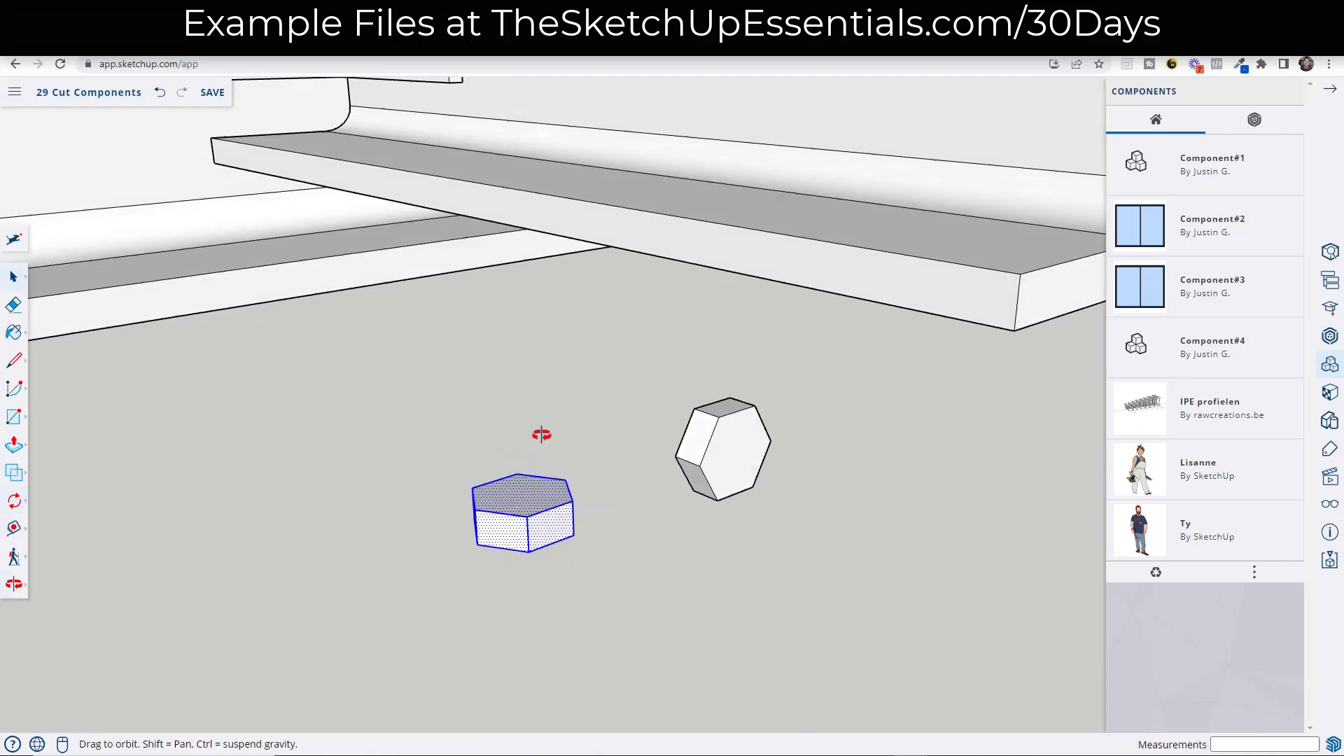
# Step: Make the flat hexagon a component named 'Bolt Head' that glues to any face
pyautogui.rightClick(522, 512)
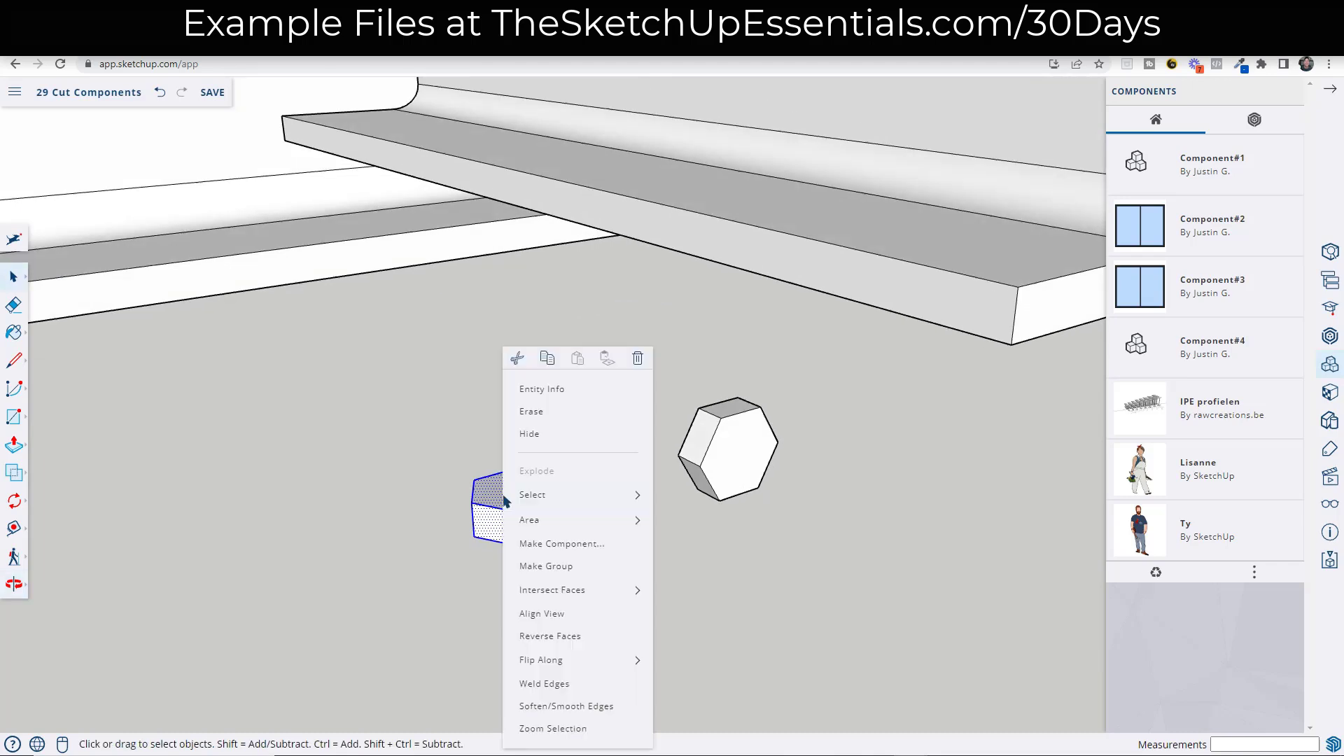
pyautogui.click(561, 543)
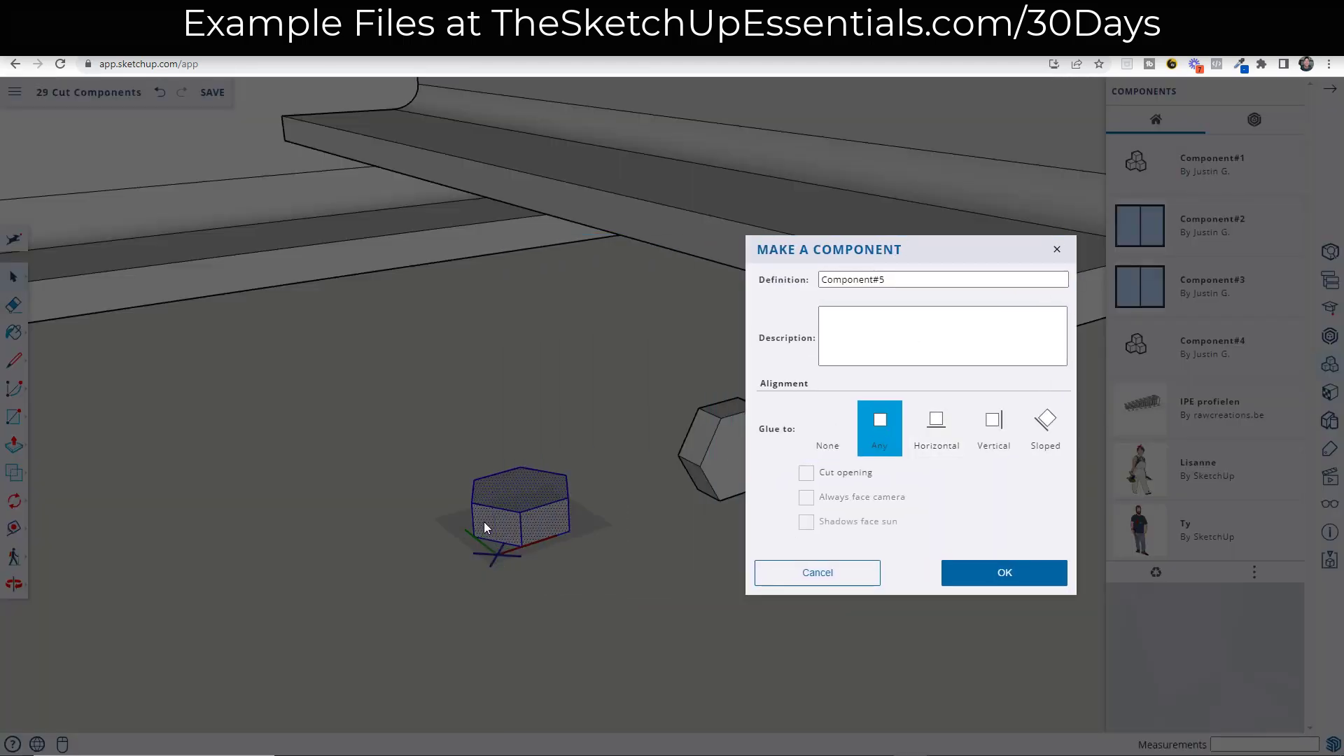
pyautogui.moveTo(537, 524)
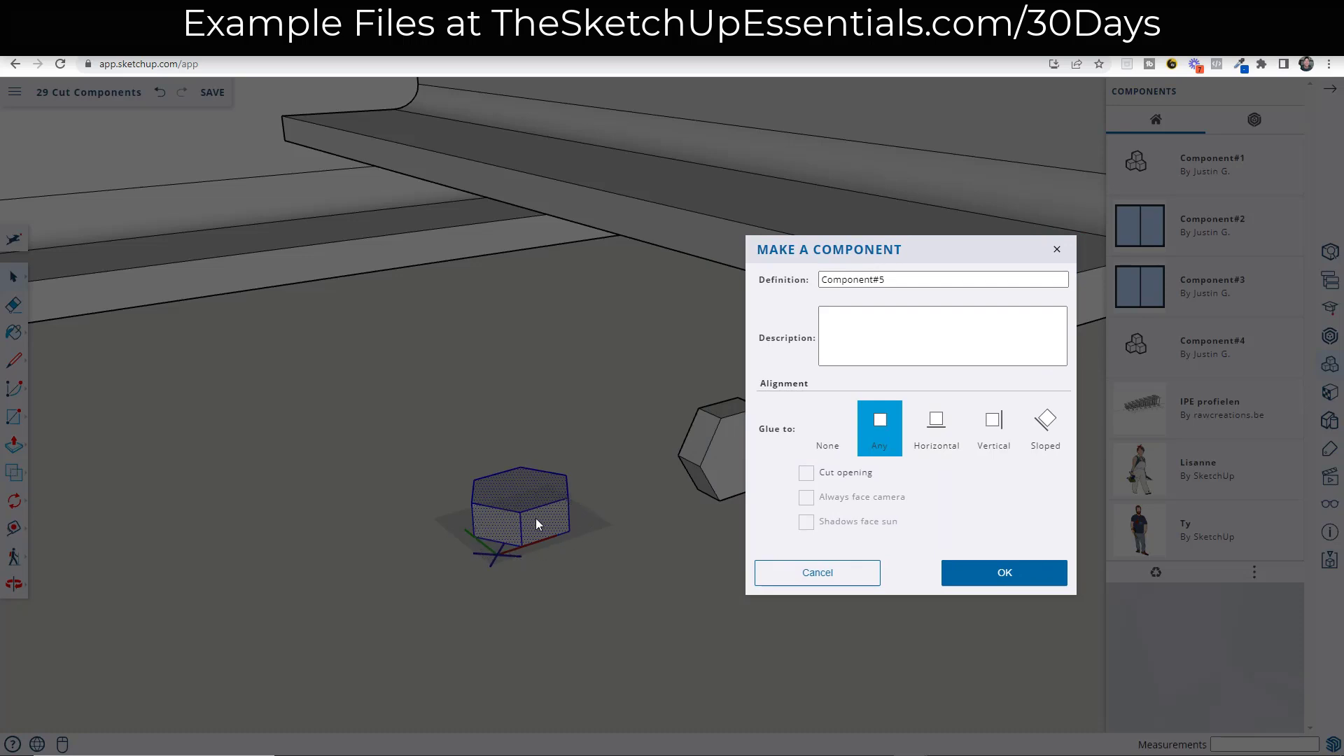
pyautogui.moveTo(490, 513)
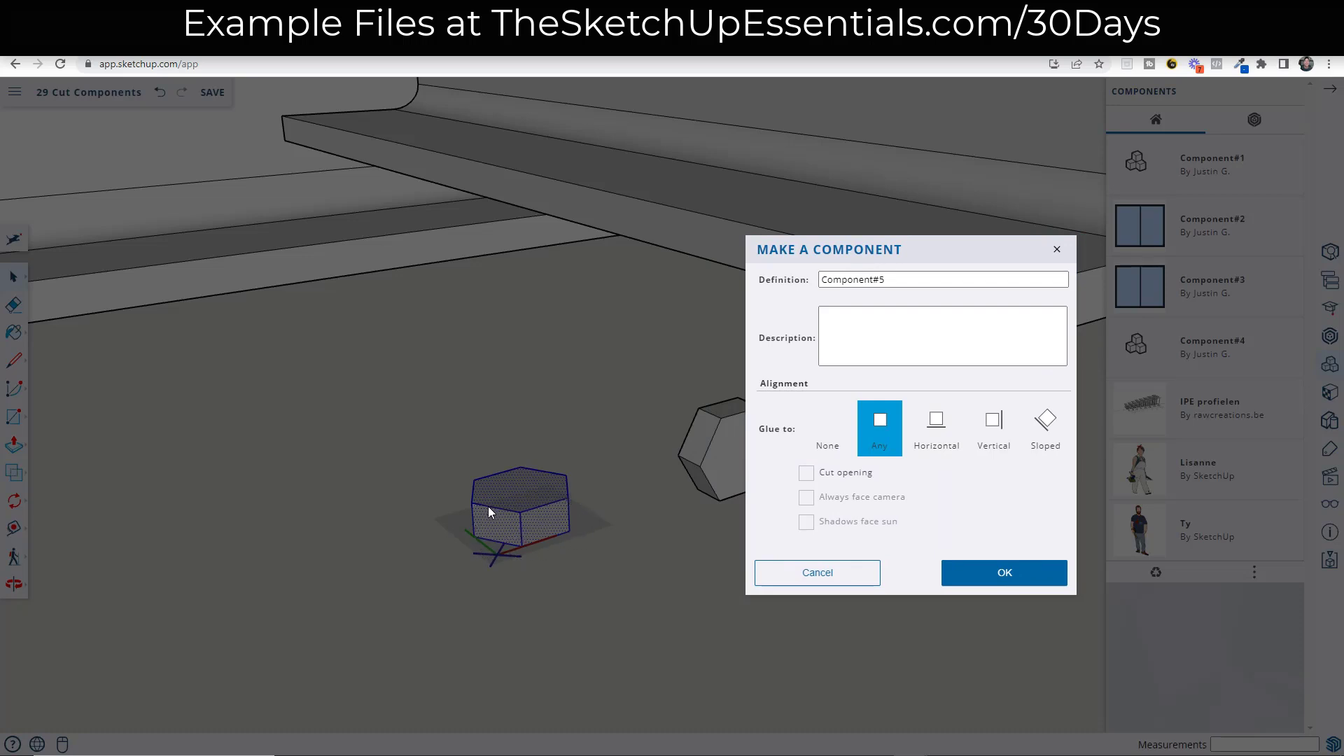
pyautogui.tripleClick(941, 279)
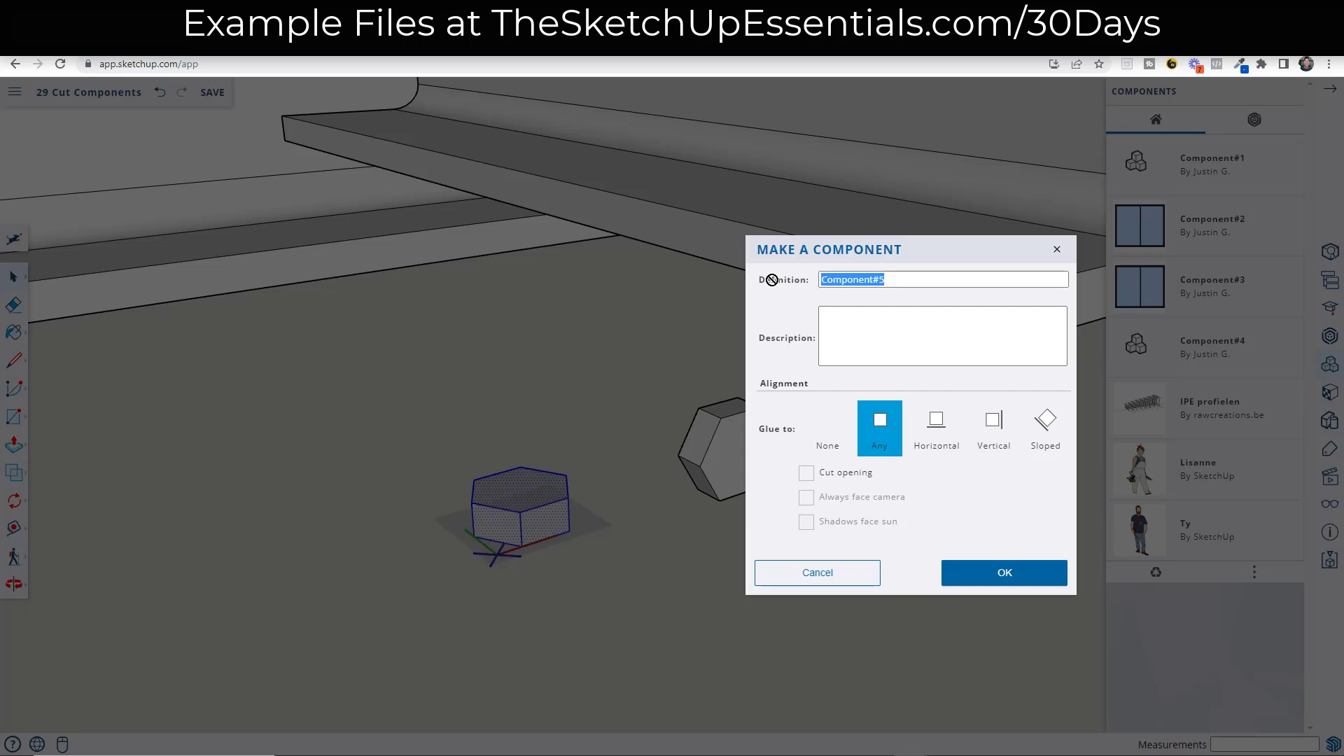
pyautogui.write('B')
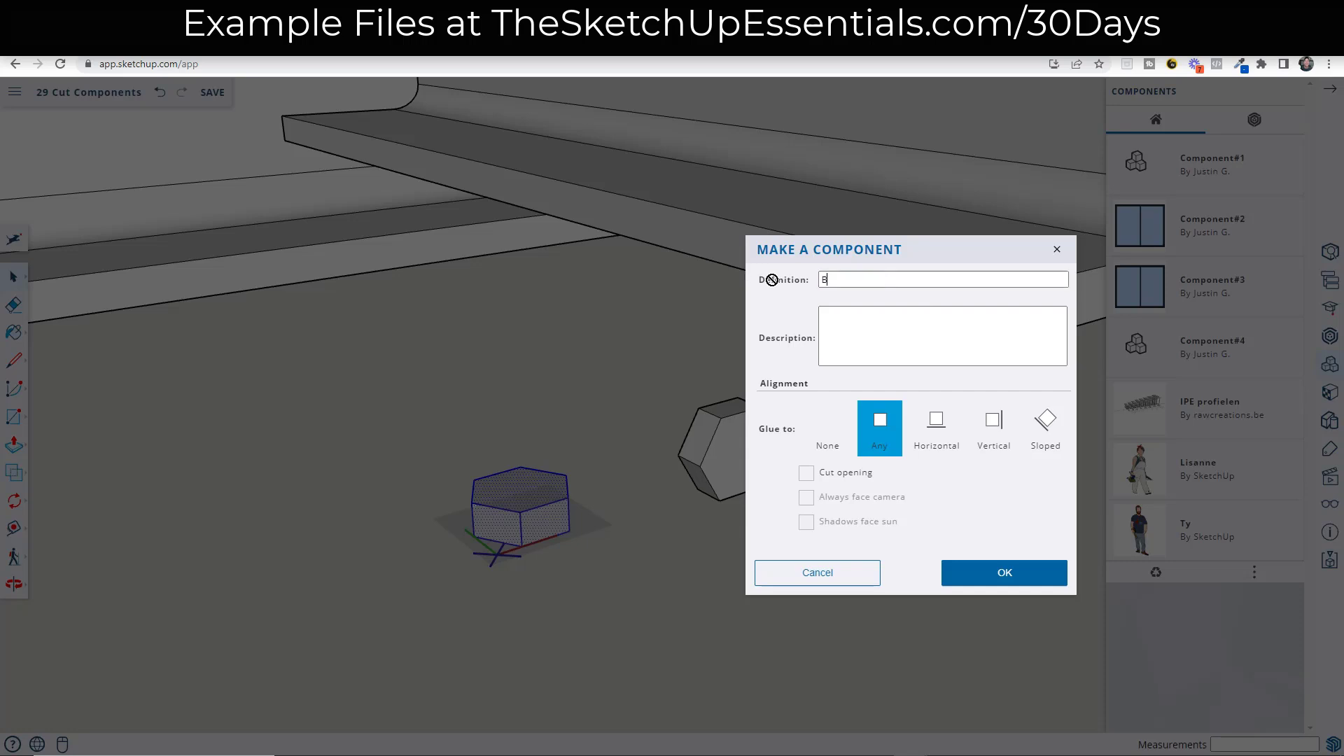
pyautogui.write('olt Head')
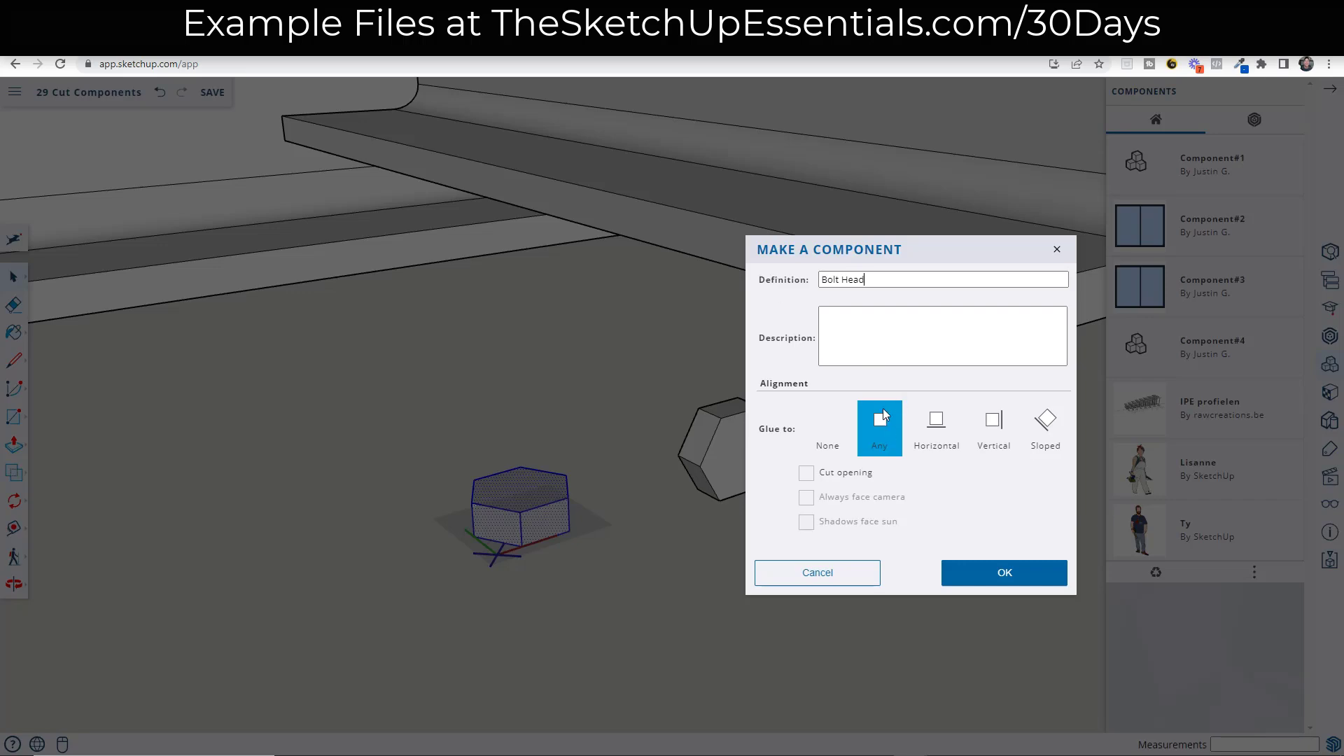
pyautogui.click(1003, 573)
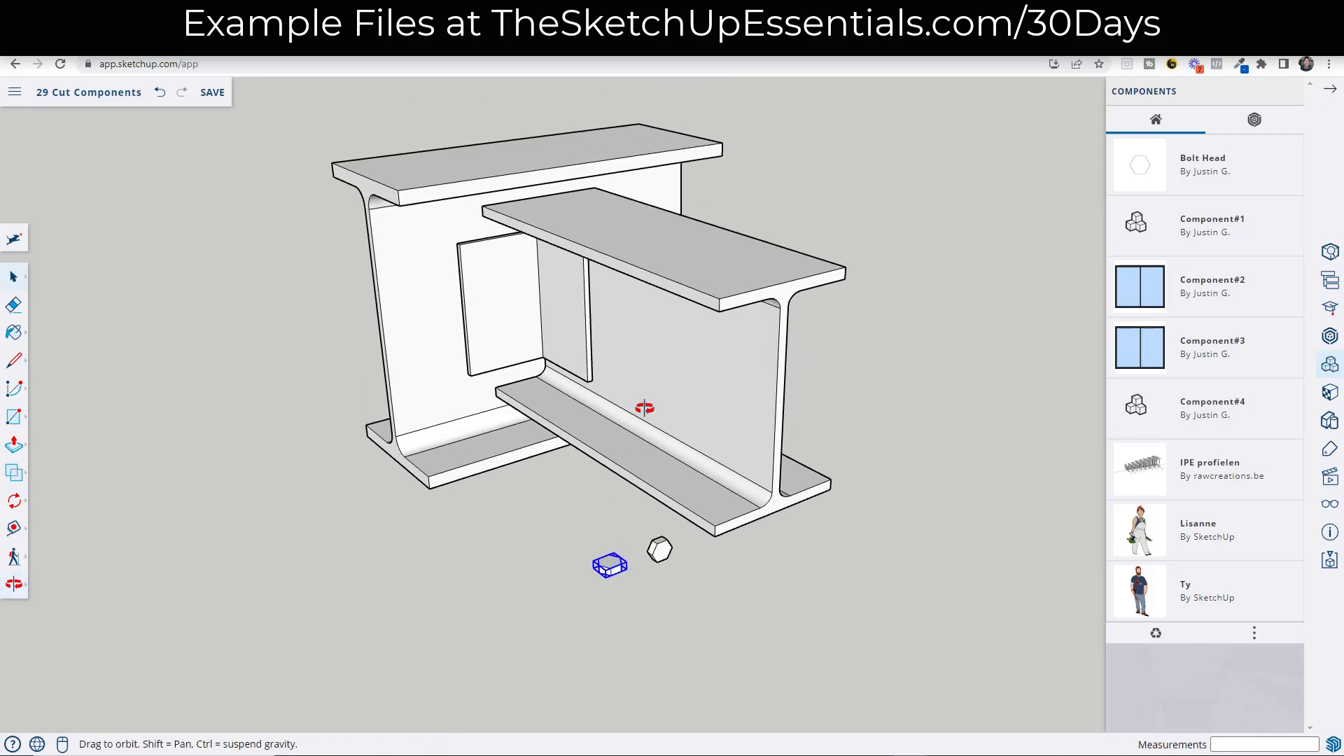
pyautogui.click(14, 500)
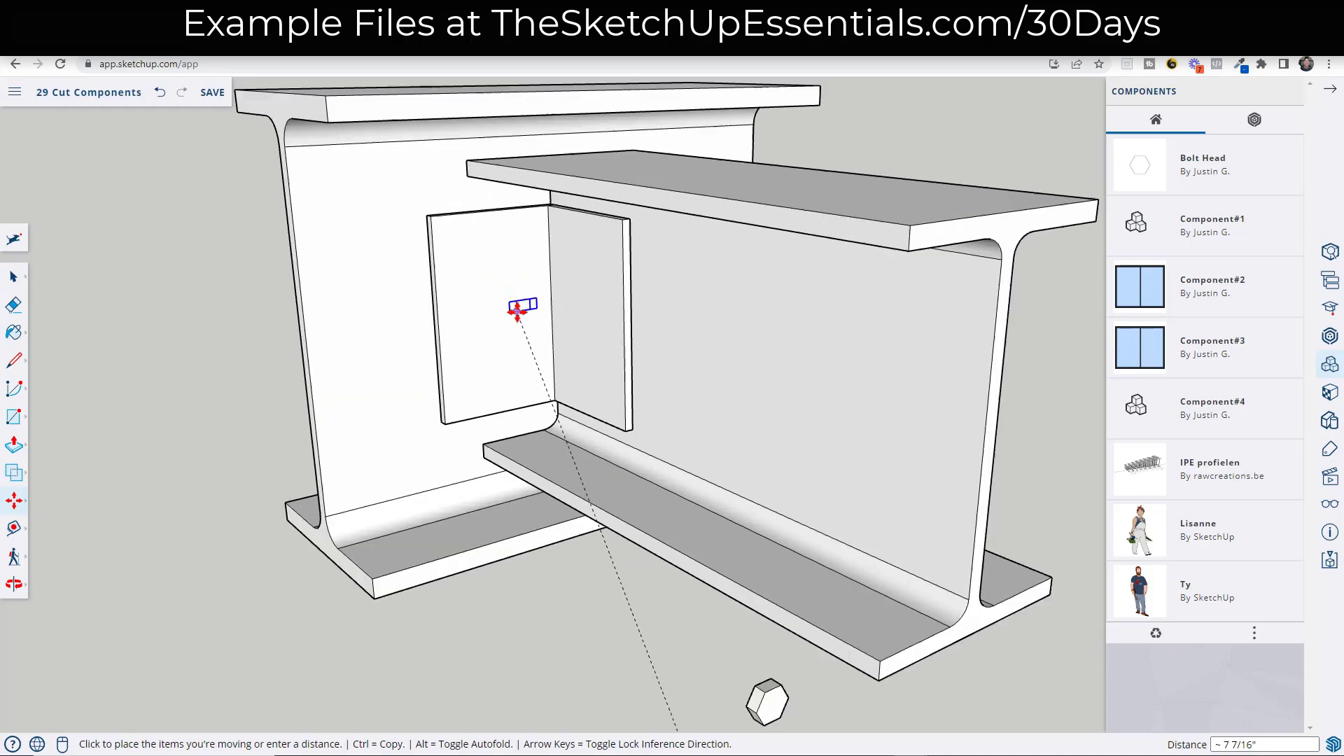
pyautogui.scroll(3)
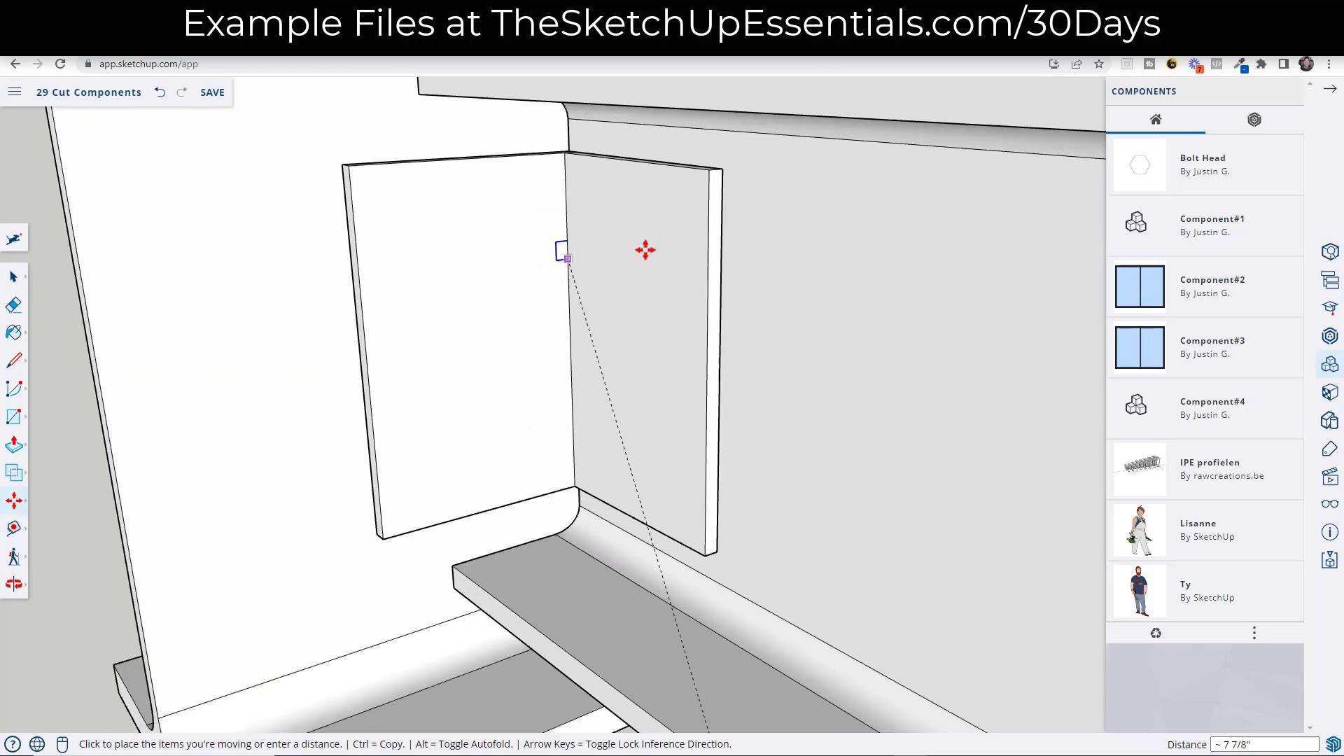
pyautogui.moveTo(491, 224)
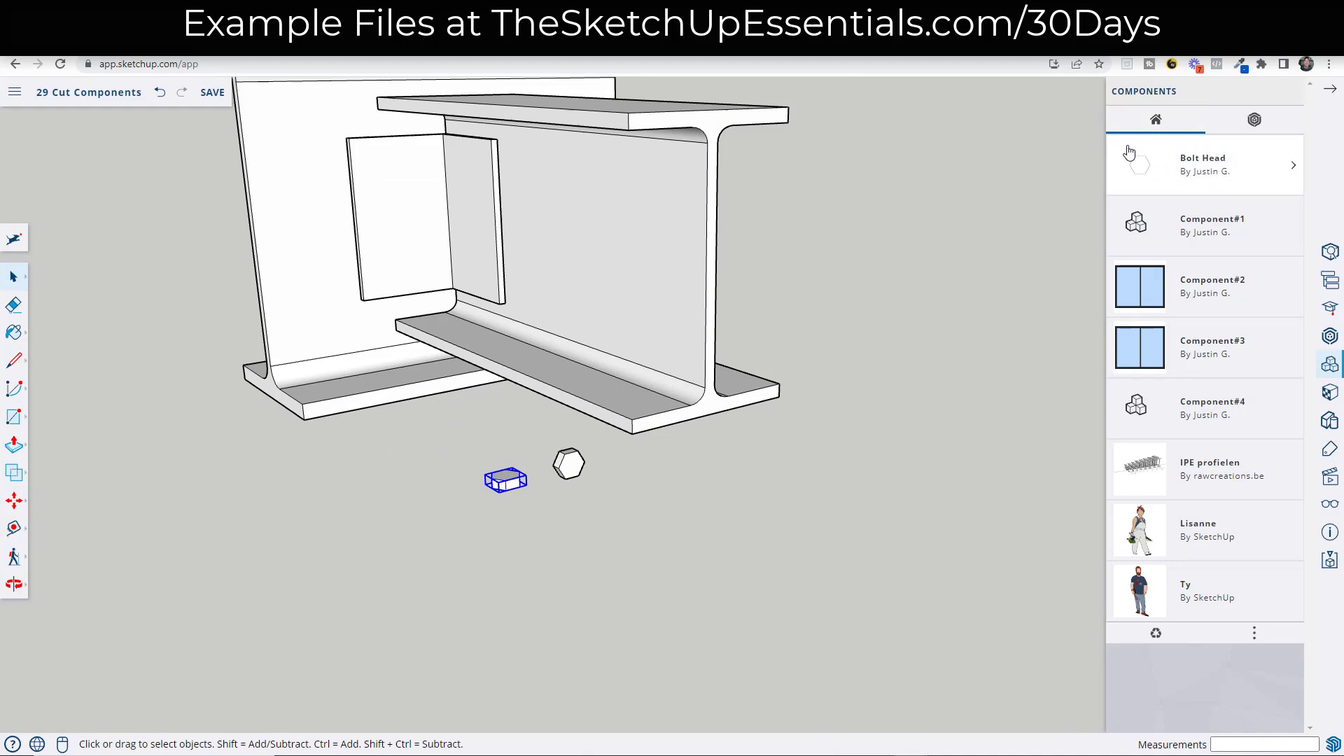
# Step: Place a Bolt Head on the plate and copy it into rows across both plates
pyautogui.click(1203, 164)
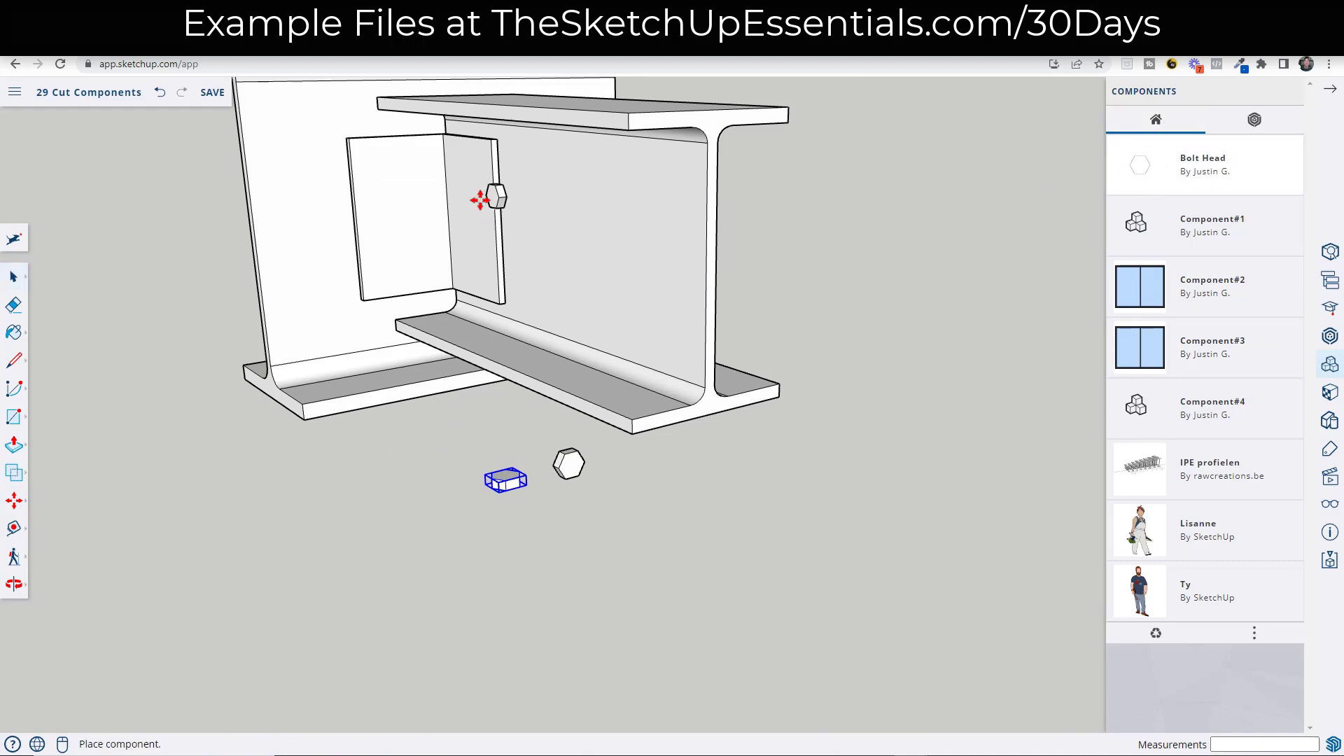
pyautogui.moveTo(477, 158)
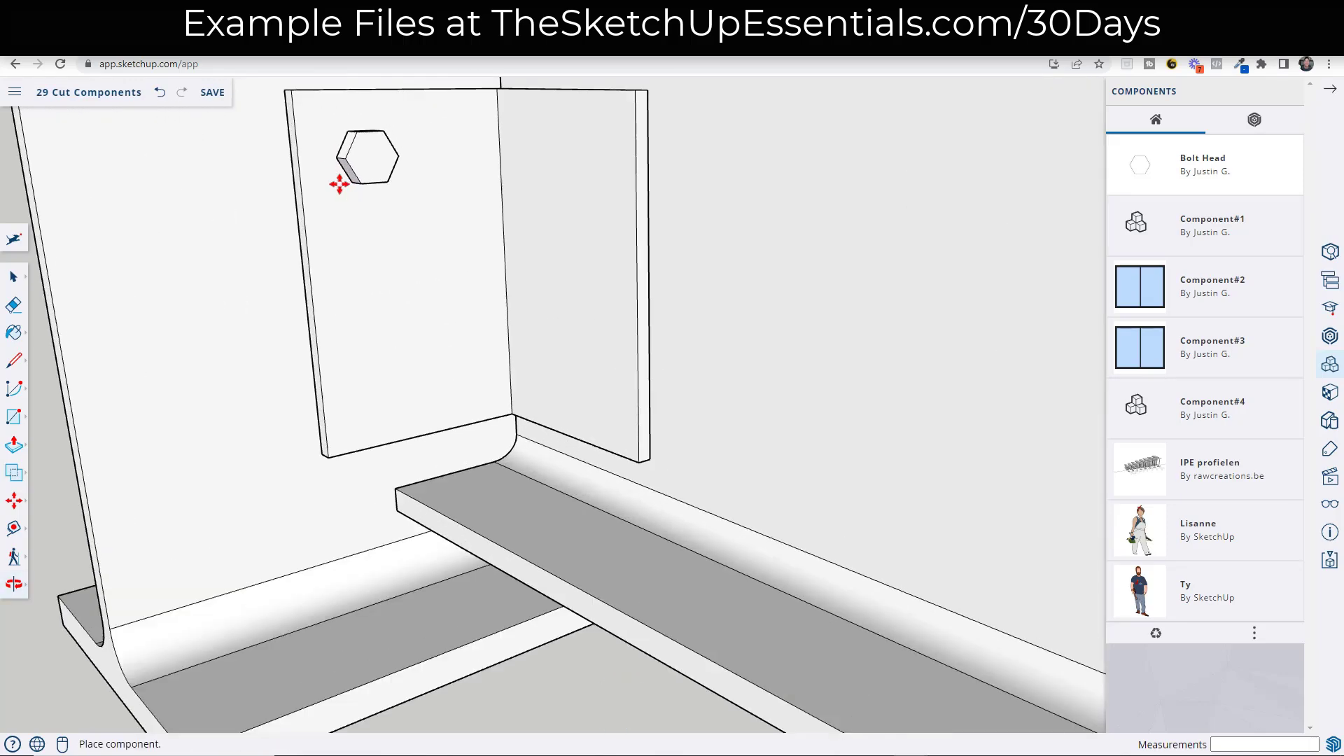
pyautogui.moveTo(333, 182)
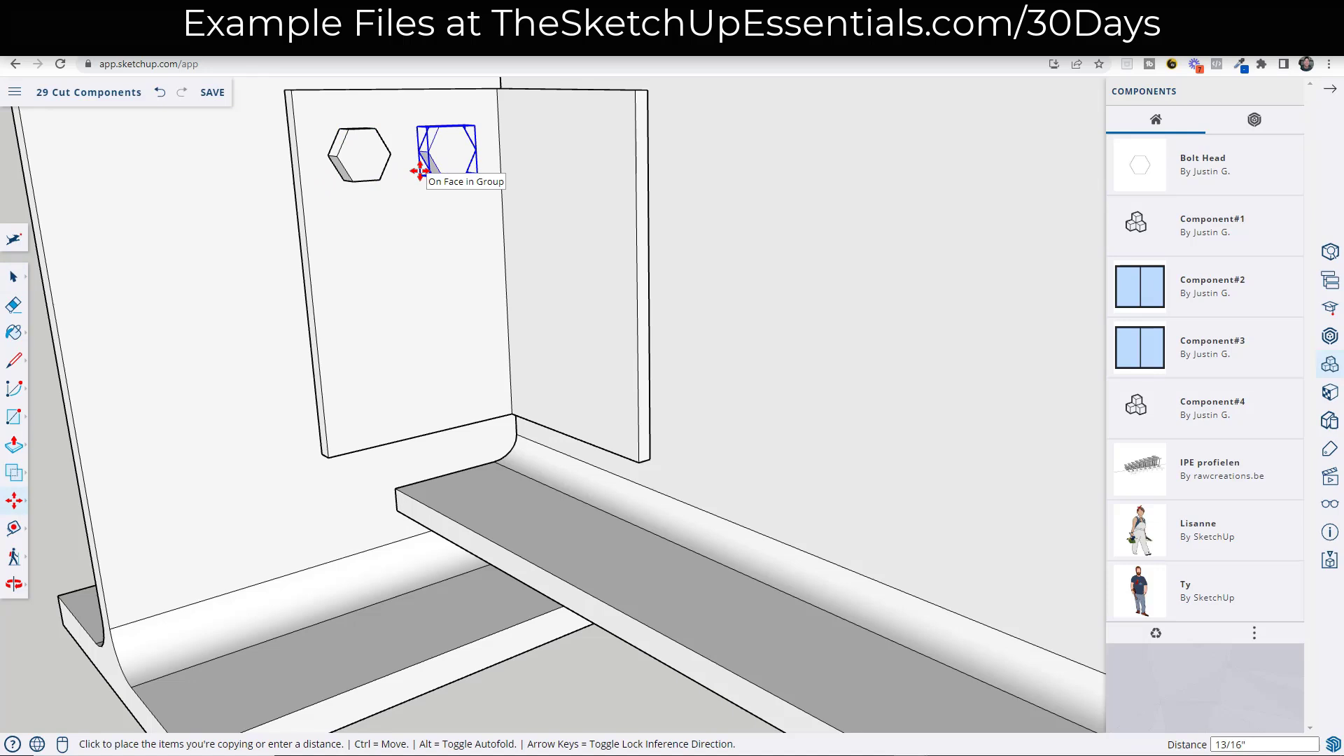
pyautogui.click(419, 169)
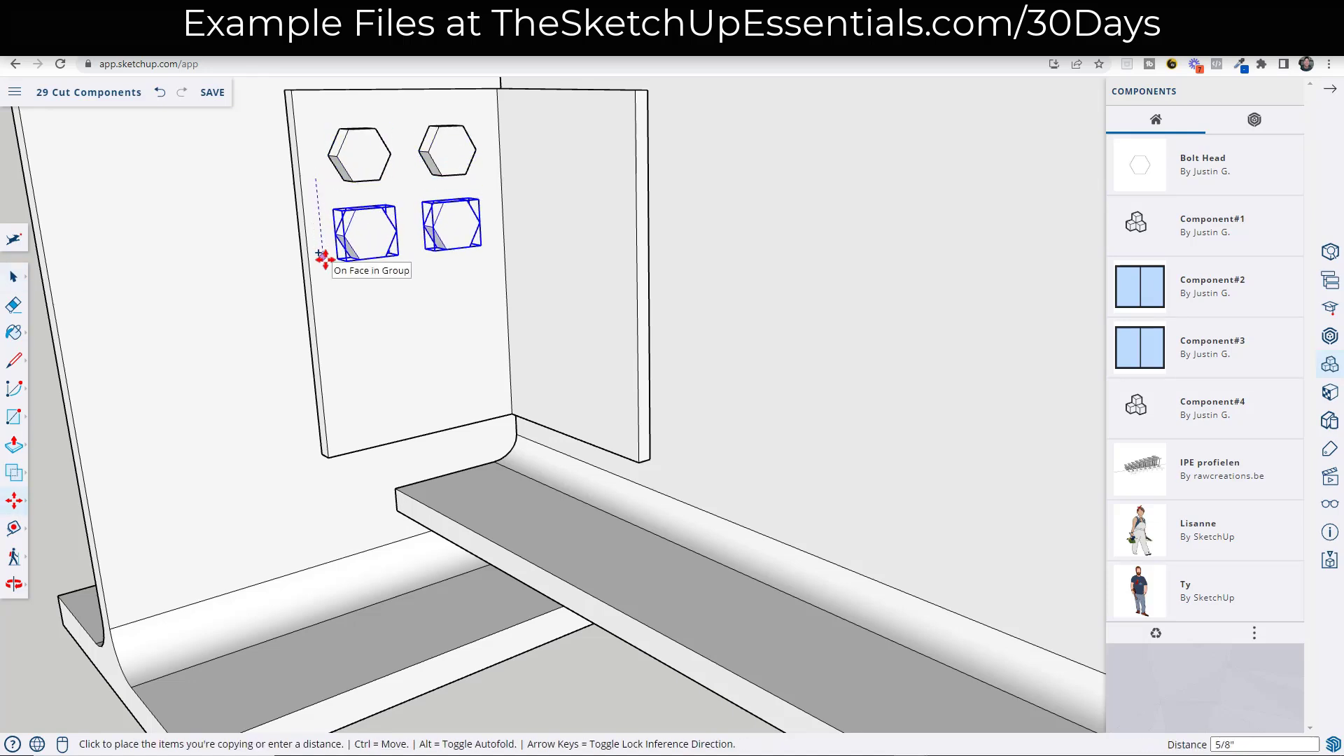
pyautogui.click(323, 259)
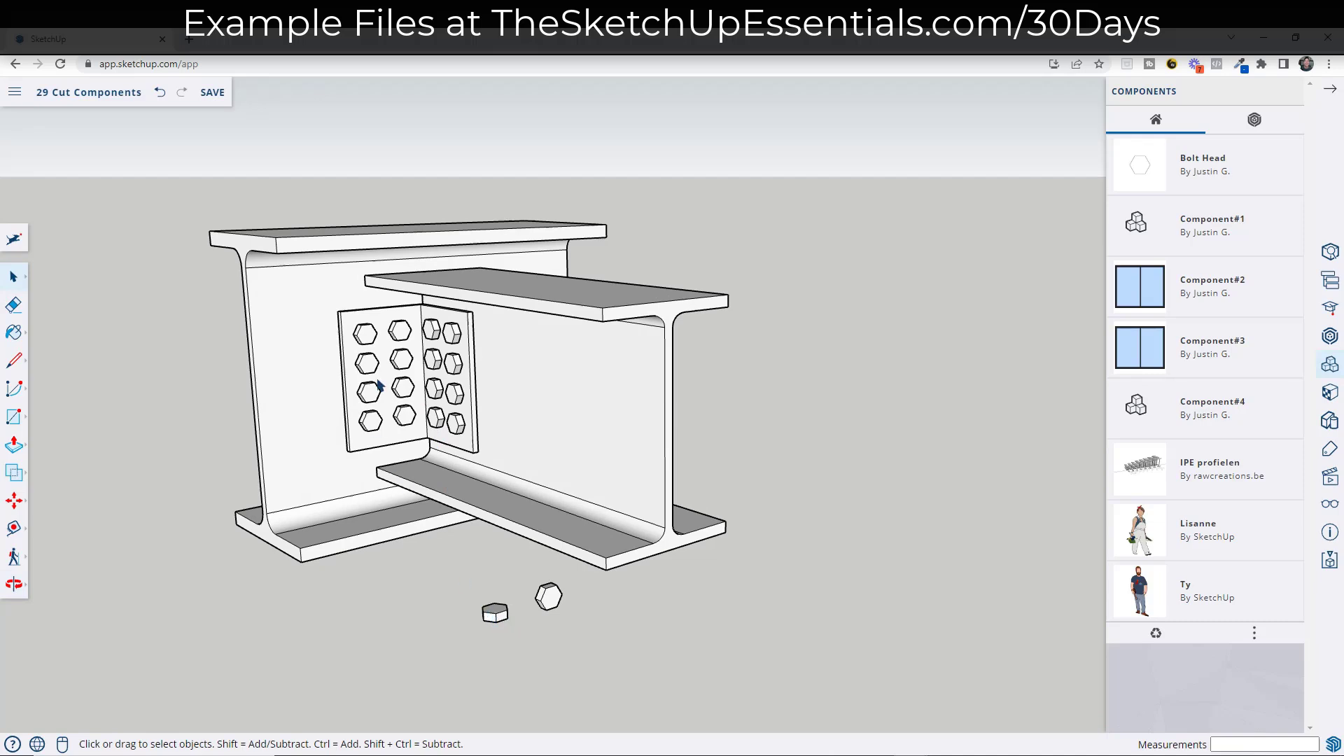
pyautogui.moveTo(379, 396)
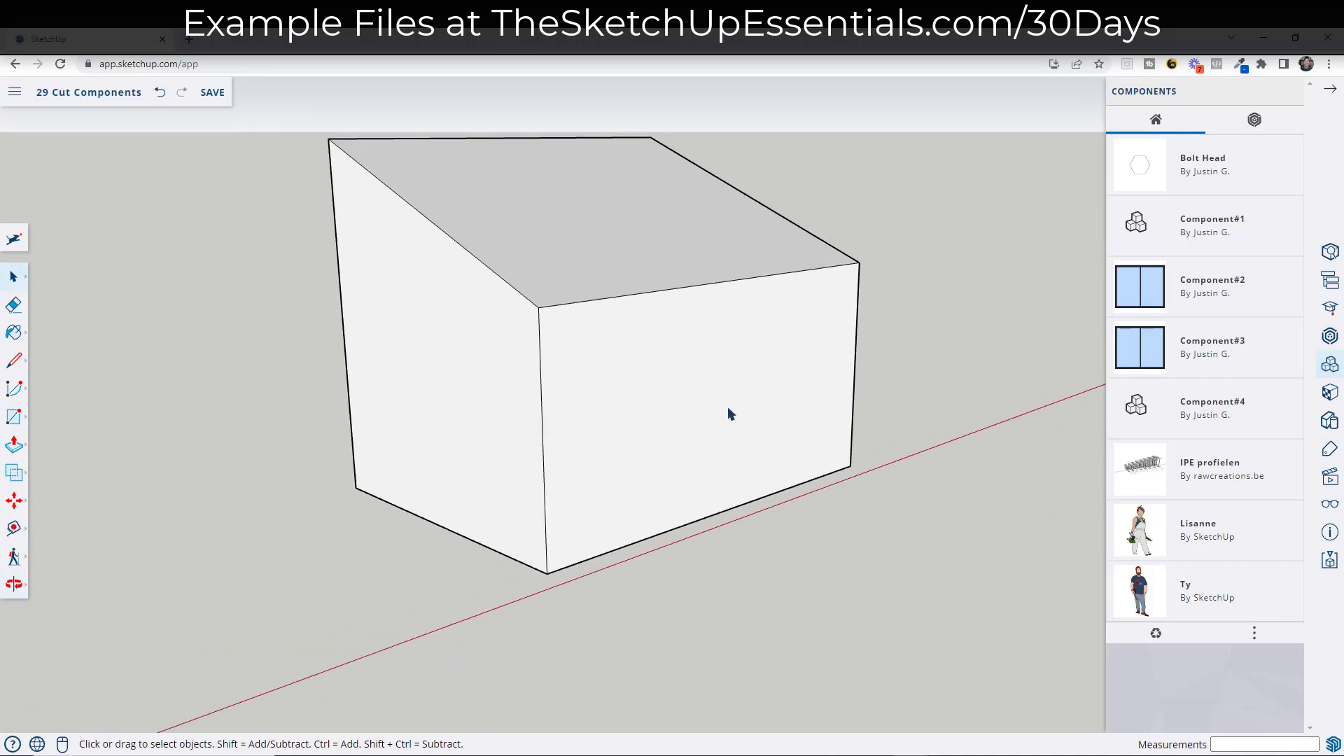
pyautogui.moveTo(591, 347)
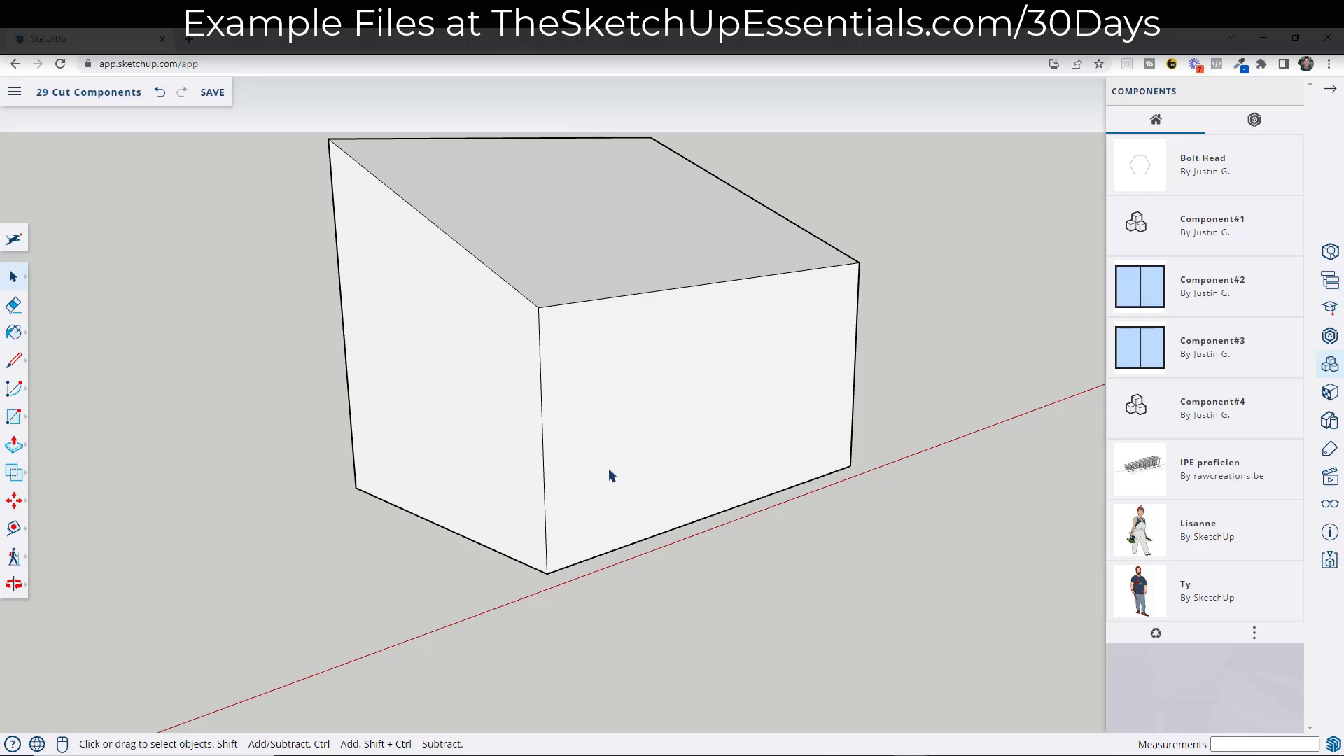
# Step: Close the components panel and start a rectangle on the ground beside the house
pyautogui.rightClick(612, 476)
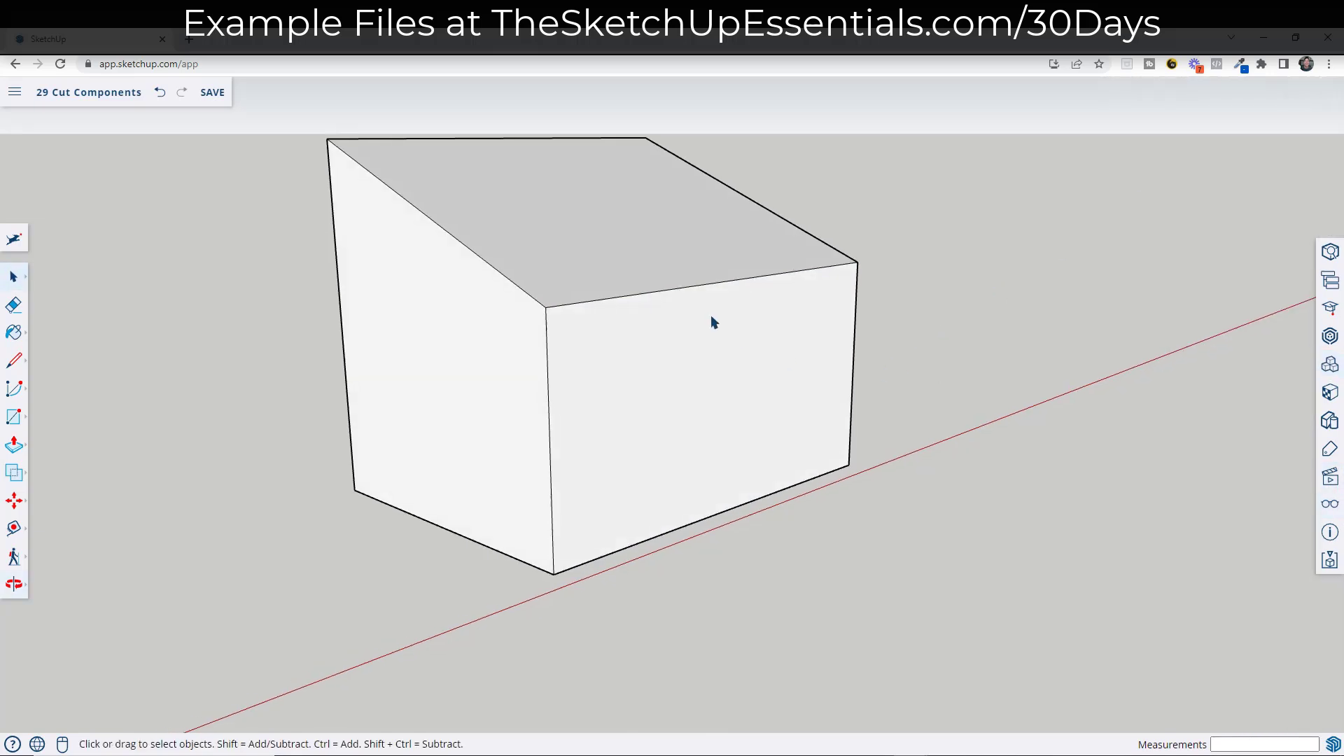
pyautogui.moveTo(590, 378)
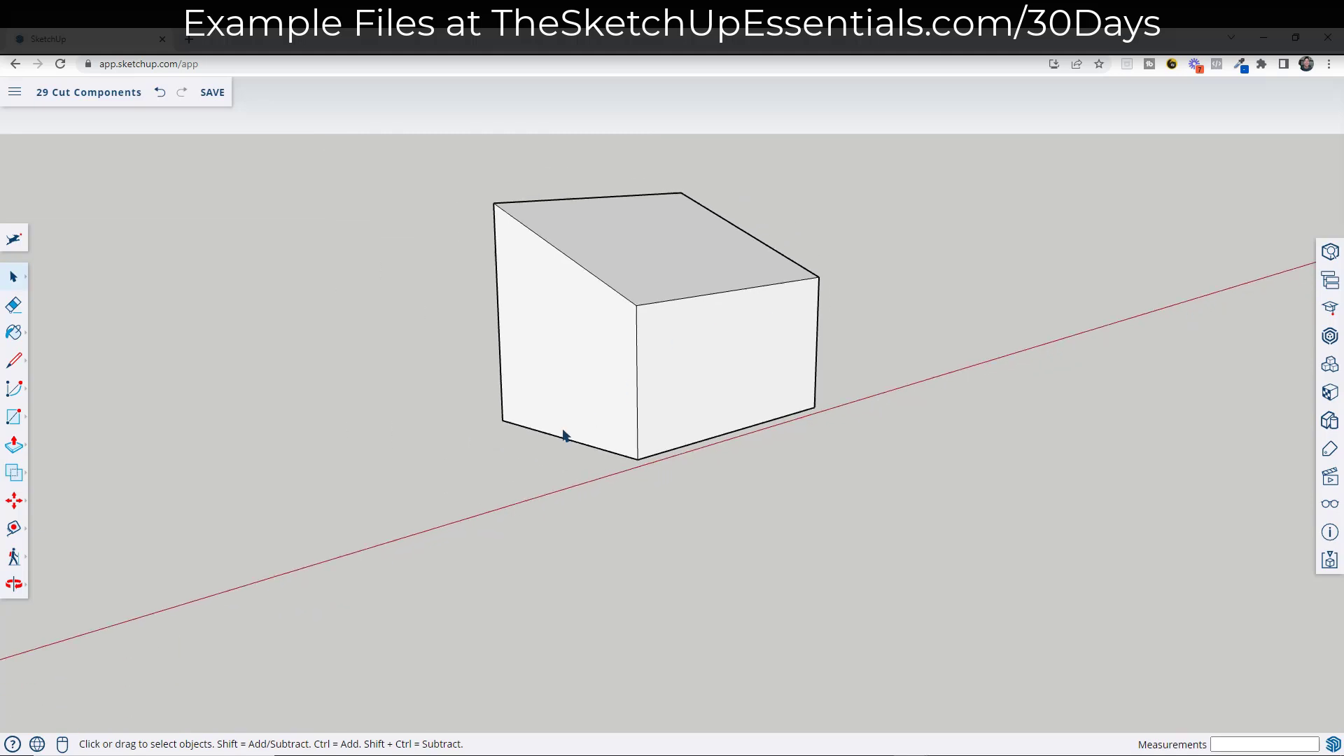
pyautogui.click(14, 418)
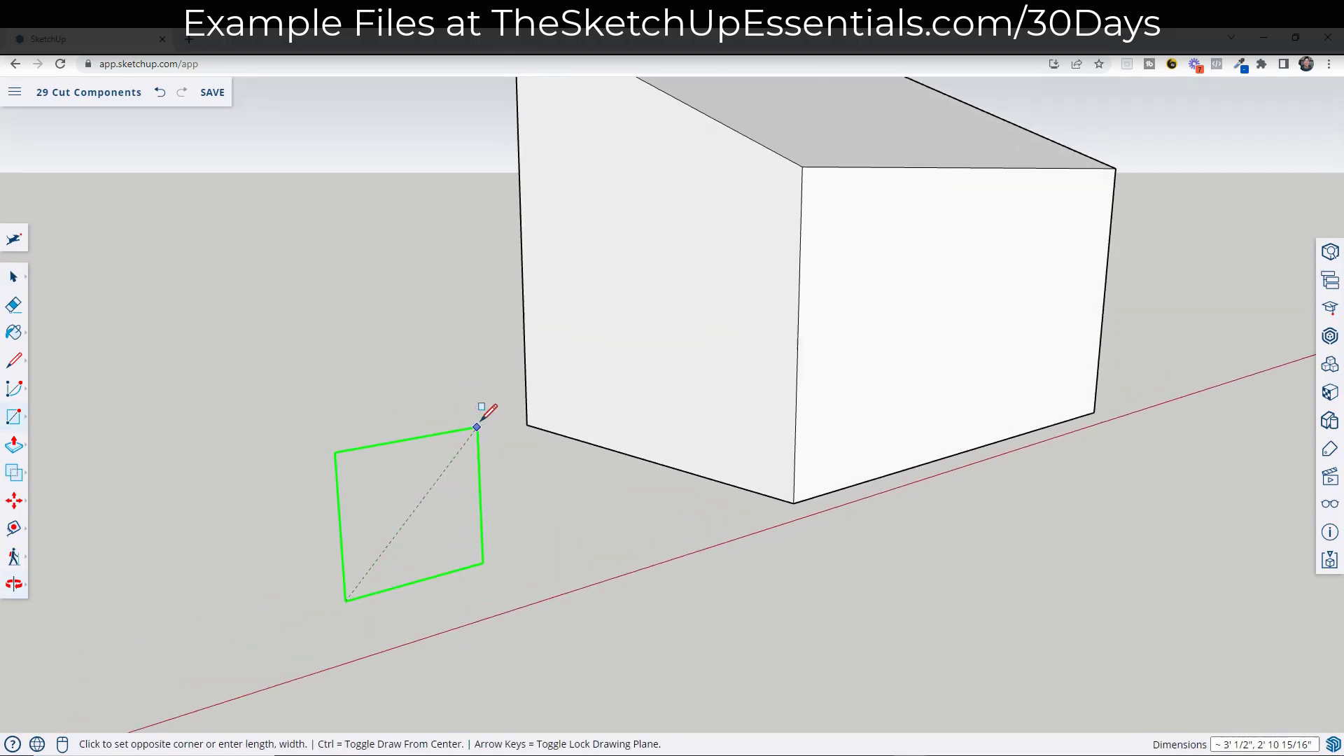
# Step: Finish the rectangle that forms the window frame beside the house
pyautogui.click(498, 431)
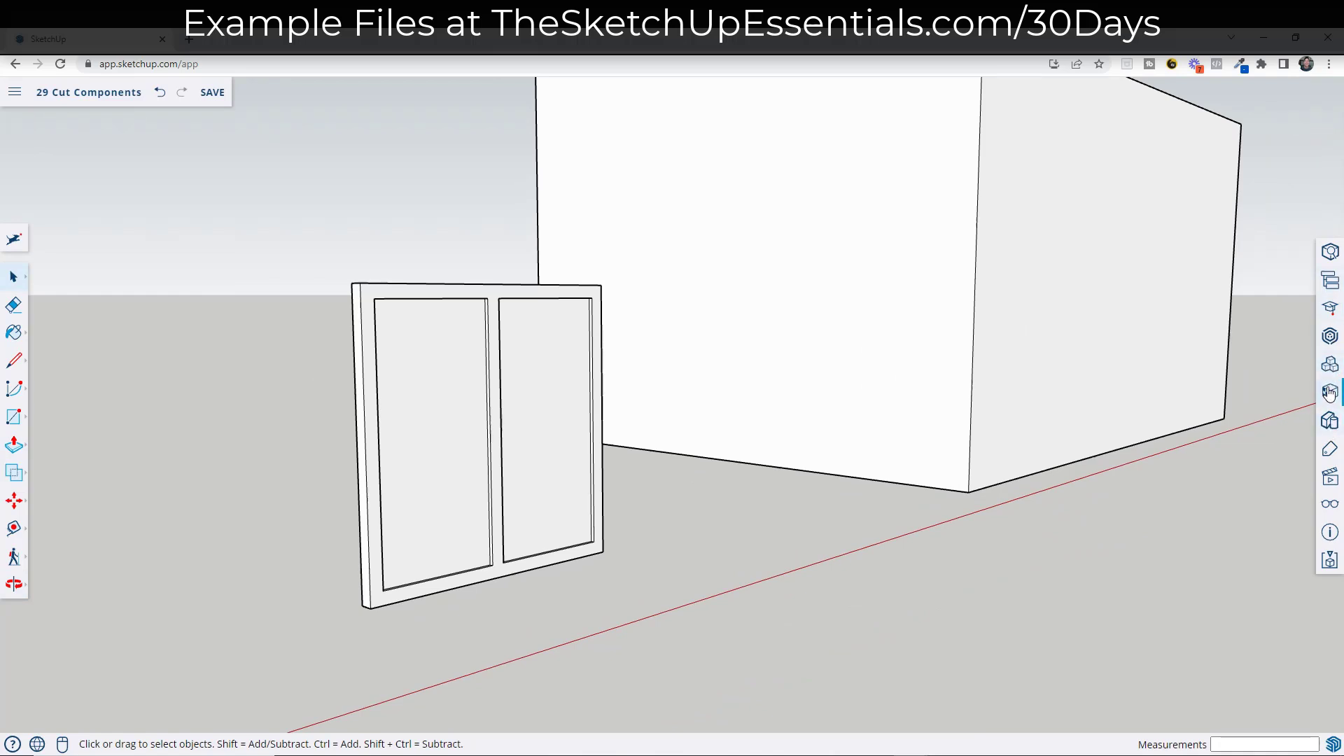
# Step: Paint the panes Translucent Glass Blue and the frame Ty_Gray2, then select the window
pyautogui.click(1330, 392)
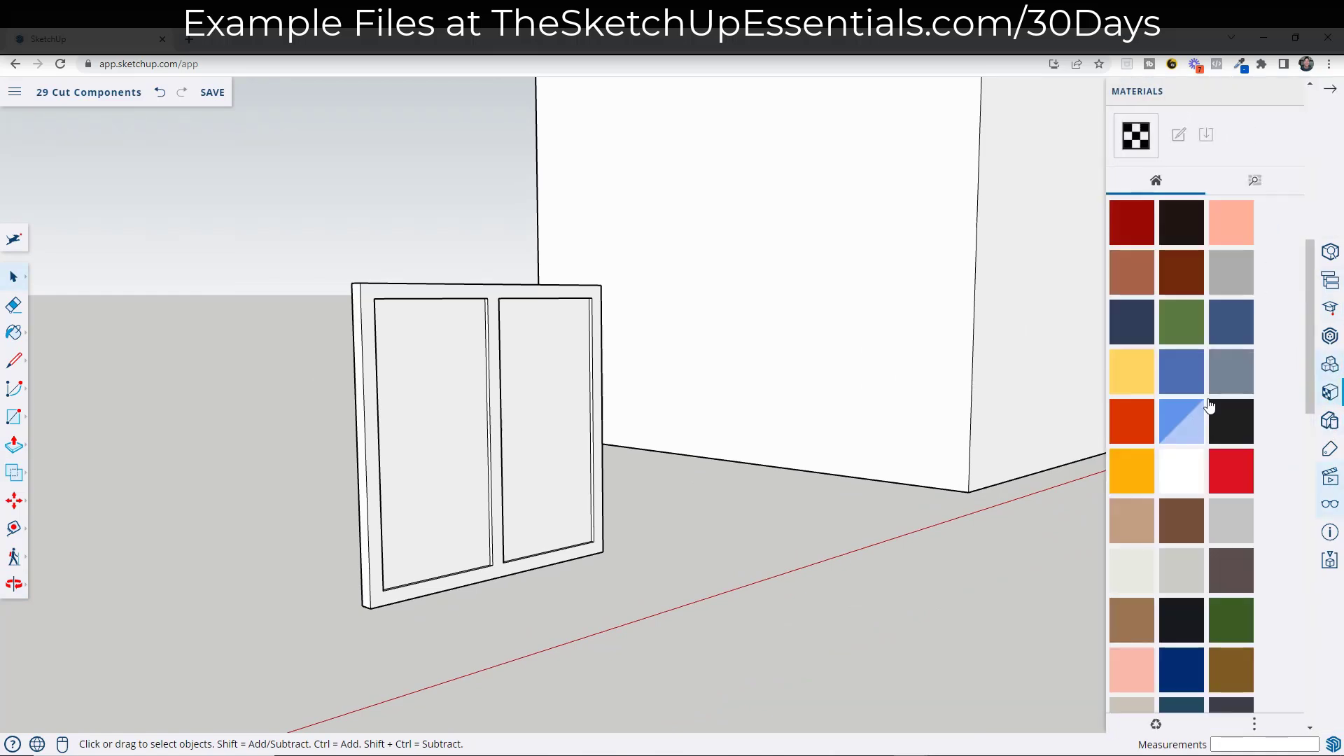
pyautogui.click(1182, 432)
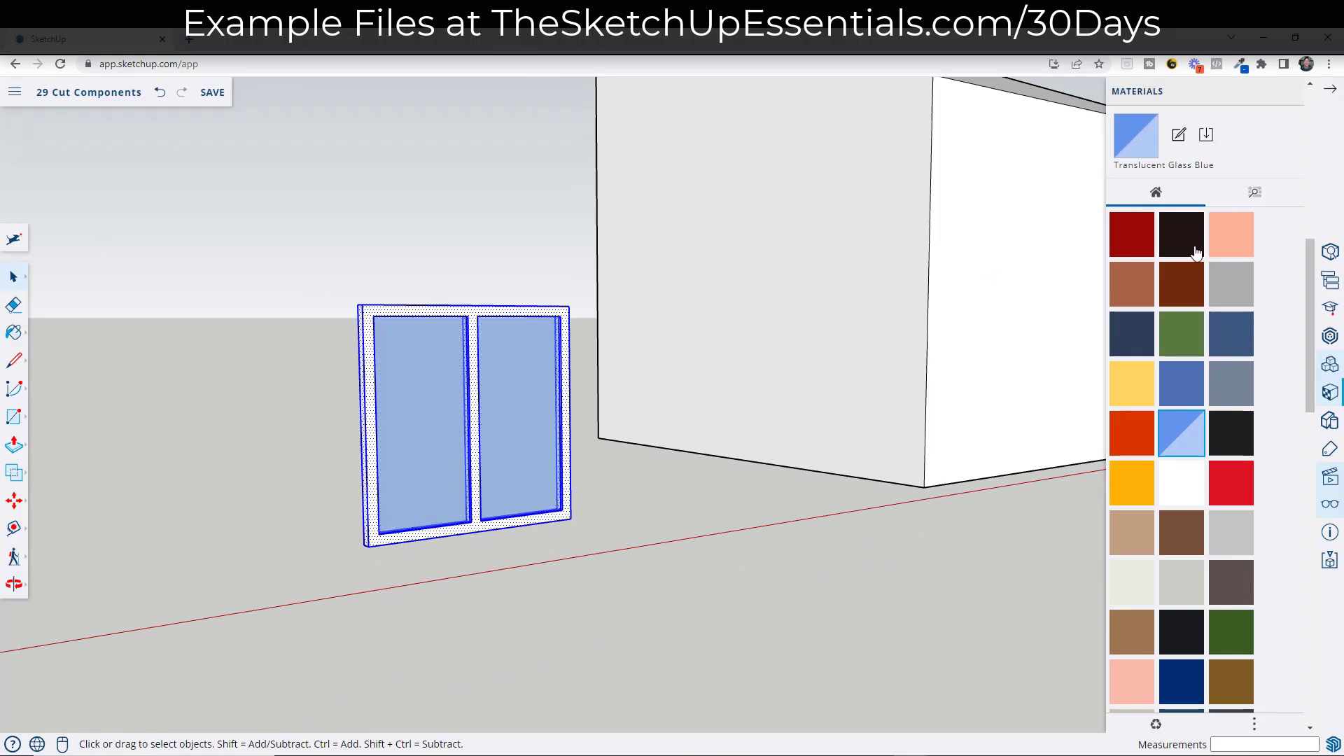
pyautogui.click(1182, 233)
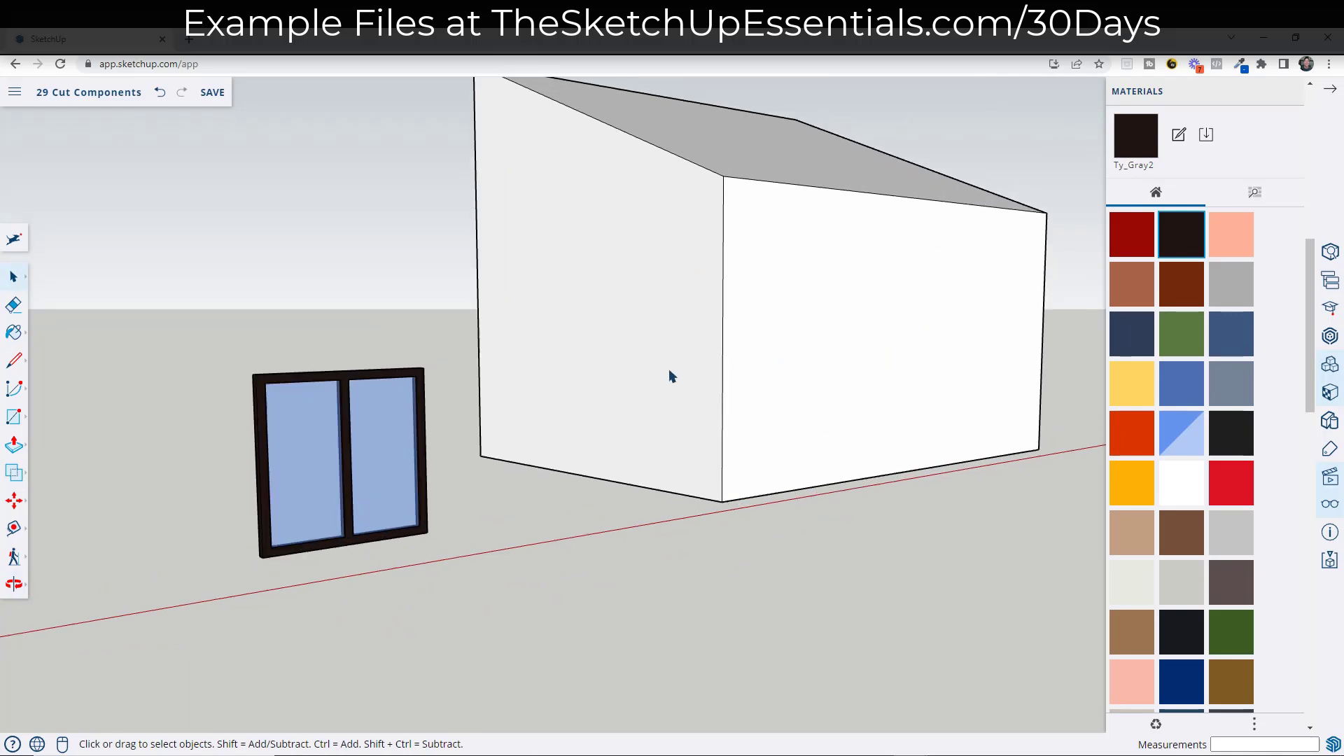
pyautogui.click(335, 459)
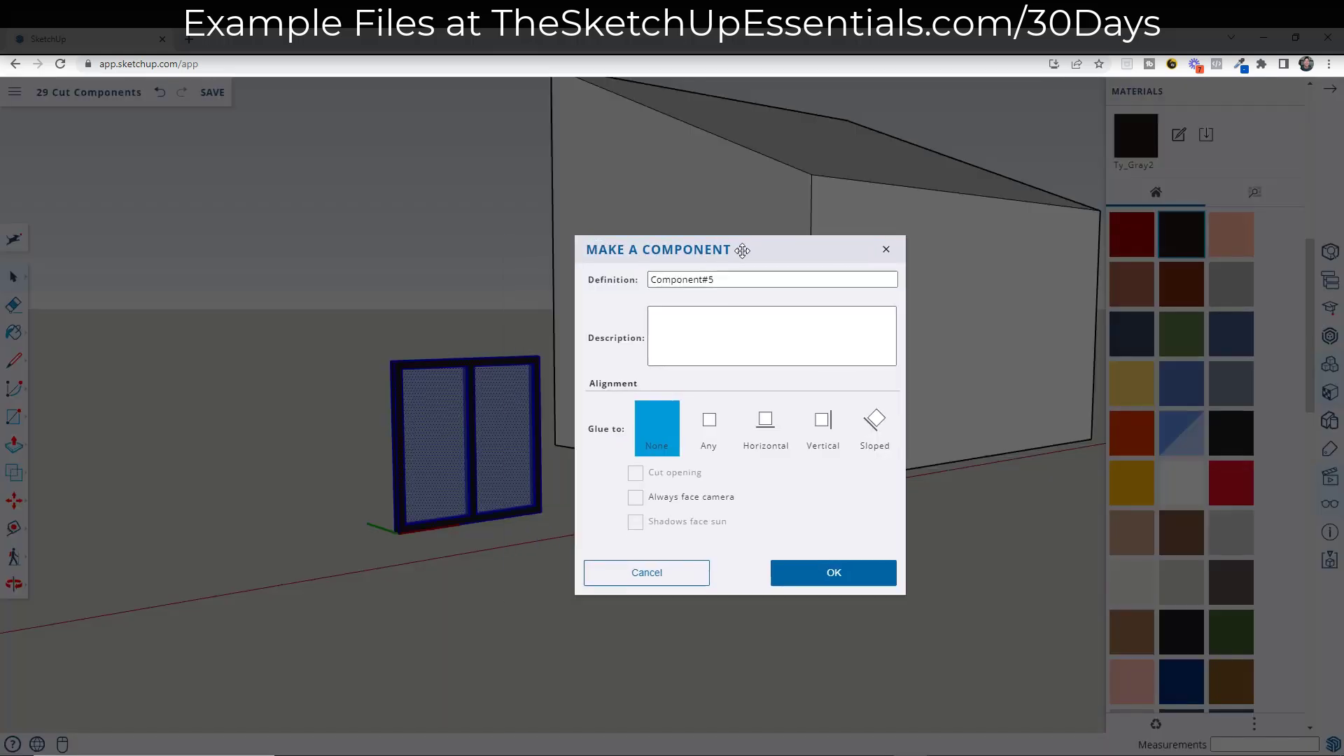
# Step: Create component 'Window 1' with Glue to Any and Cut opening enabled
pyautogui.write('Wind')
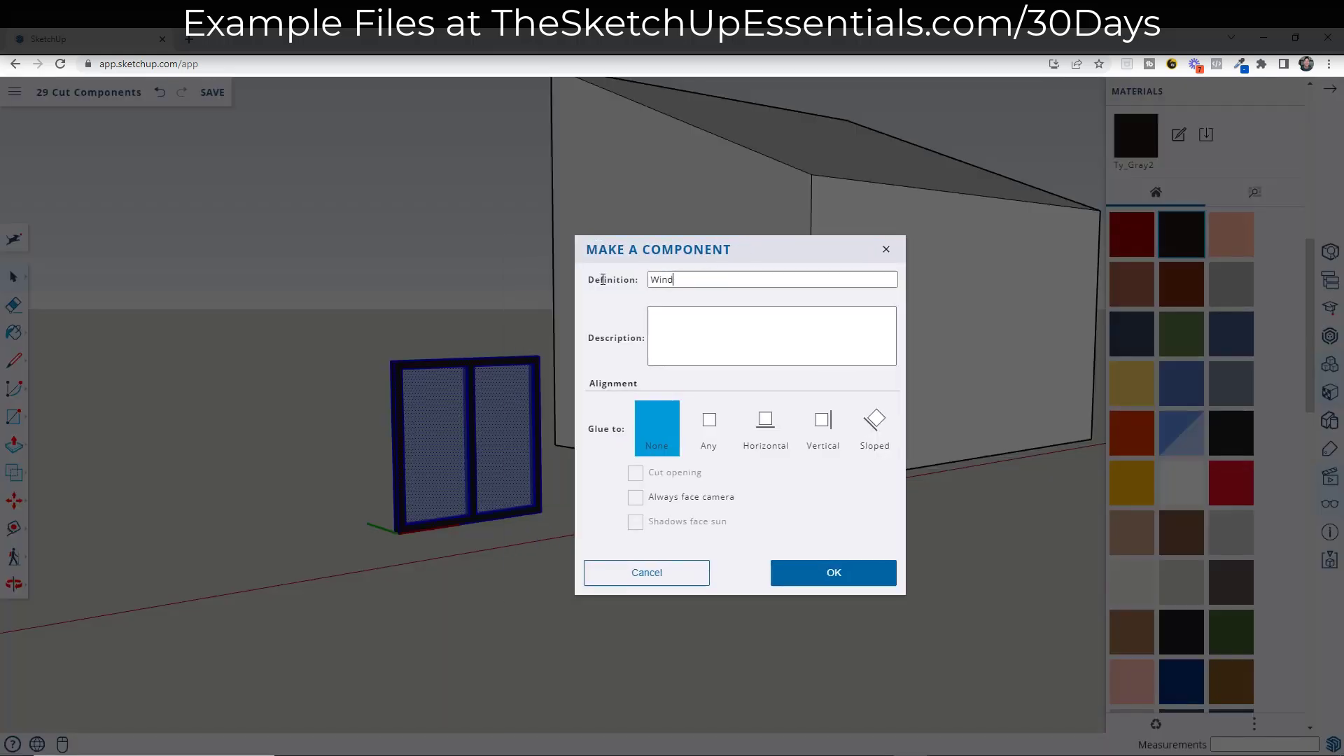
pyautogui.write('ow 1')
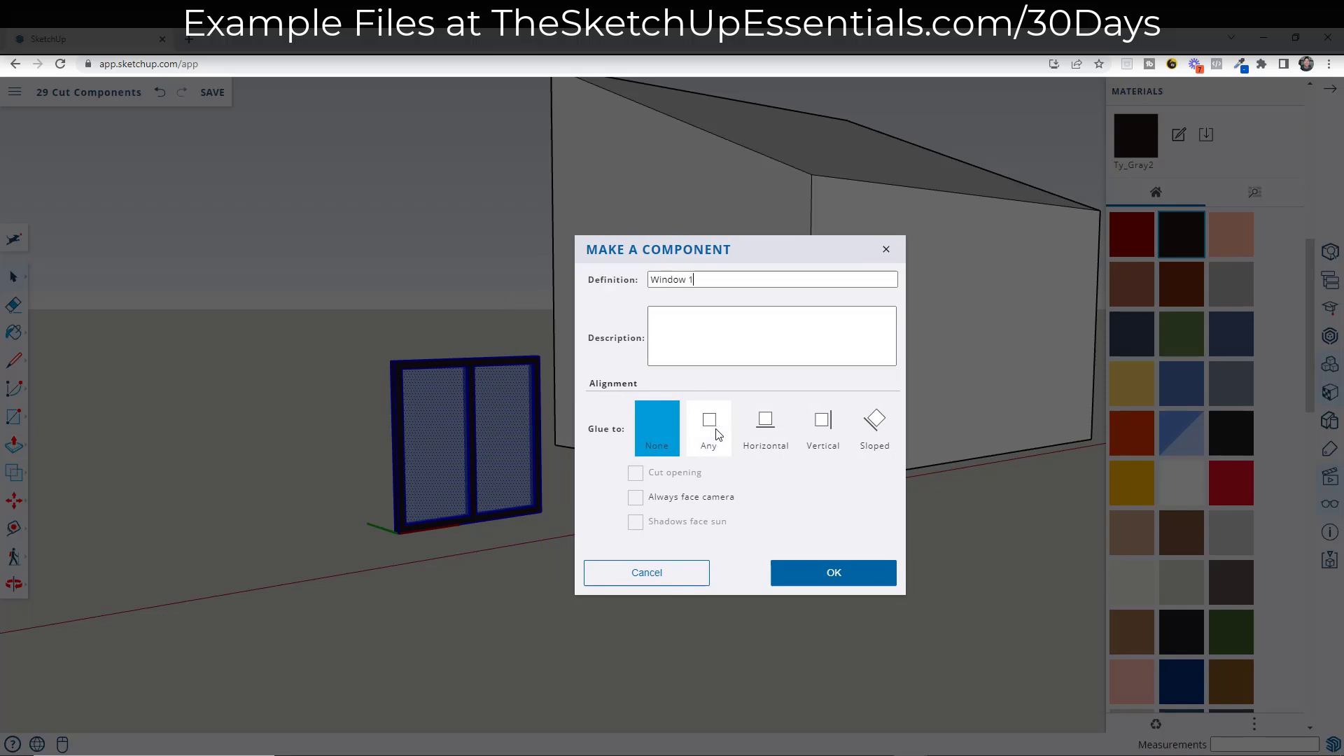
pyautogui.click(708, 429)
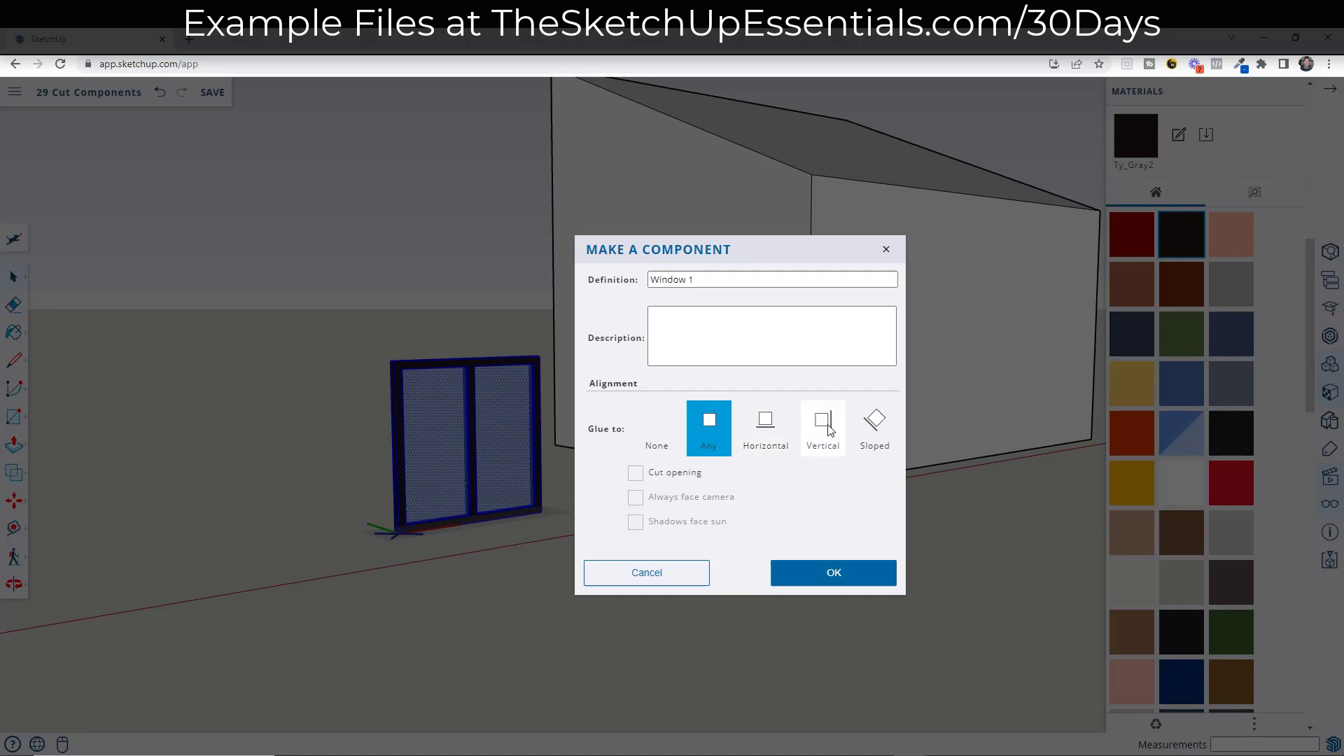
pyautogui.moveTo(826, 432)
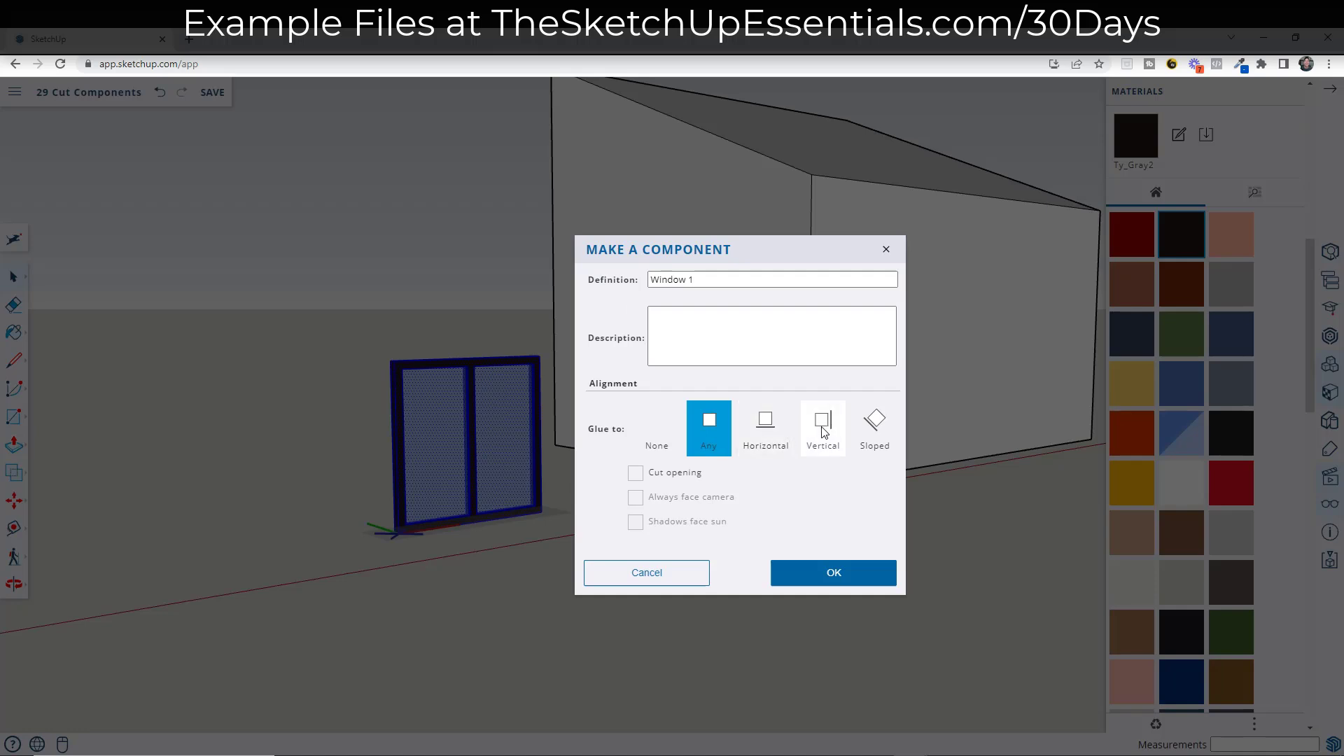
pyautogui.moveTo(699, 433)
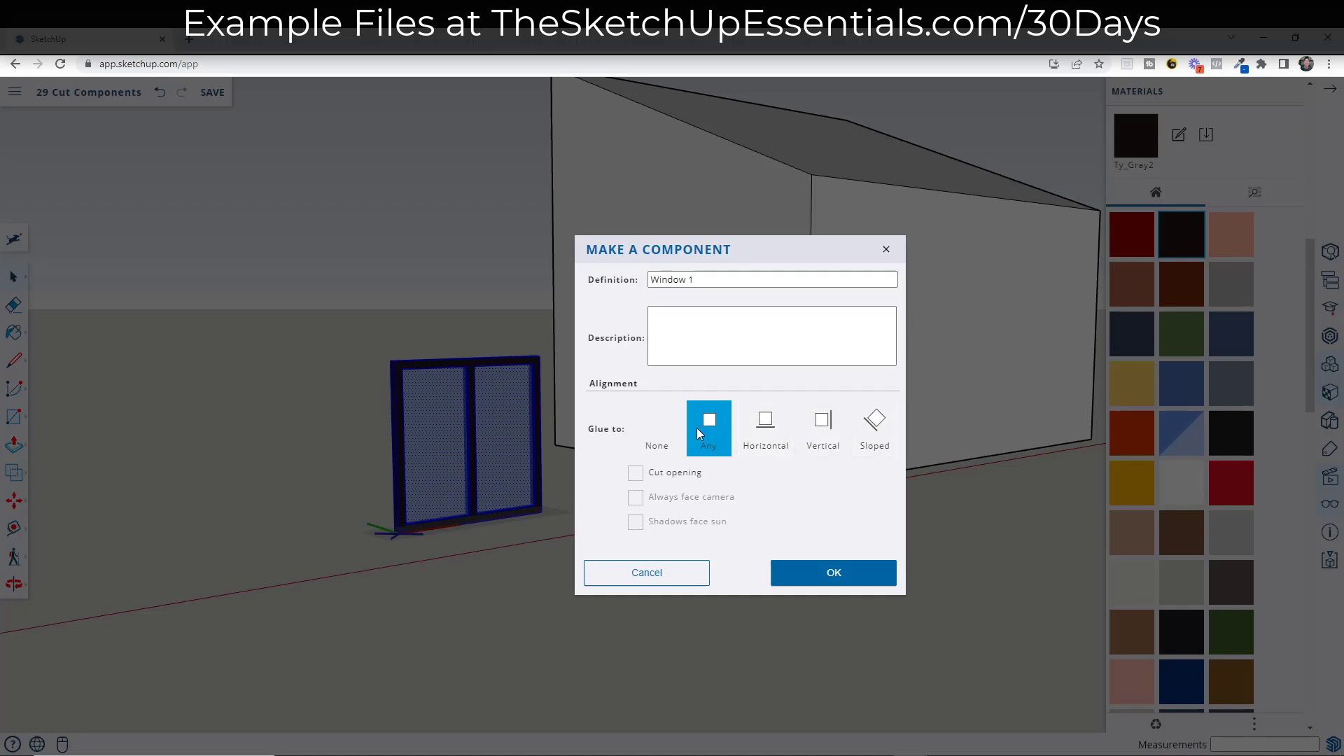
pyautogui.moveTo(642, 501)
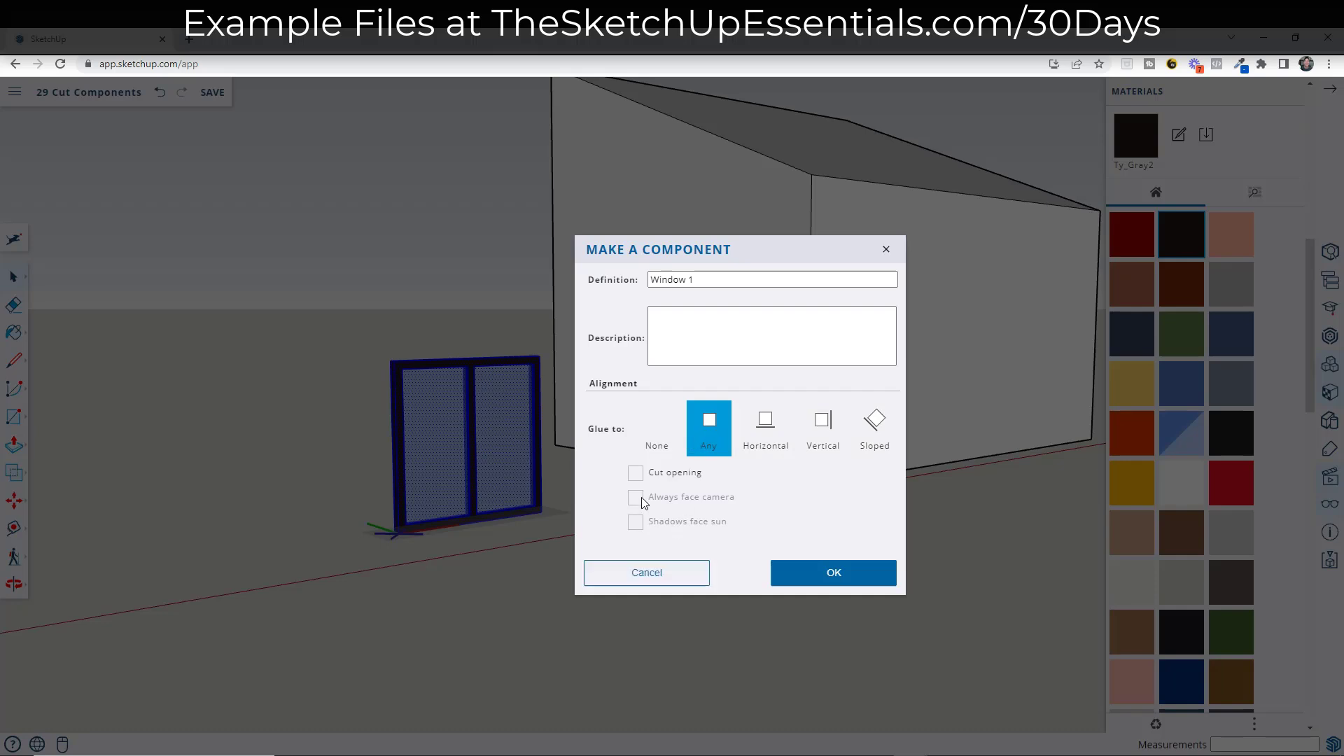
pyautogui.click(636, 472)
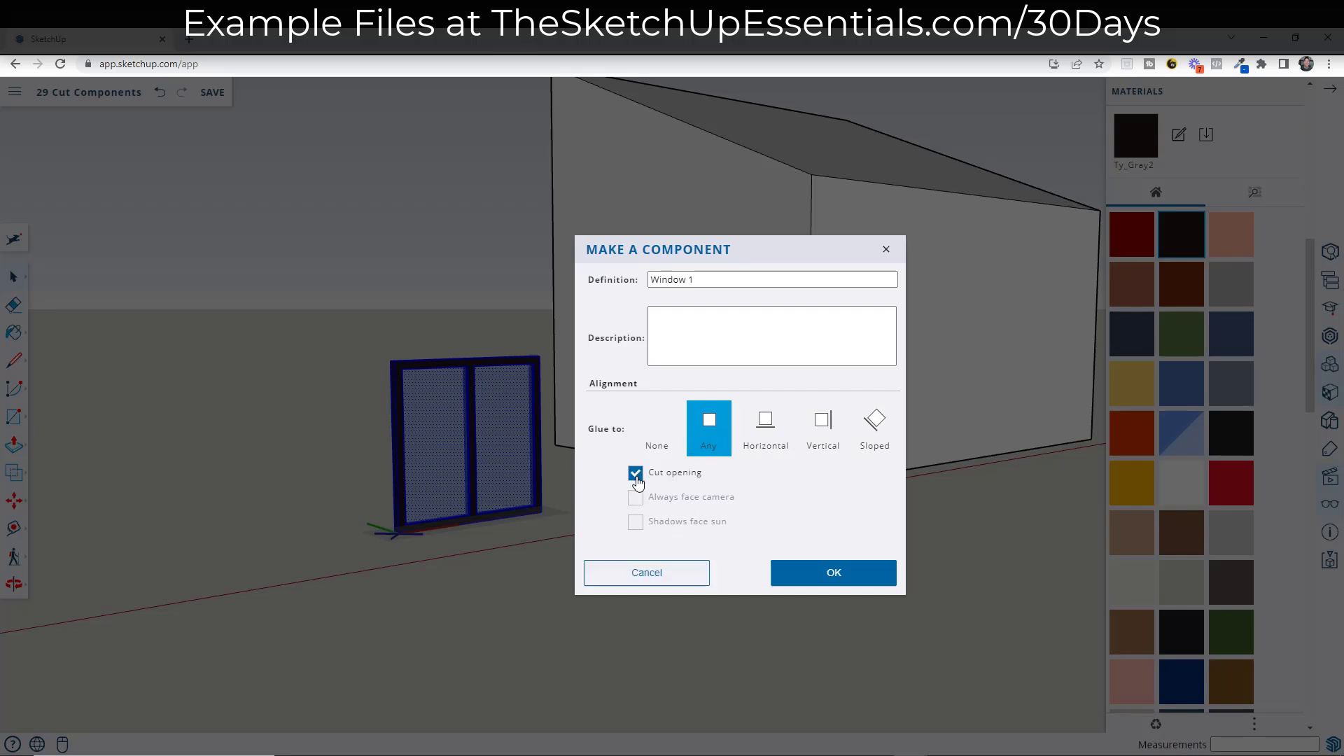
pyautogui.moveTo(831, 572)
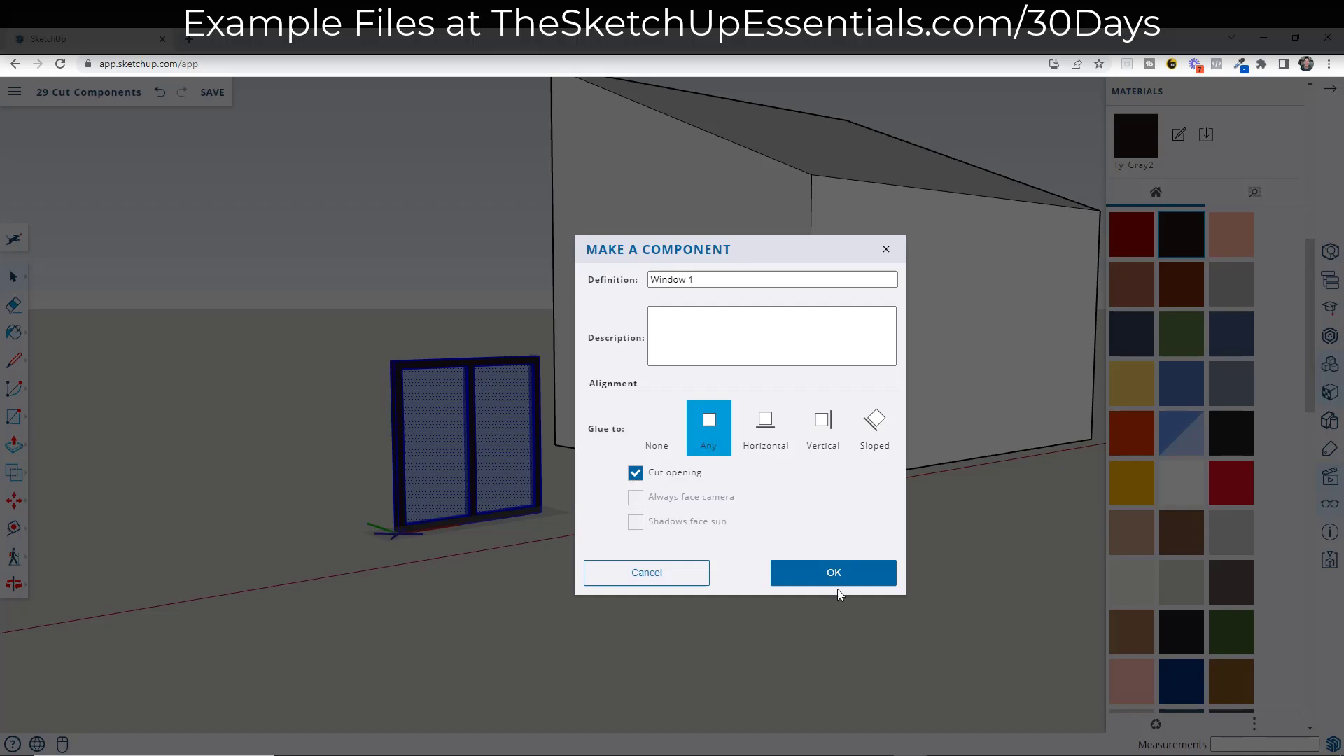
pyautogui.click(832, 573)
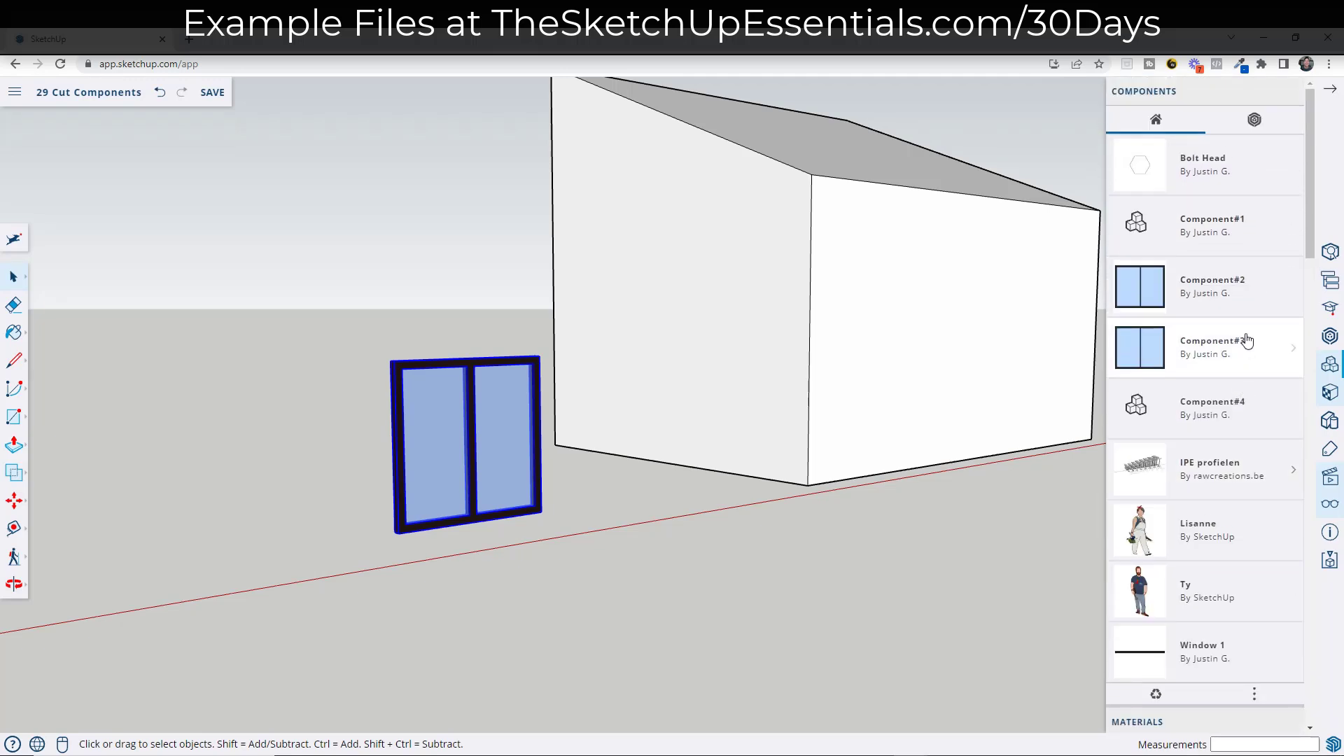
# Step: Rotate Window 1 flat onto the ground about a picked pivot, then pick Window 1 for another copy
pyautogui.scroll(-3)
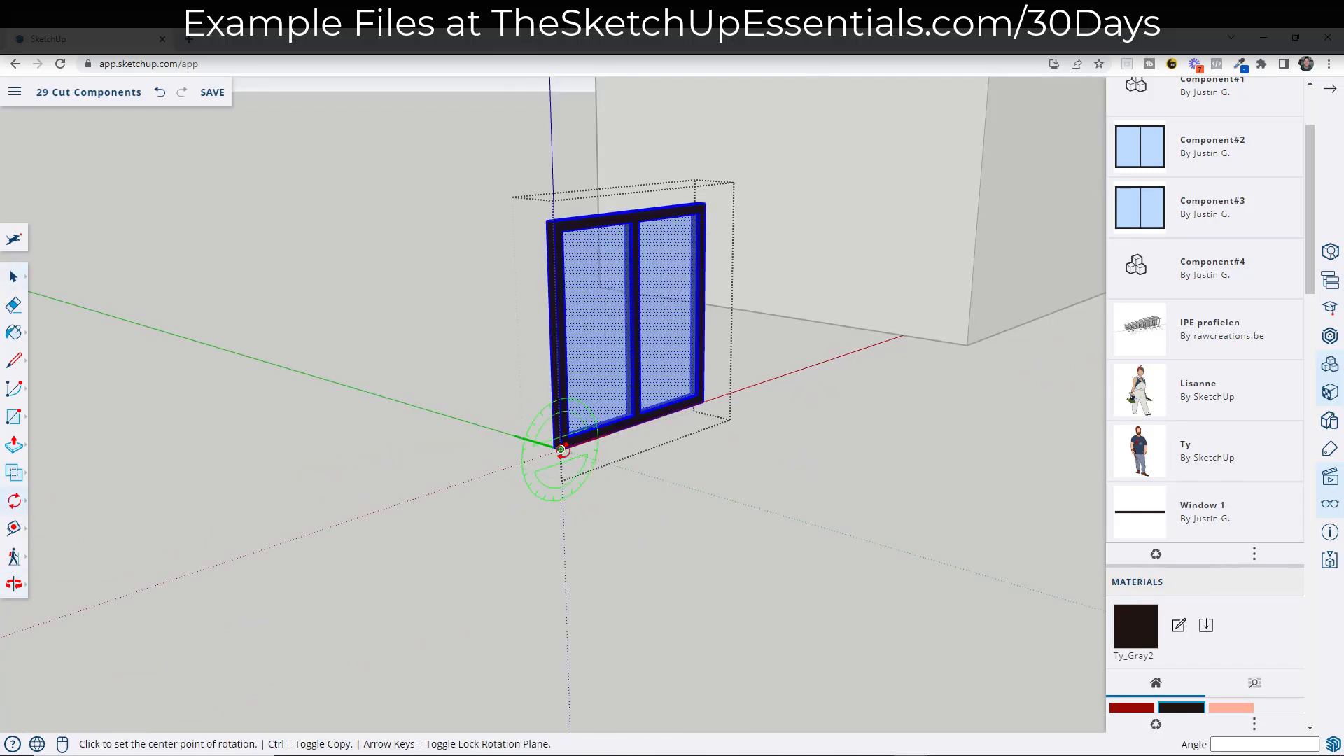
pyautogui.click(562, 445)
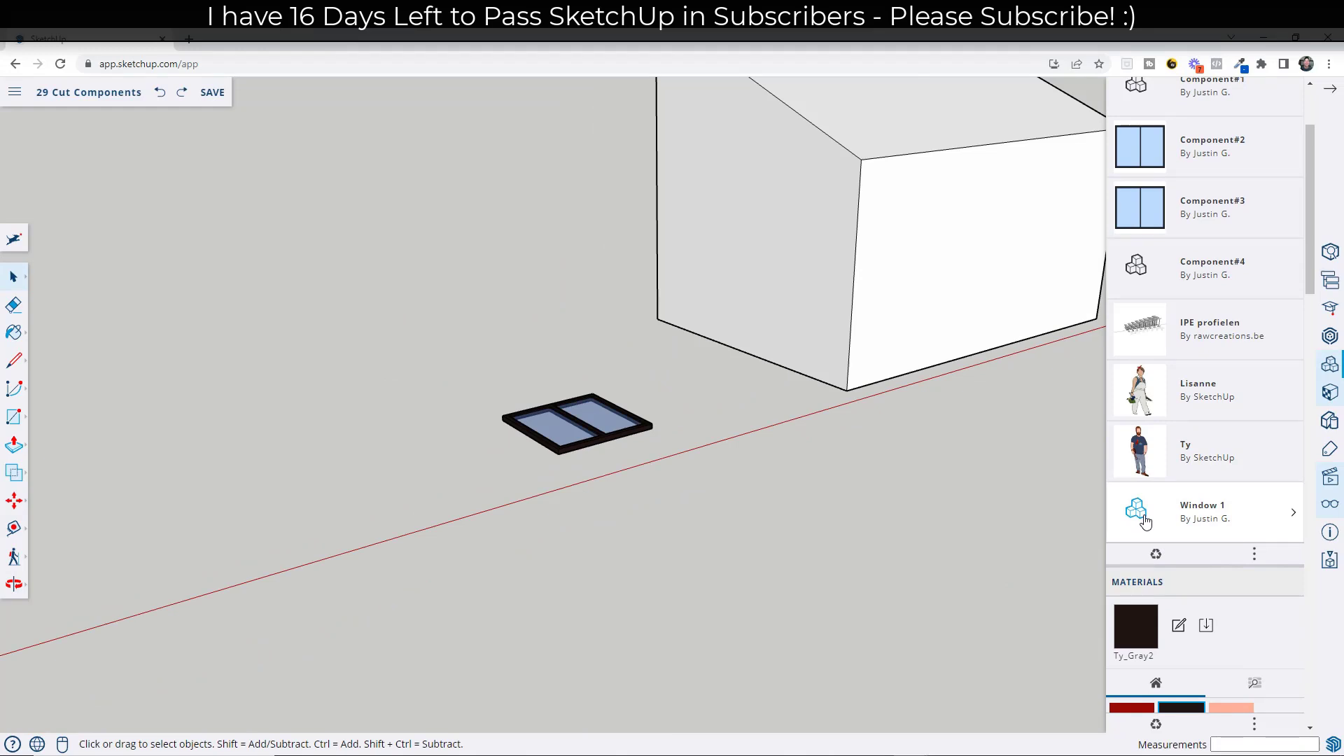
pyautogui.click(1140, 512)
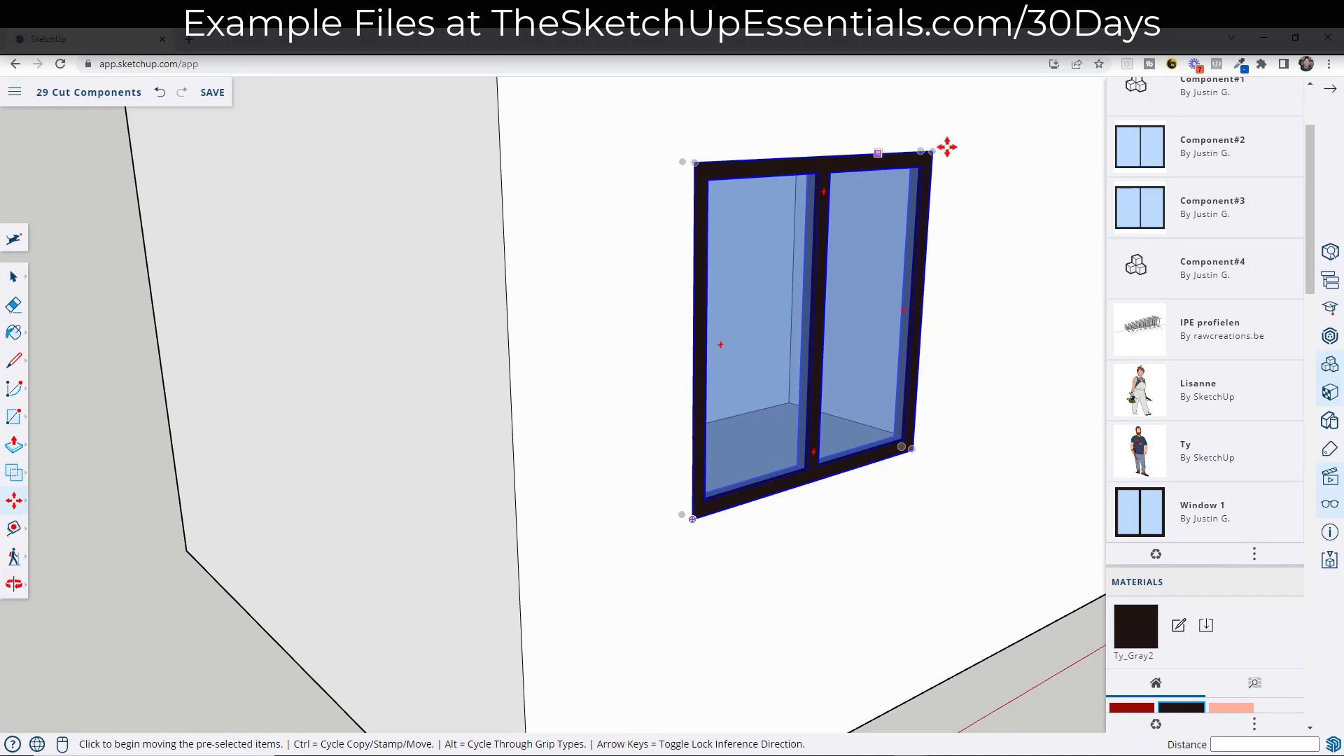
pyautogui.moveTo(753, 486)
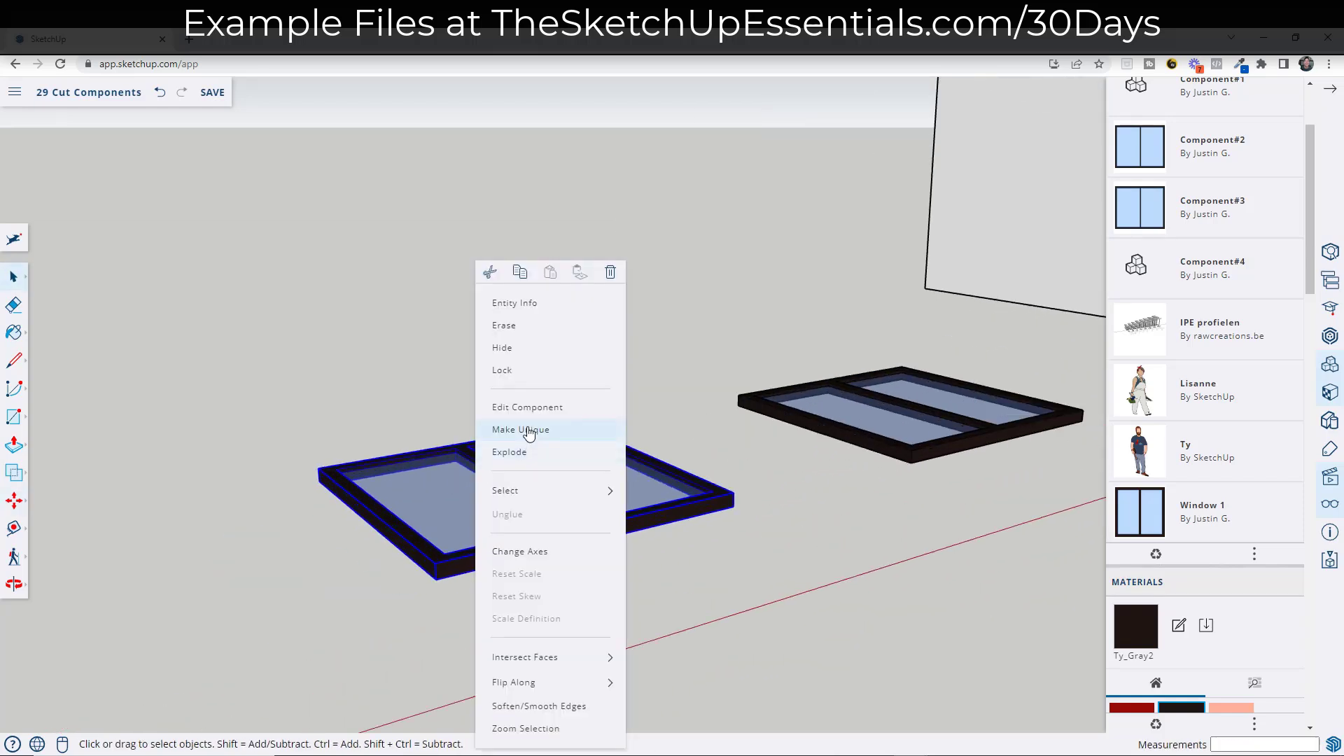
# Step: Make the flat window copy unique and rename its definition to 'Window 2'
pyautogui.click(520, 430)
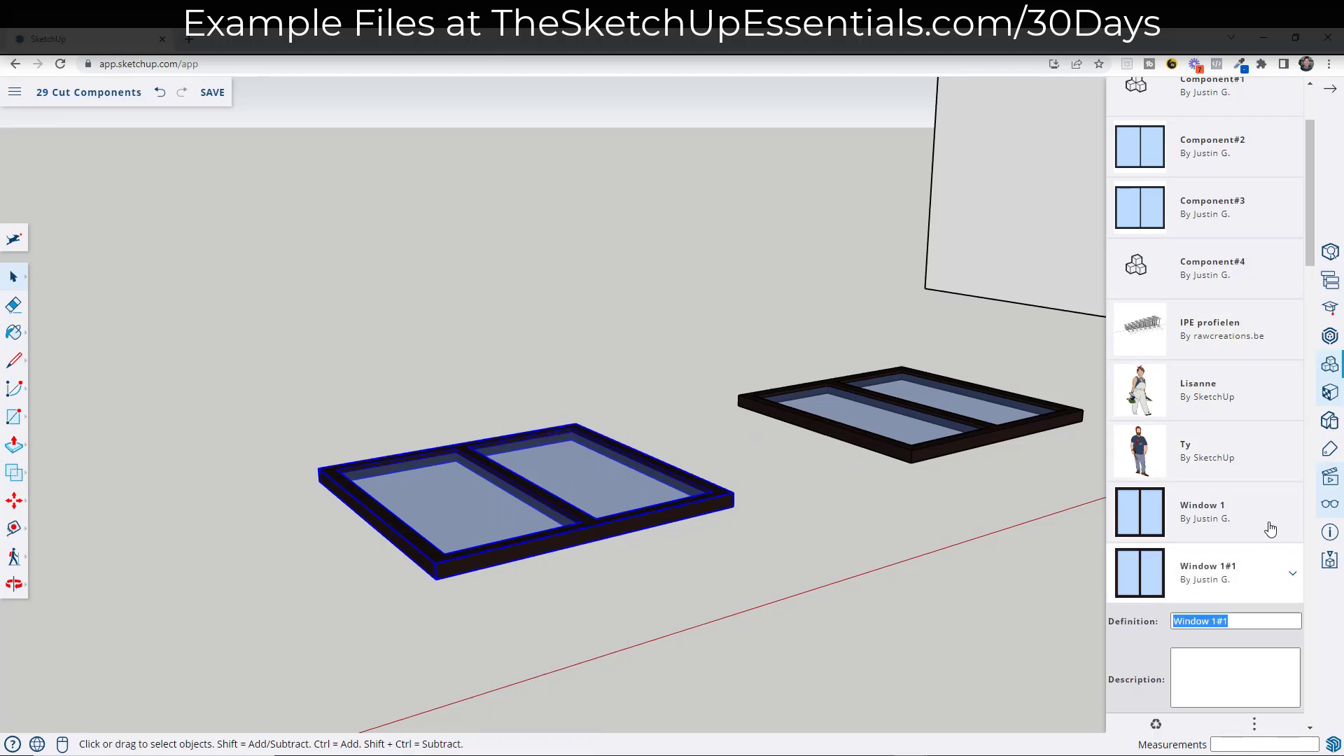
pyautogui.scroll(-3)
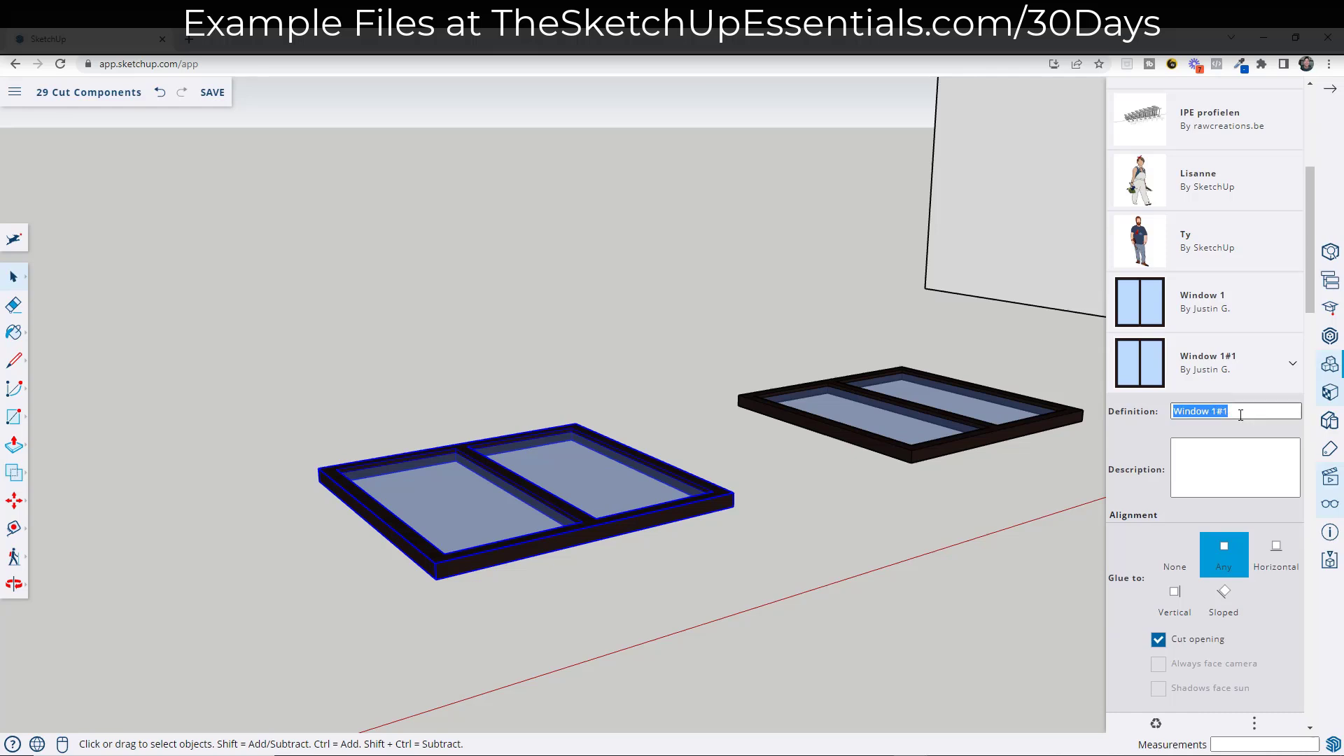
pyautogui.write('Window 2')
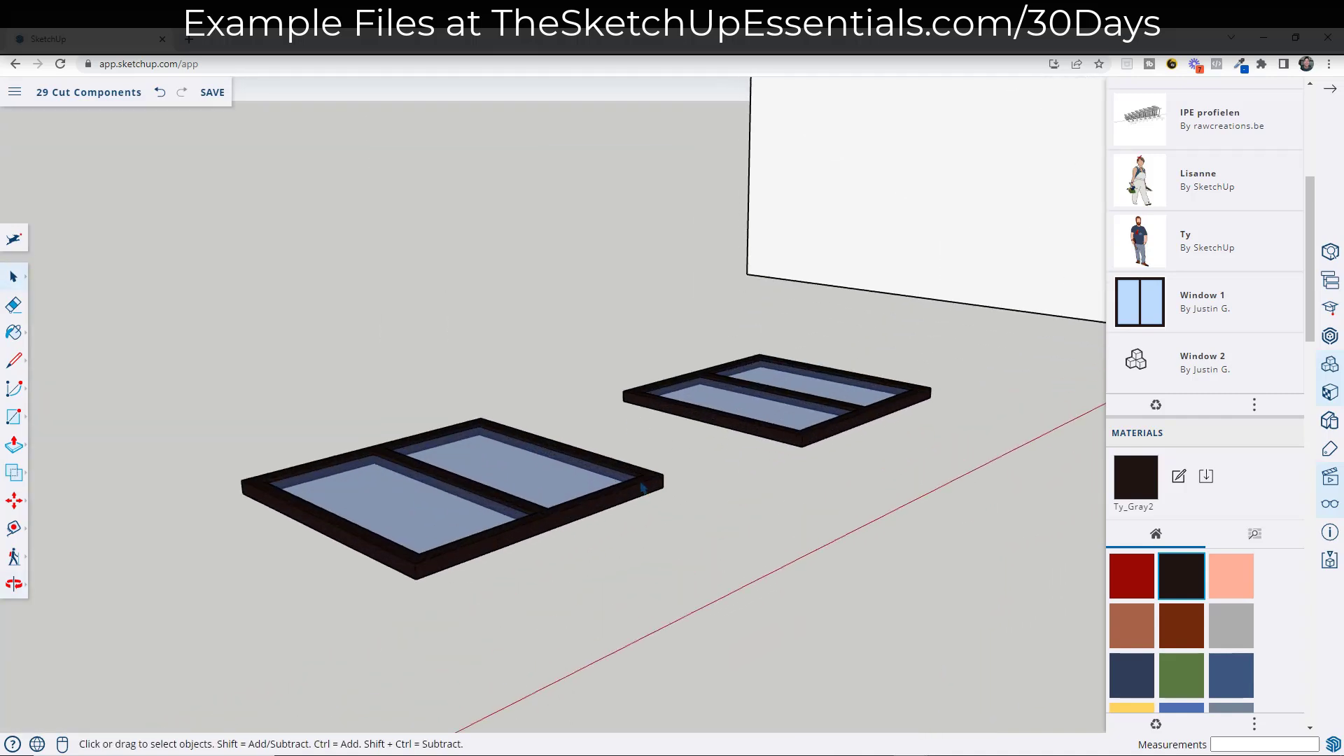
pyautogui.moveTo(788, 442)
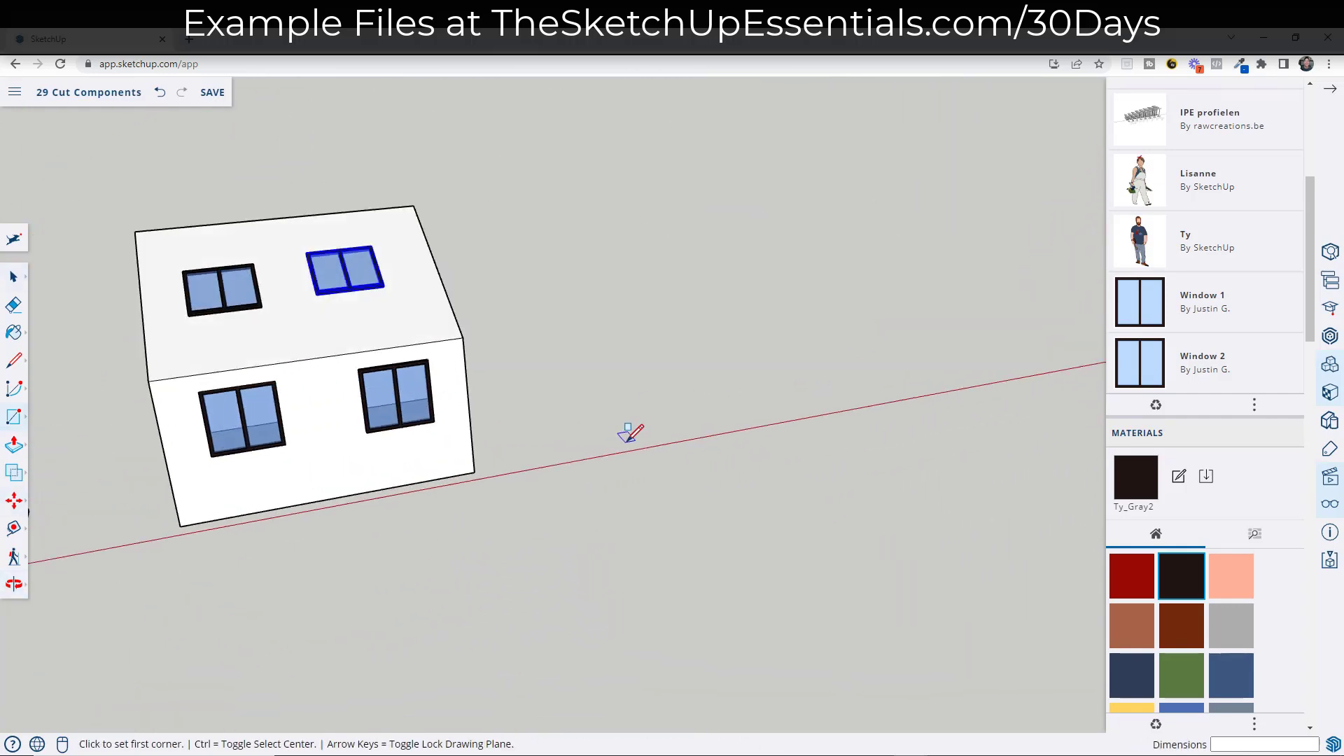
# Step: Start a new rectangle on the ground near the house with its first corner
pyautogui.click(626, 437)
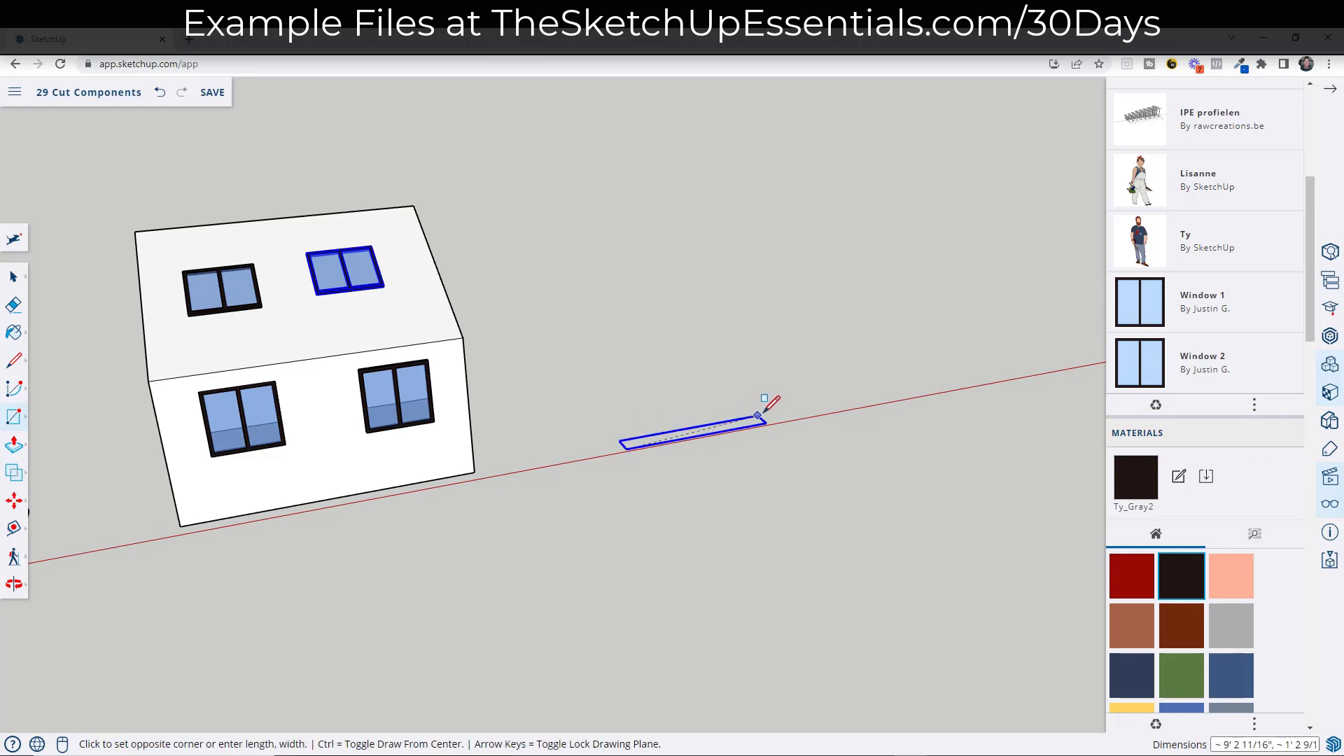